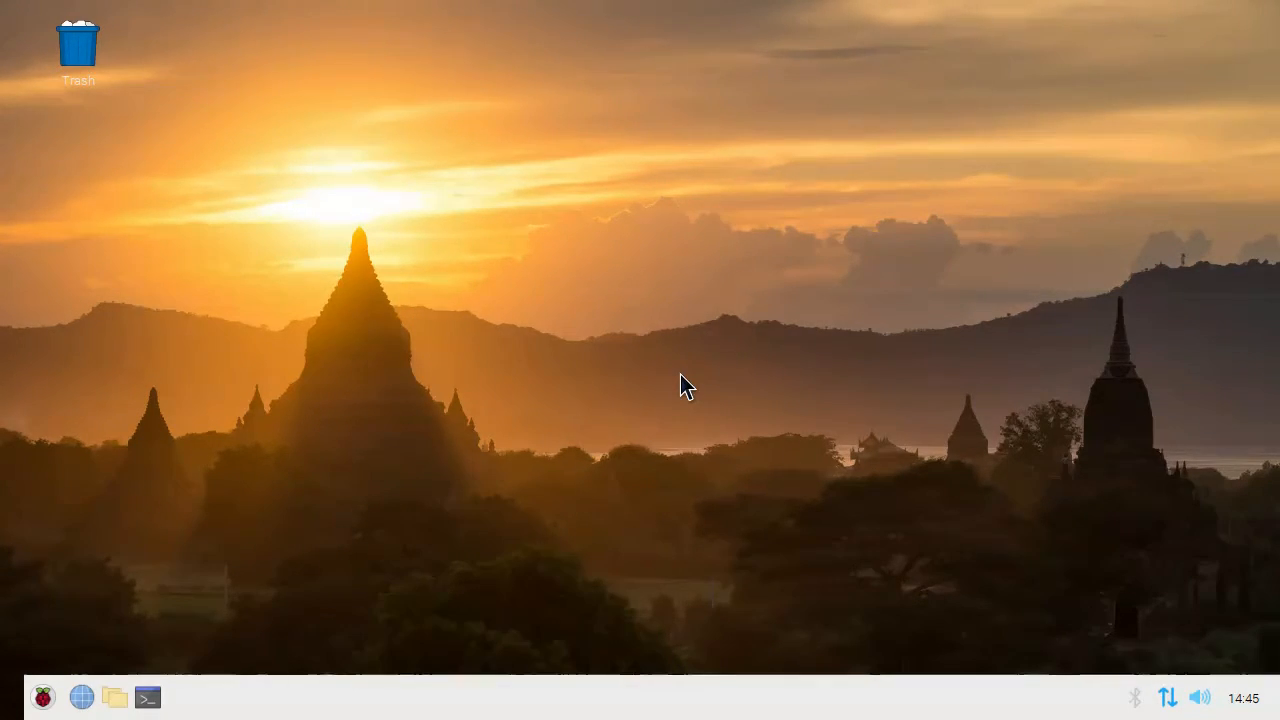
{"action": "mouse_move", "coordinate": [744, 368]}
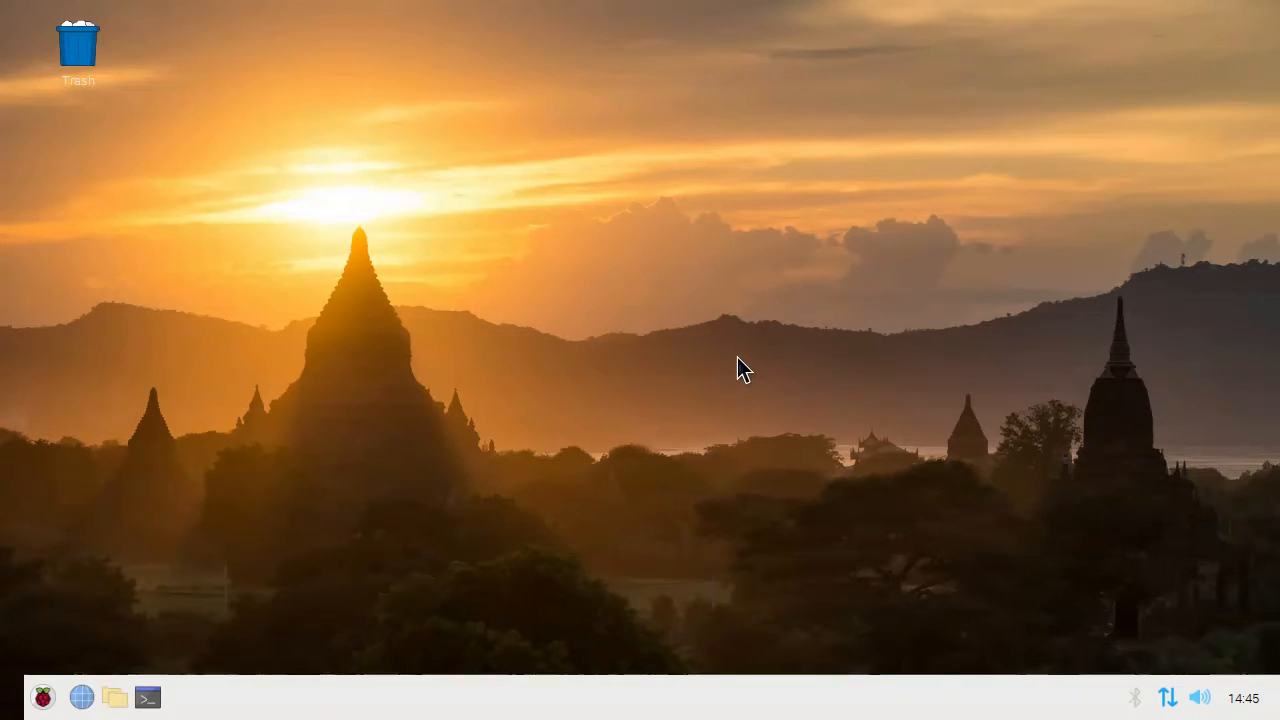
{"action": "mouse_move", "coordinate": [778, 378]}
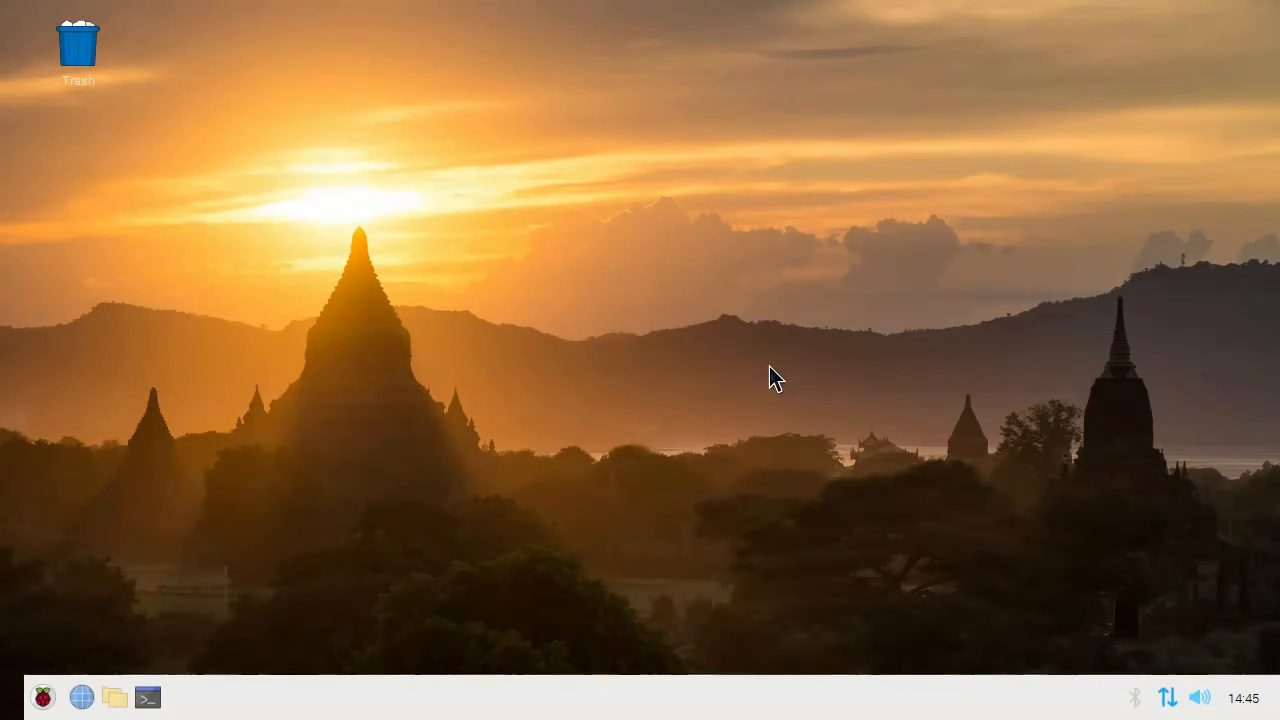
{"action": "mouse_move", "coordinate": [784, 392]}
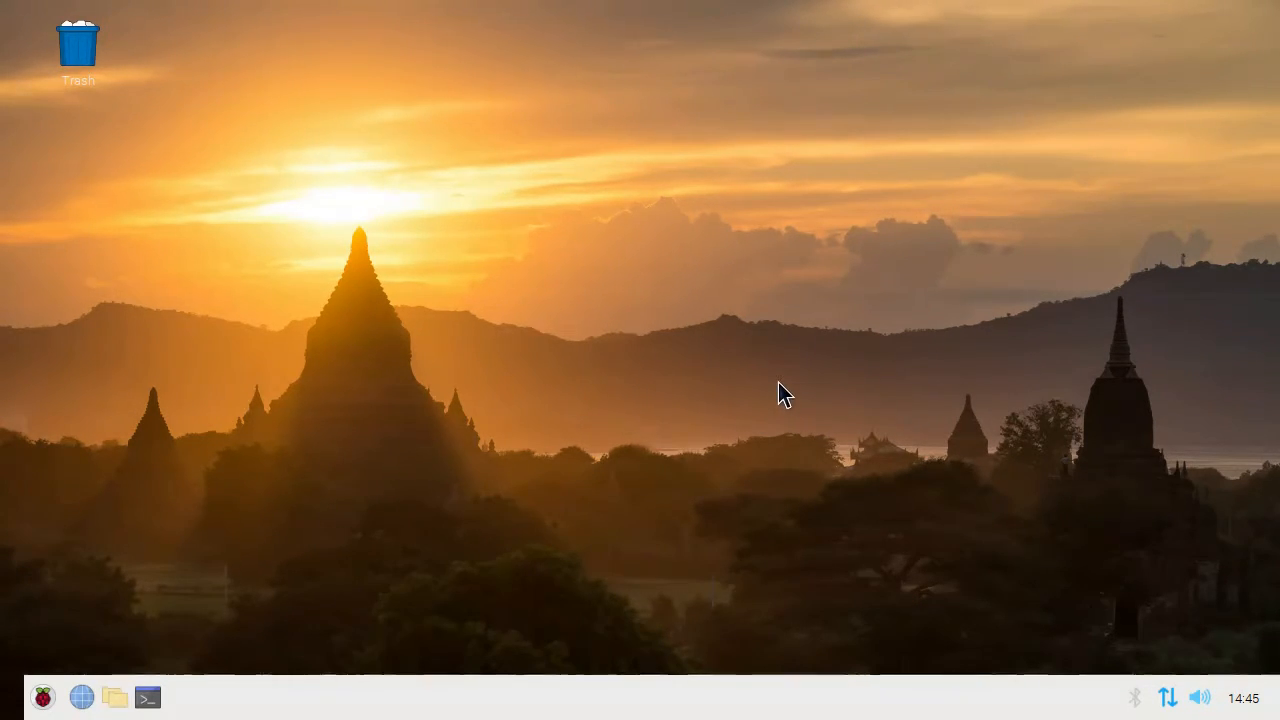
{"action": "mouse_move", "coordinate": [770, 392]}
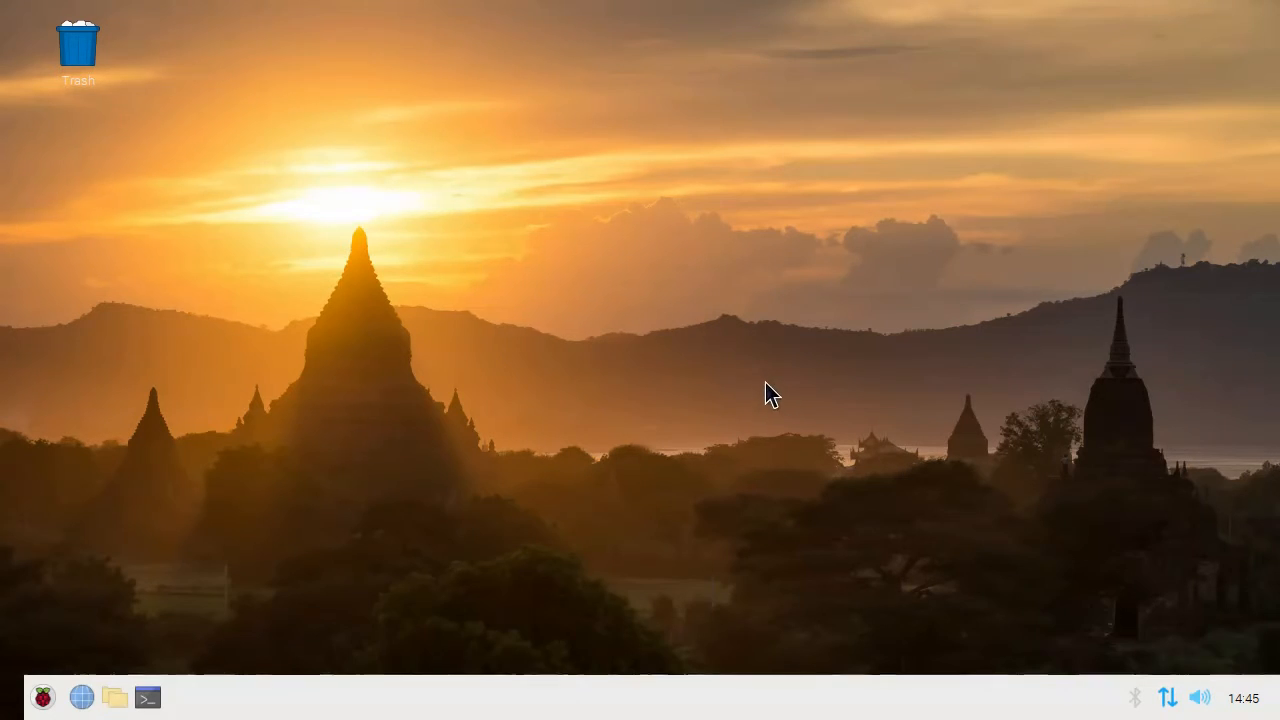
{"action": "mouse_move", "coordinate": [792, 376]}
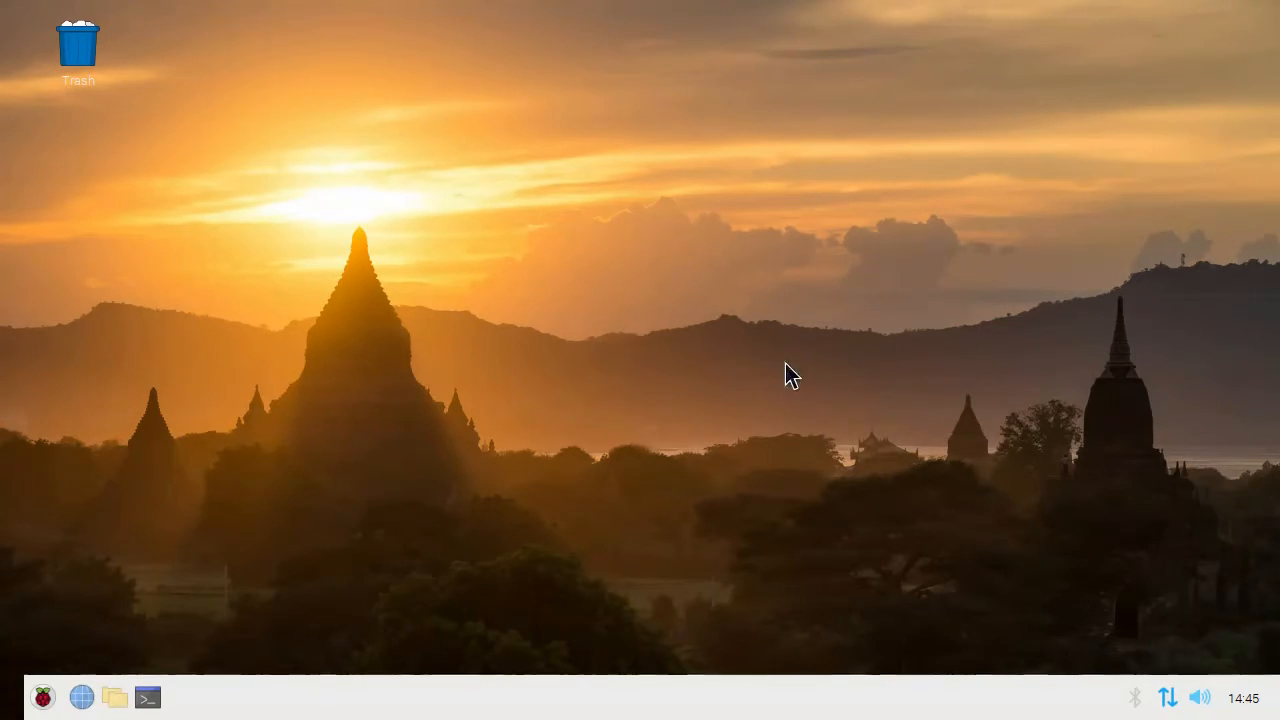
{"action": "mouse_move", "coordinate": [784, 360]}
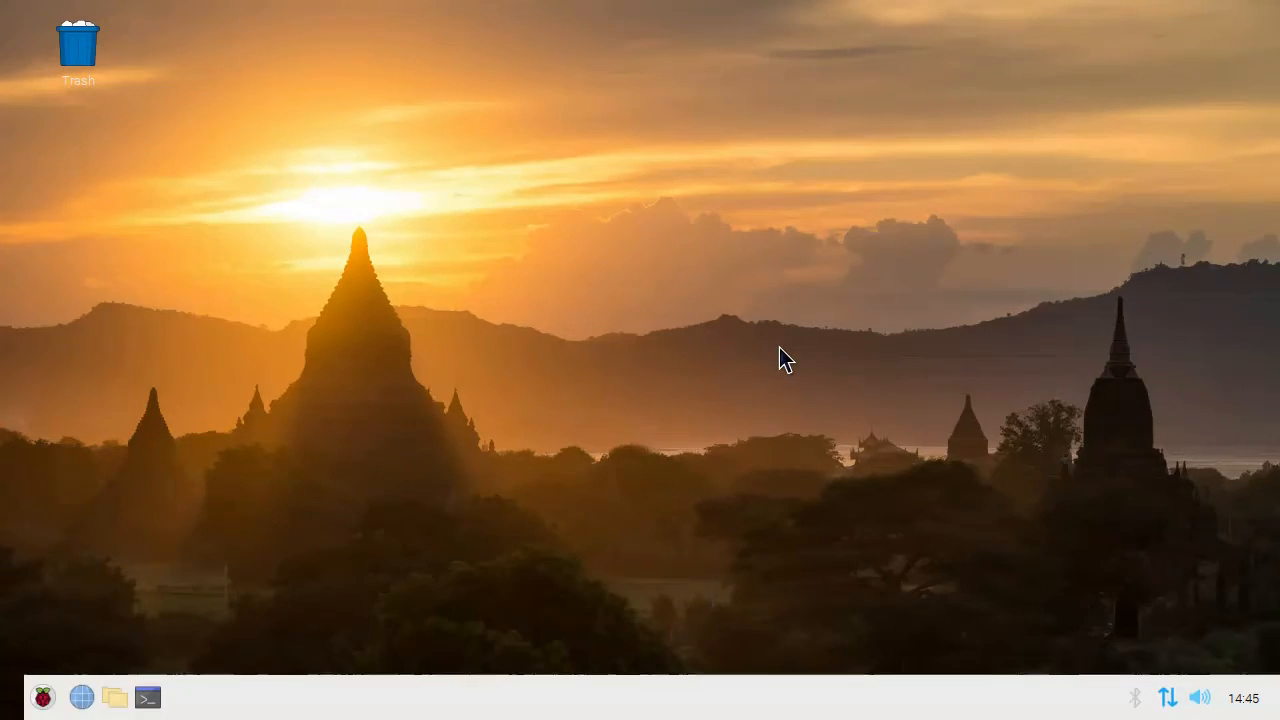
{"action": "mouse_move", "coordinate": [740, 372]}
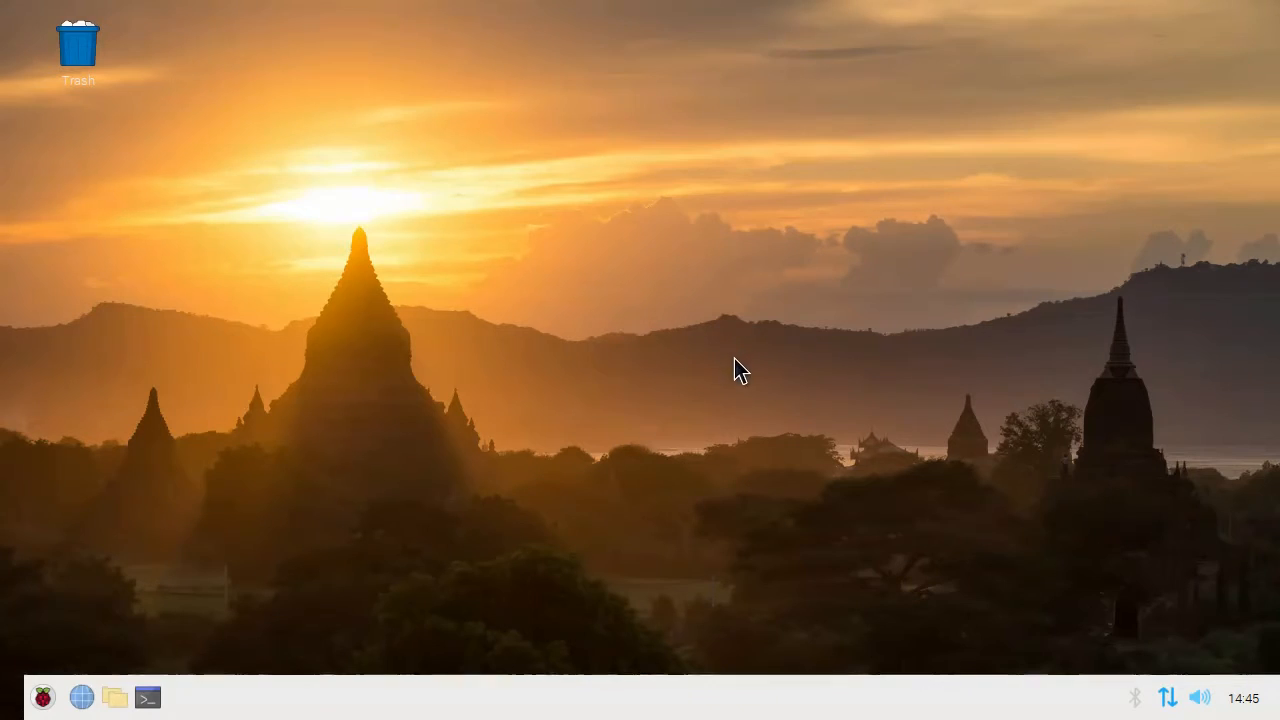
{"action": "mouse_move", "coordinate": [728, 368]}
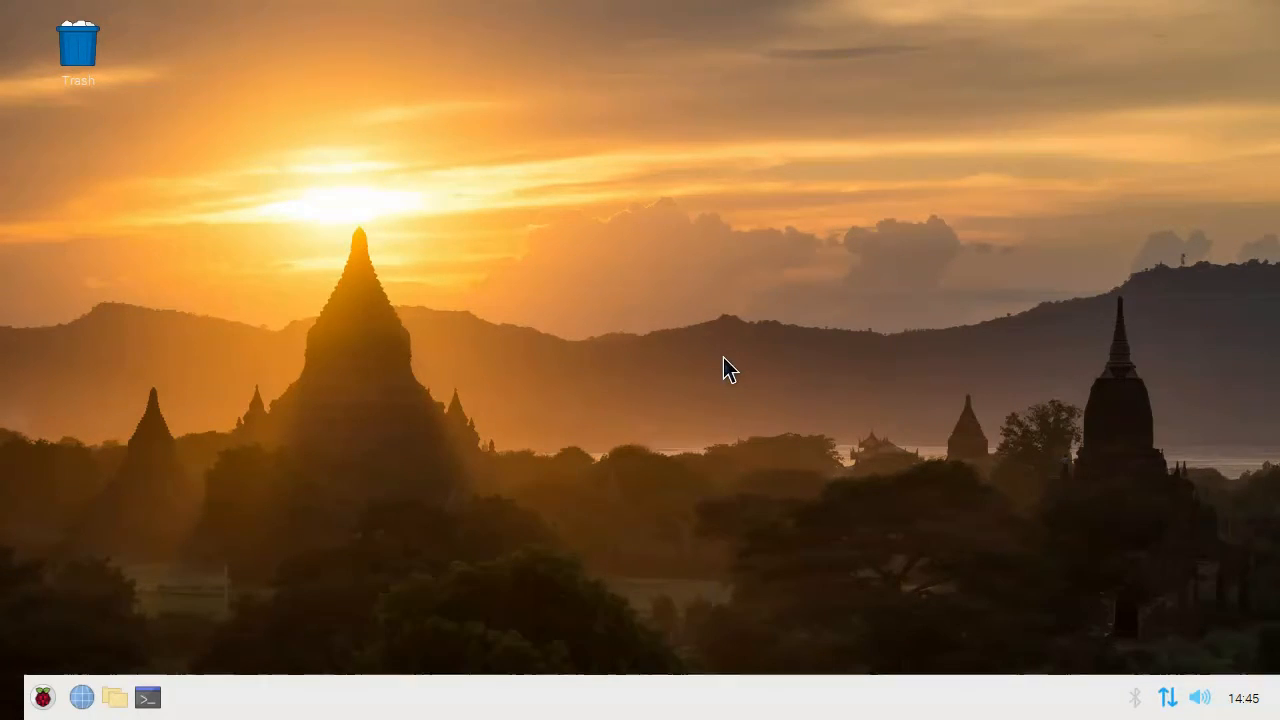
{"action": "mouse_move", "coordinate": [680, 356]}
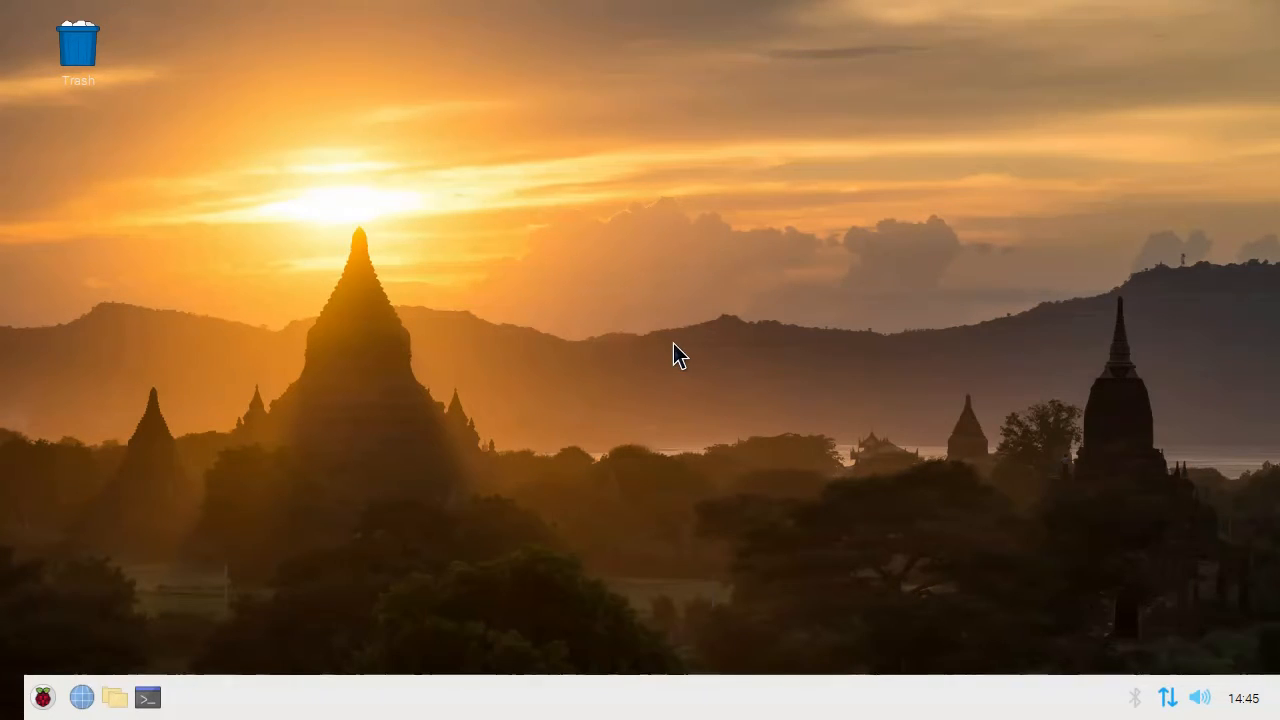
{"action": "mouse_move", "coordinate": [670, 342]}
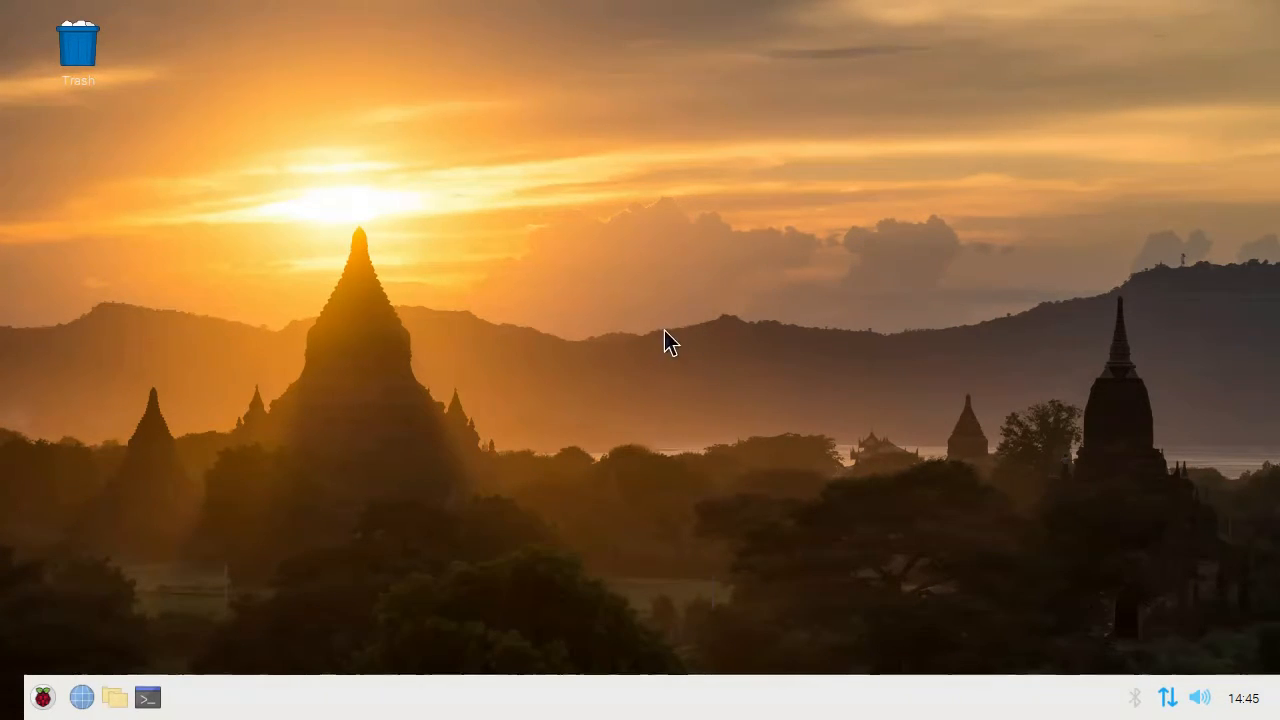
{"action": "mouse_move", "coordinate": [98, 688]}
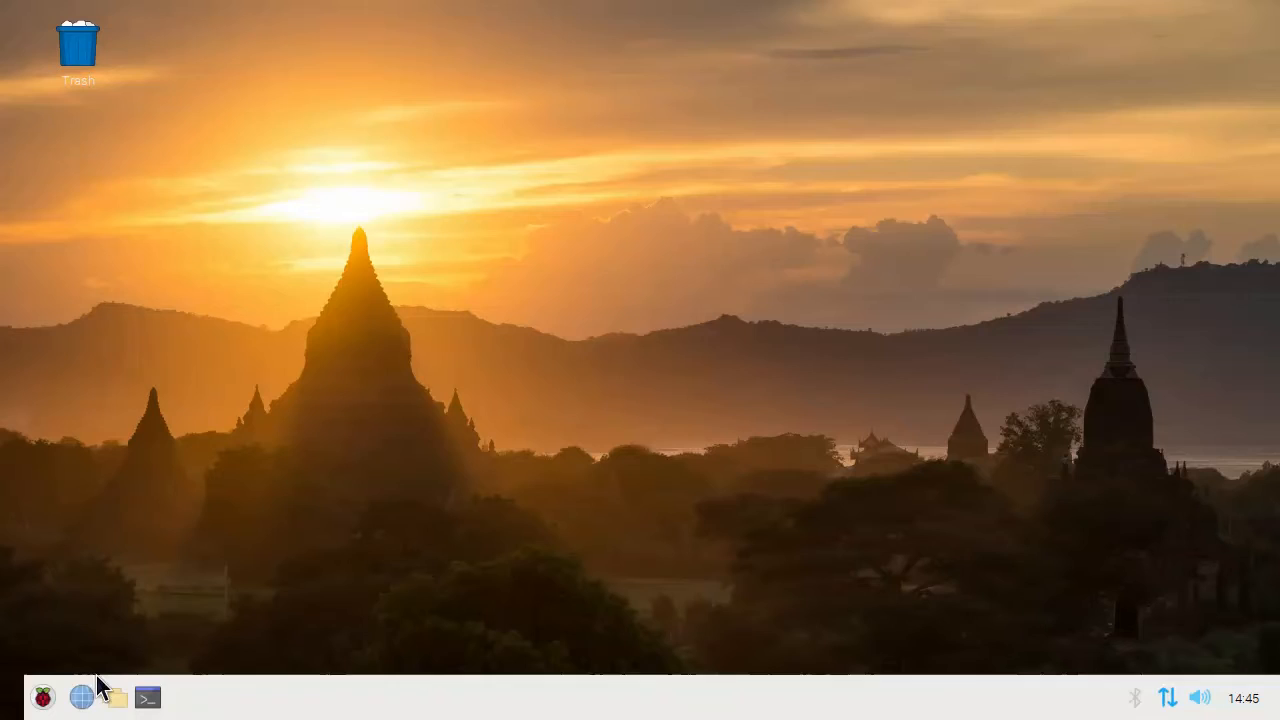
Step: Launch Chromium and search DuckDuckGo for 'linux air combat', landing the SourceForge page first
{"action": "left_click", "coordinate": [80, 696]}
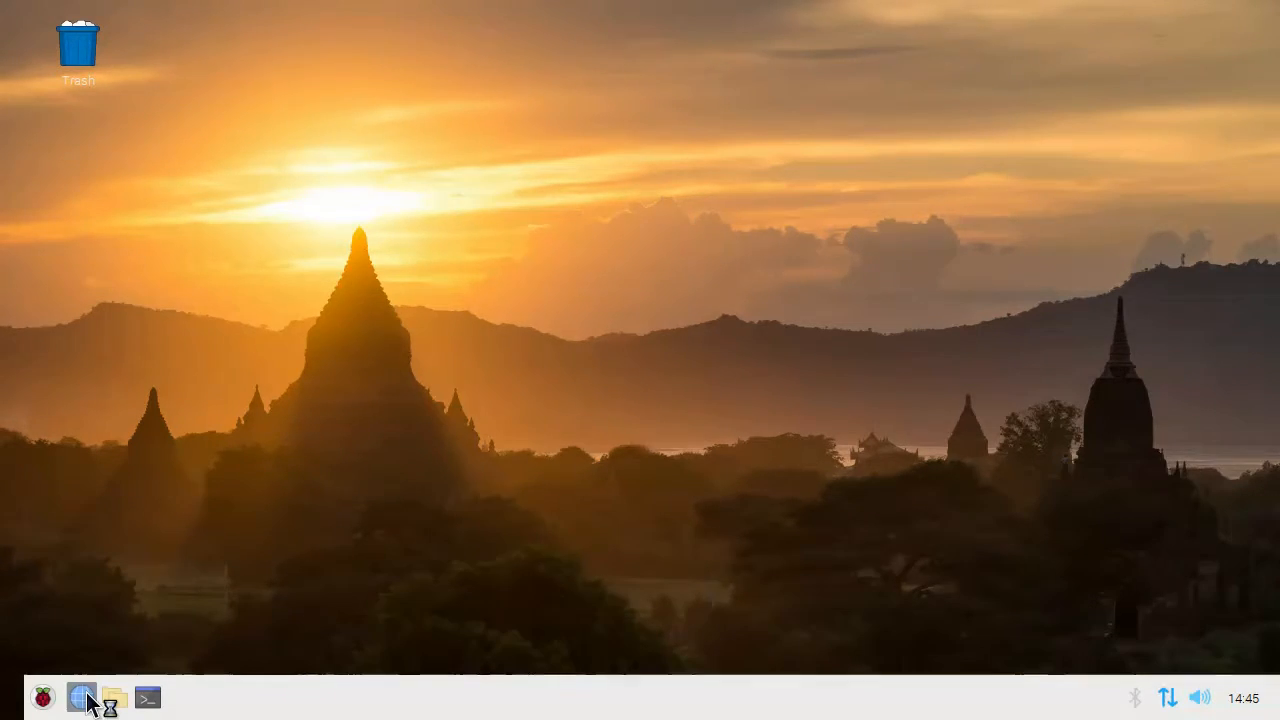
{"action": "left_click", "coordinate": [80, 696]}
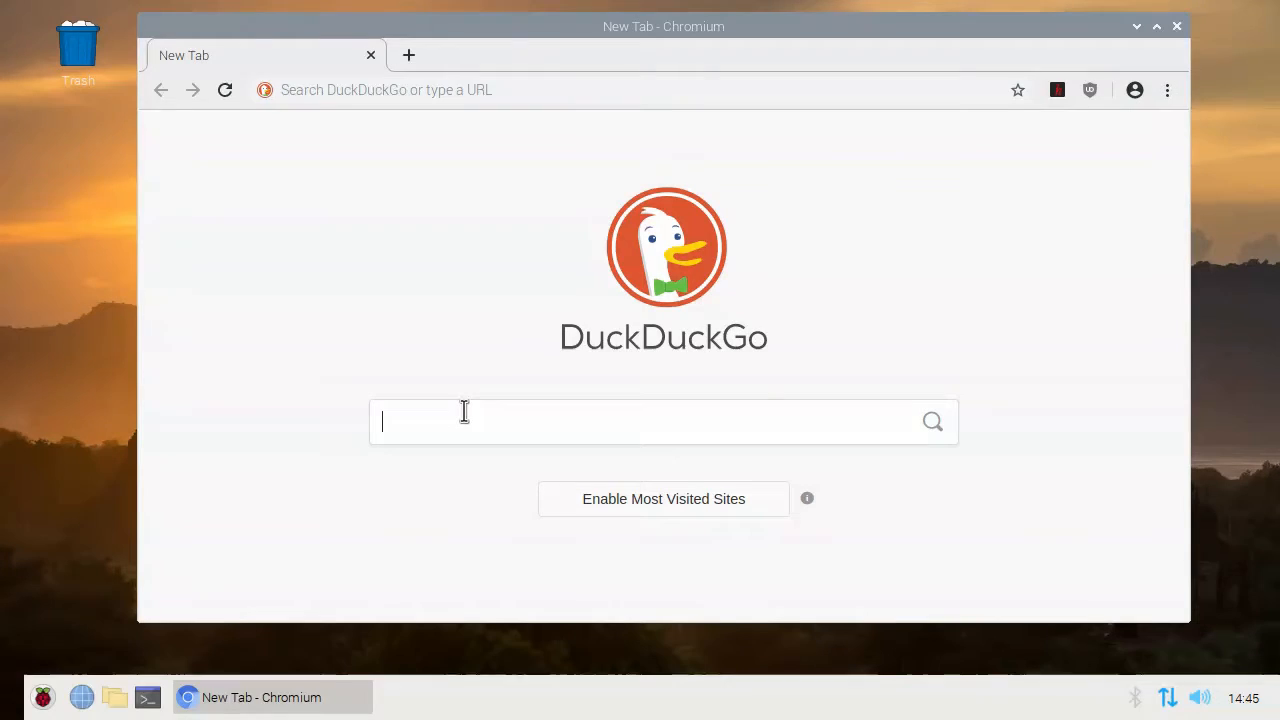
{"action": "type", "text": "linux air c"}
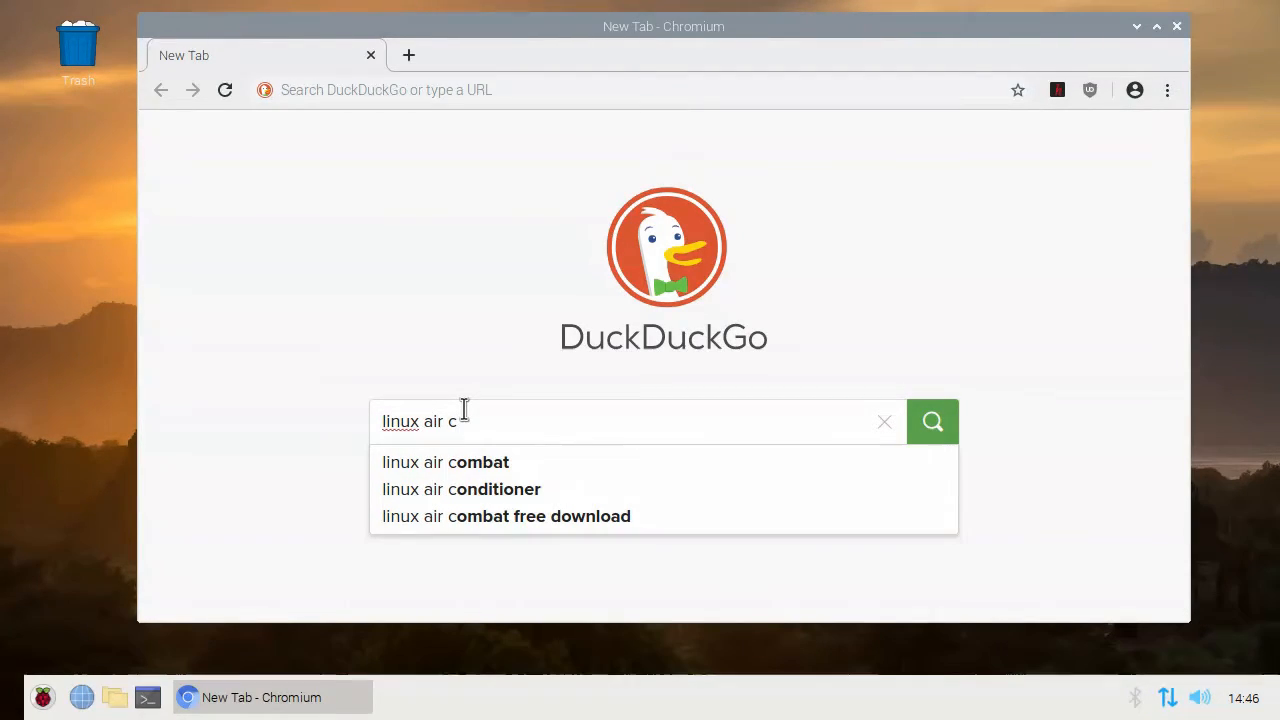
{"action": "mouse_move", "coordinate": [470, 462]}
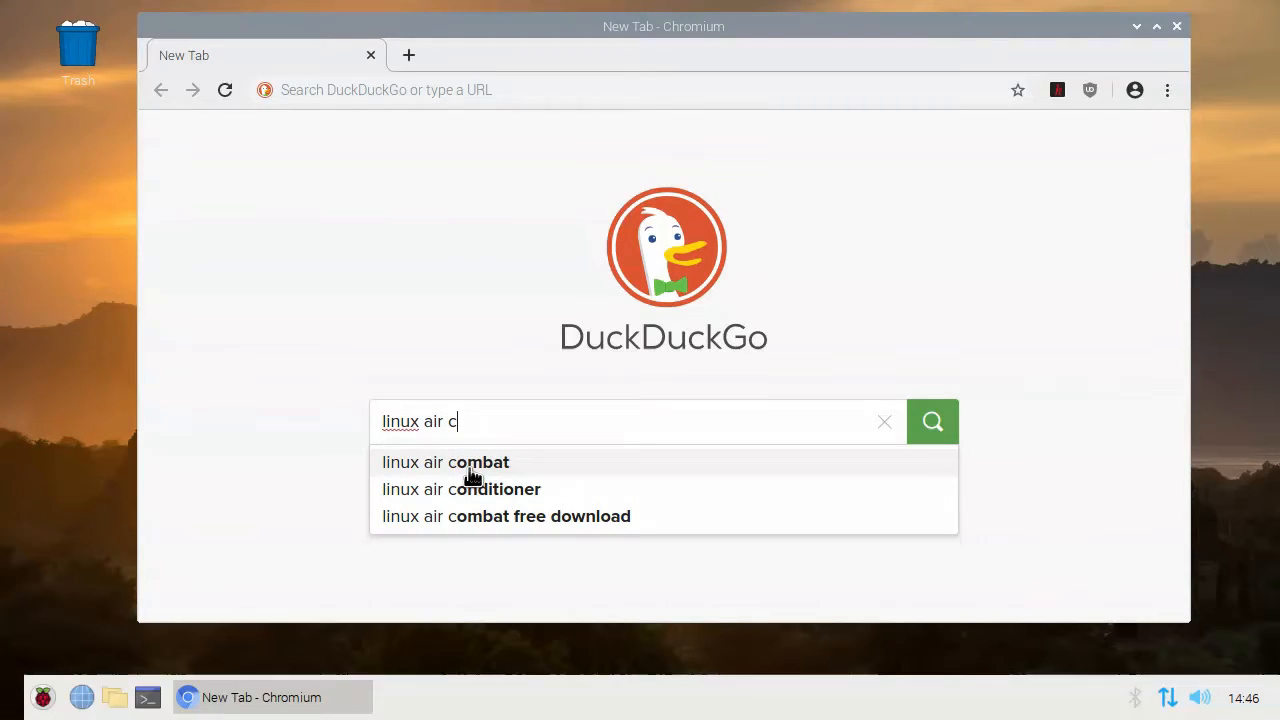
{"action": "left_click", "coordinate": [444, 460]}
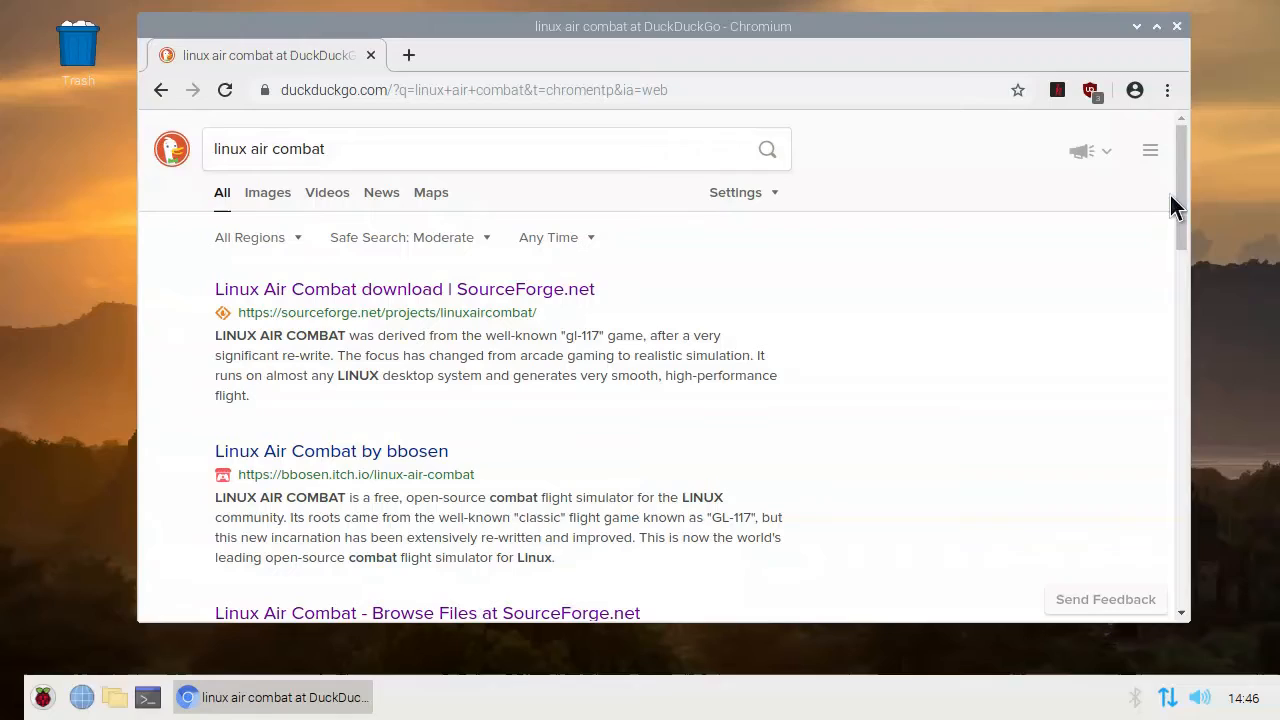
{"action": "scroll", "scroll_direction": "down", "scroll_amount": 3}
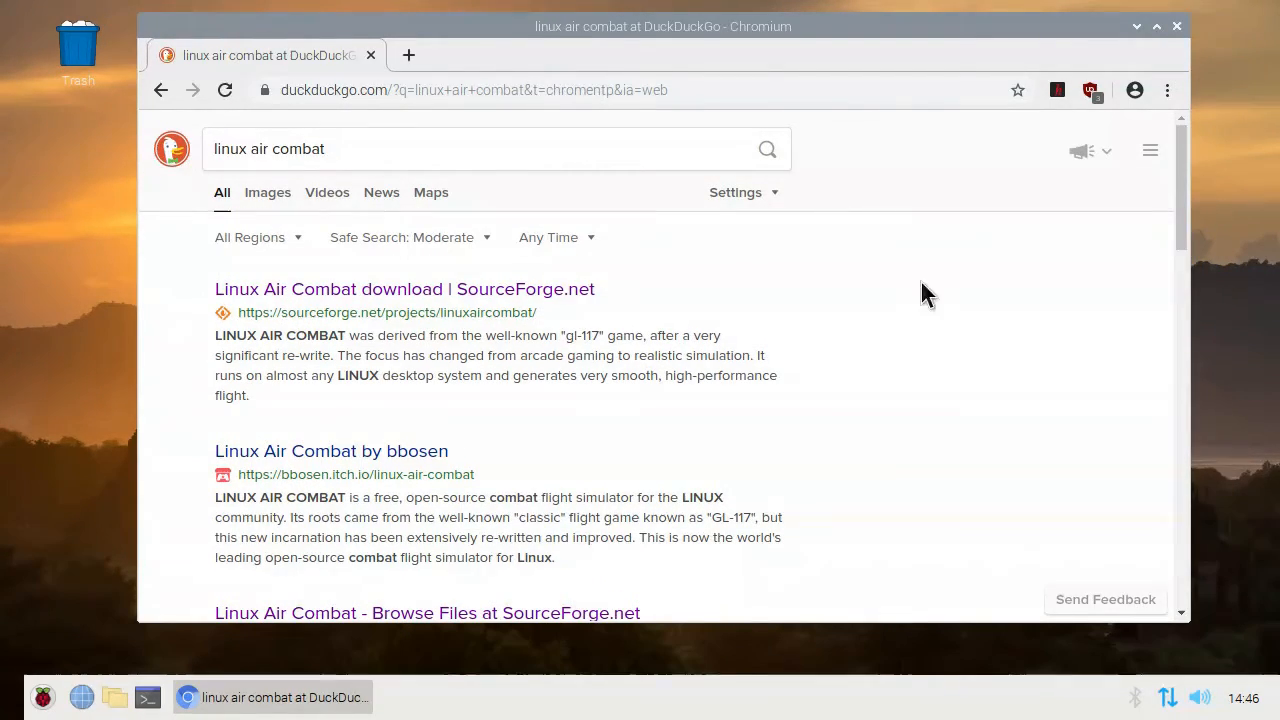
{"action": "mouse_move", "coordinate": [510, 300]}
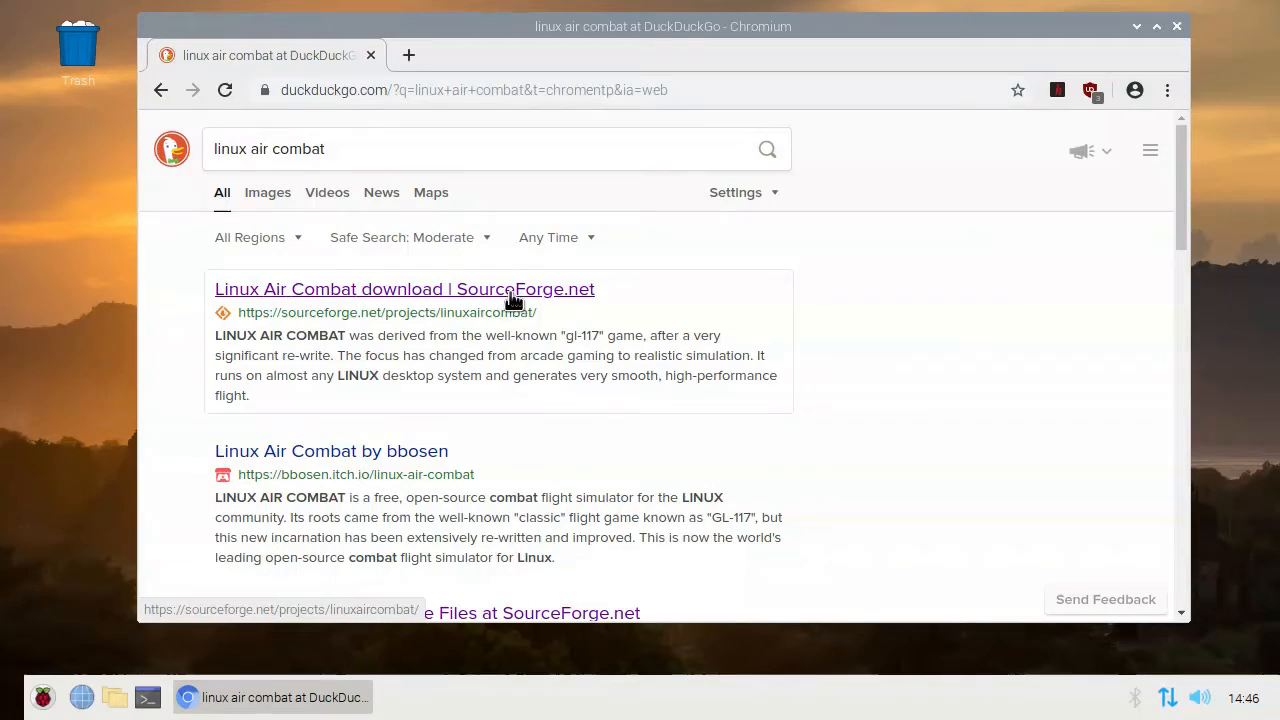
Step: Go to the Linux Air Combat SourceForge project's Files listing showing the Lac08p28.tar.gz archive
{"action": "left_click", "coordinate": [404, 288]}
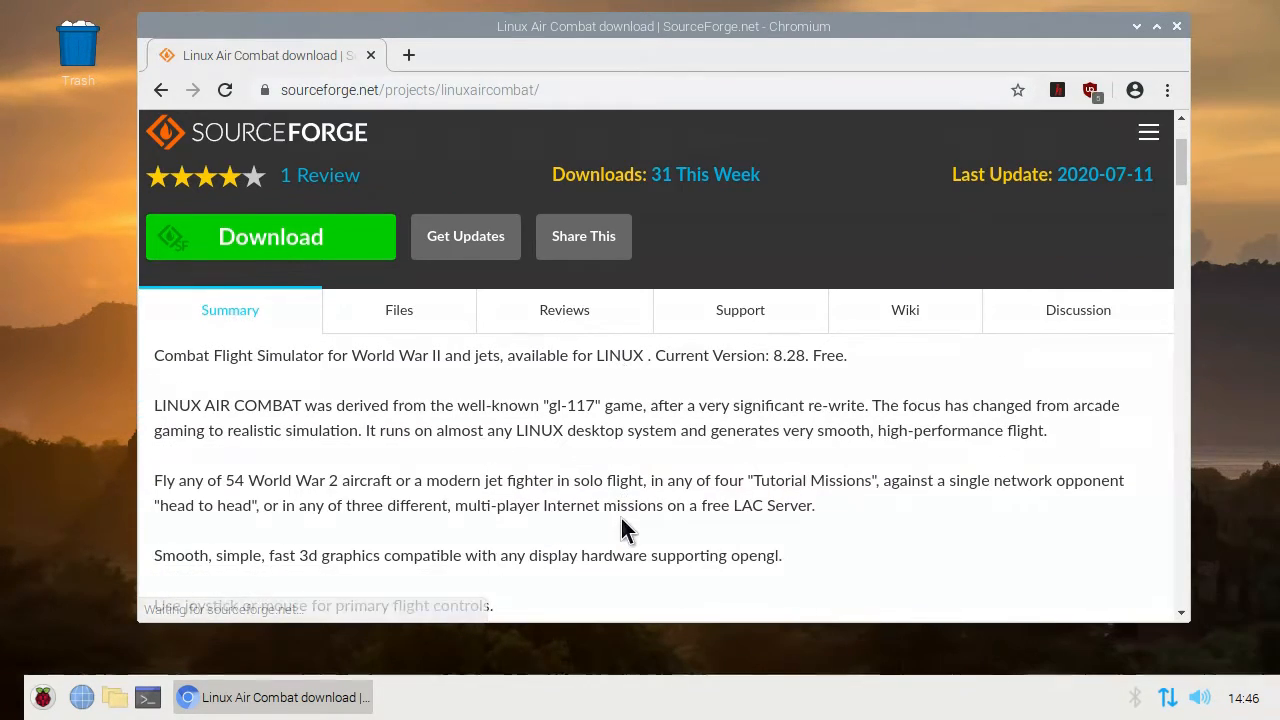
{"action": "scroll", "scroll_direction": "down", "scroll_amount": 3}
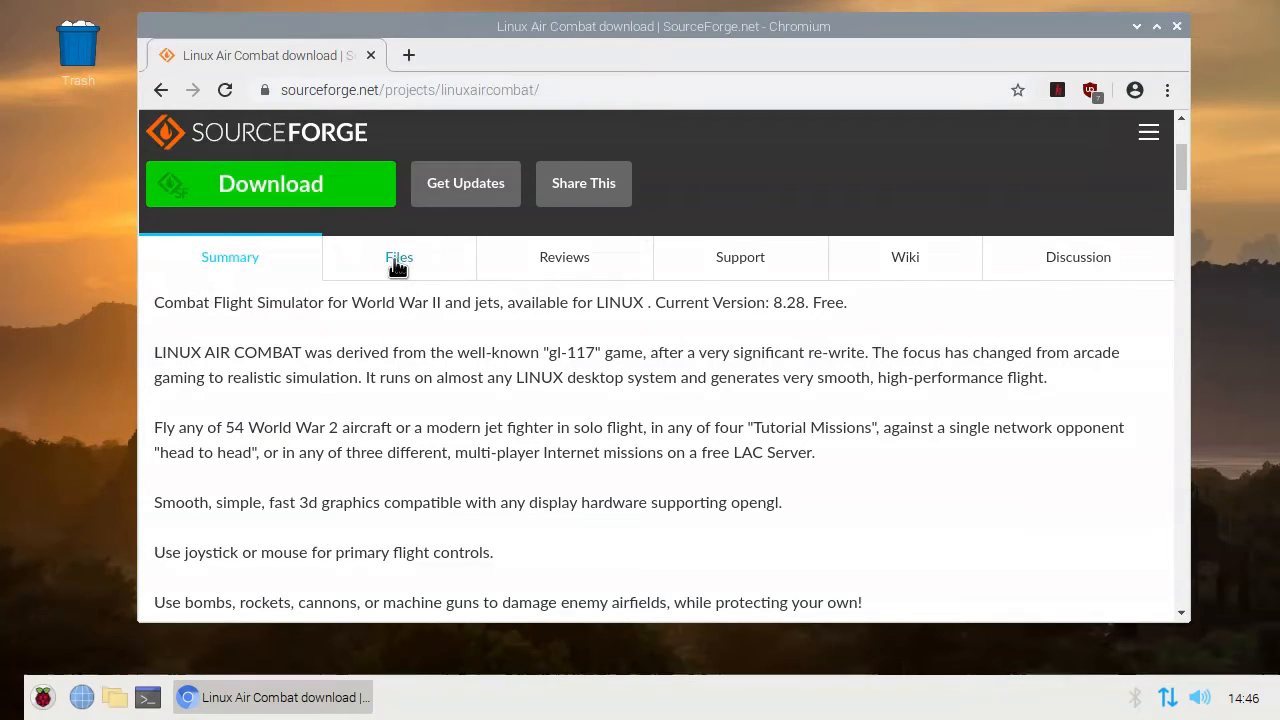
{"action": "left_click", "coordinate": [400, 256]}
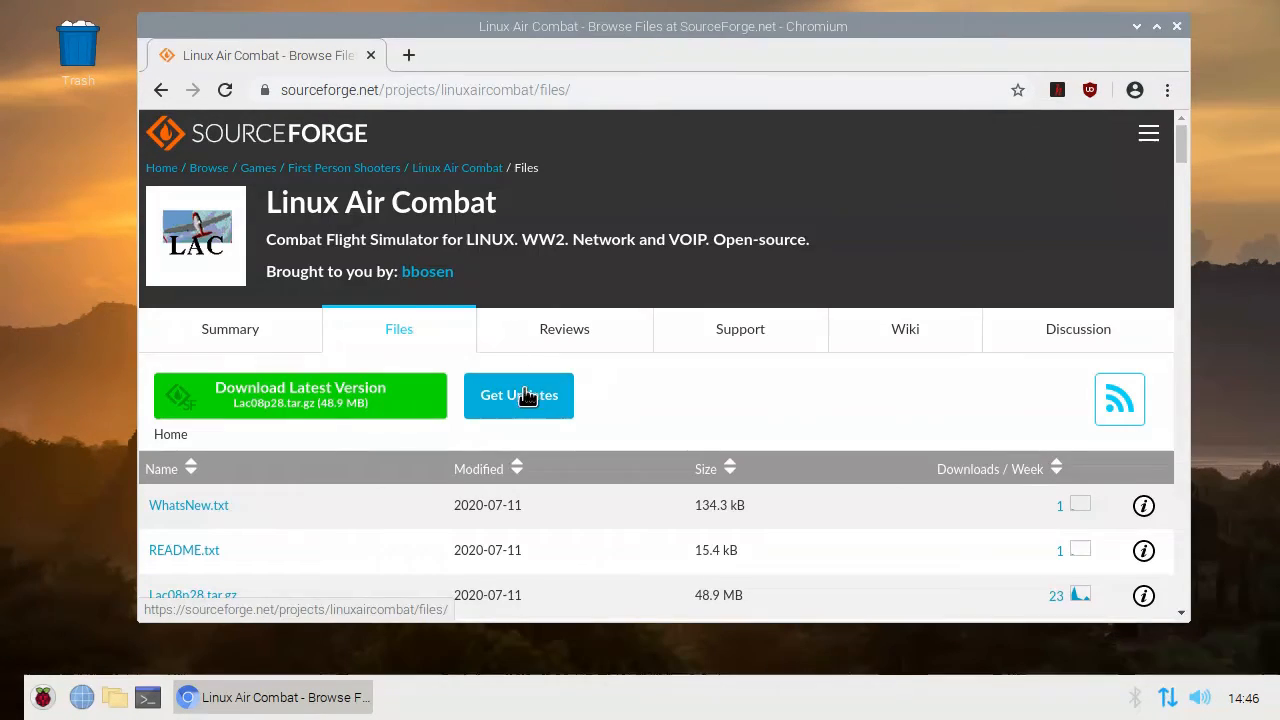
{"action": "scroll", "scroll_direction": "down", "scroll_amount": 3}
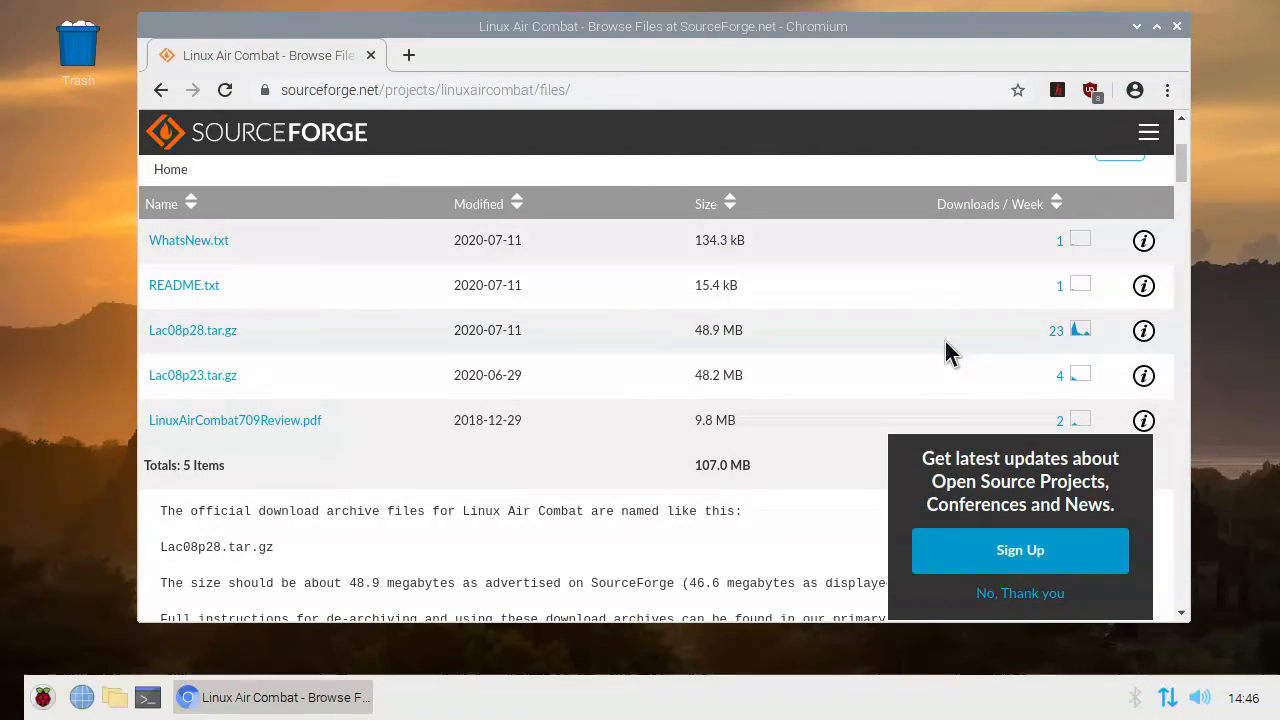
{"action": "mouse_move", "coordinate": [276, 356]}
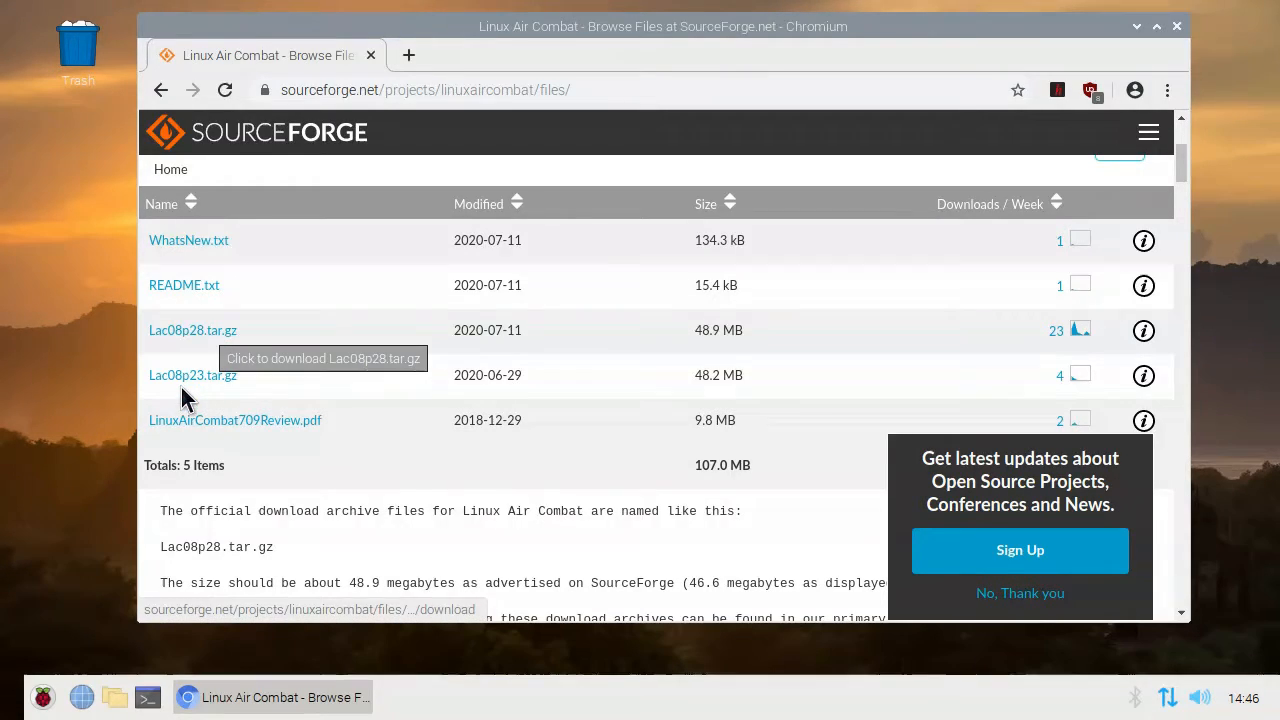
{"action": "mouse_move", "coordinate": [210, 338]}
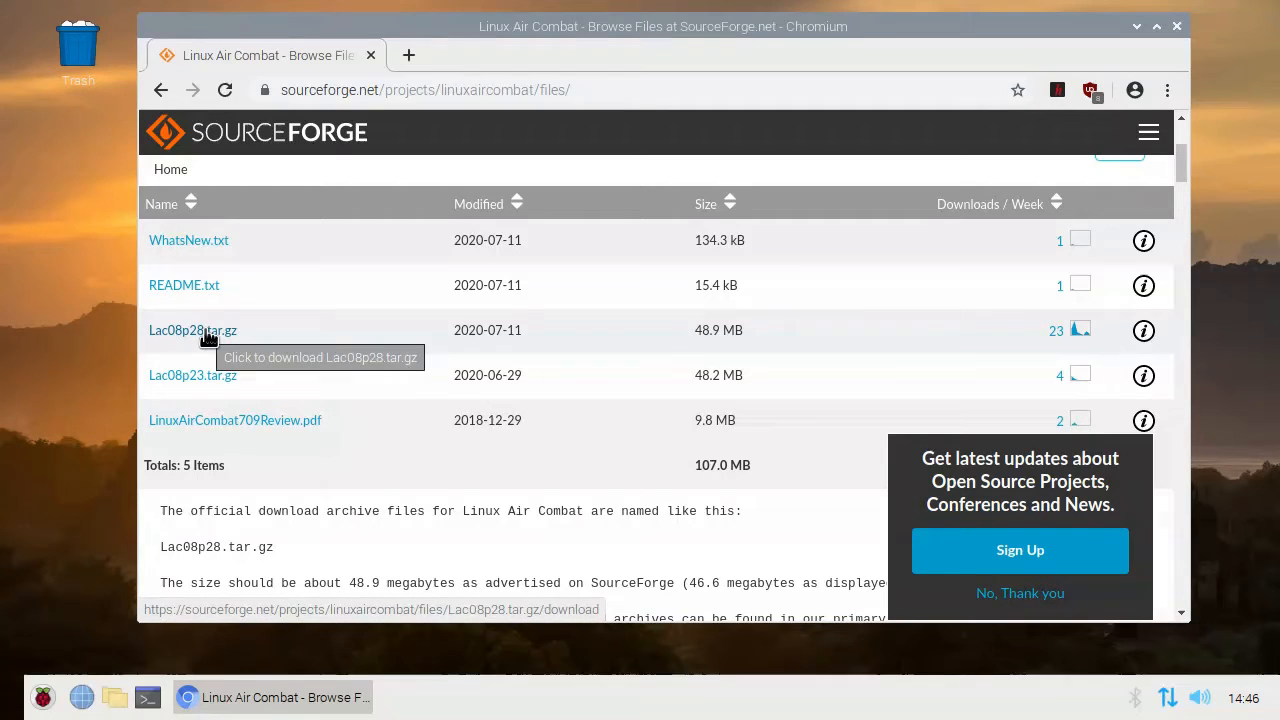
Step: Download the Lac08p28.tar.gz archive from the SourceForge project page
{"action": "left_click", "coordinate": [192, 330]}
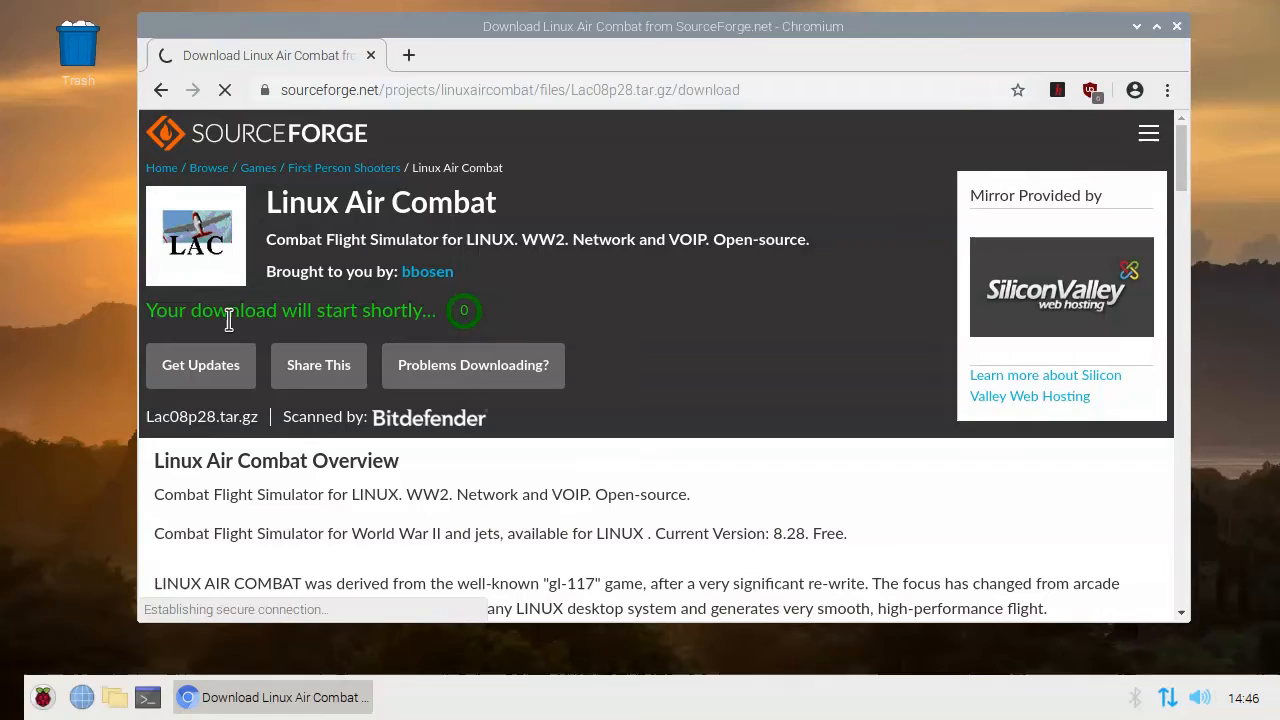
{"action": "mouse_move", "coordinate": [378, 328]}
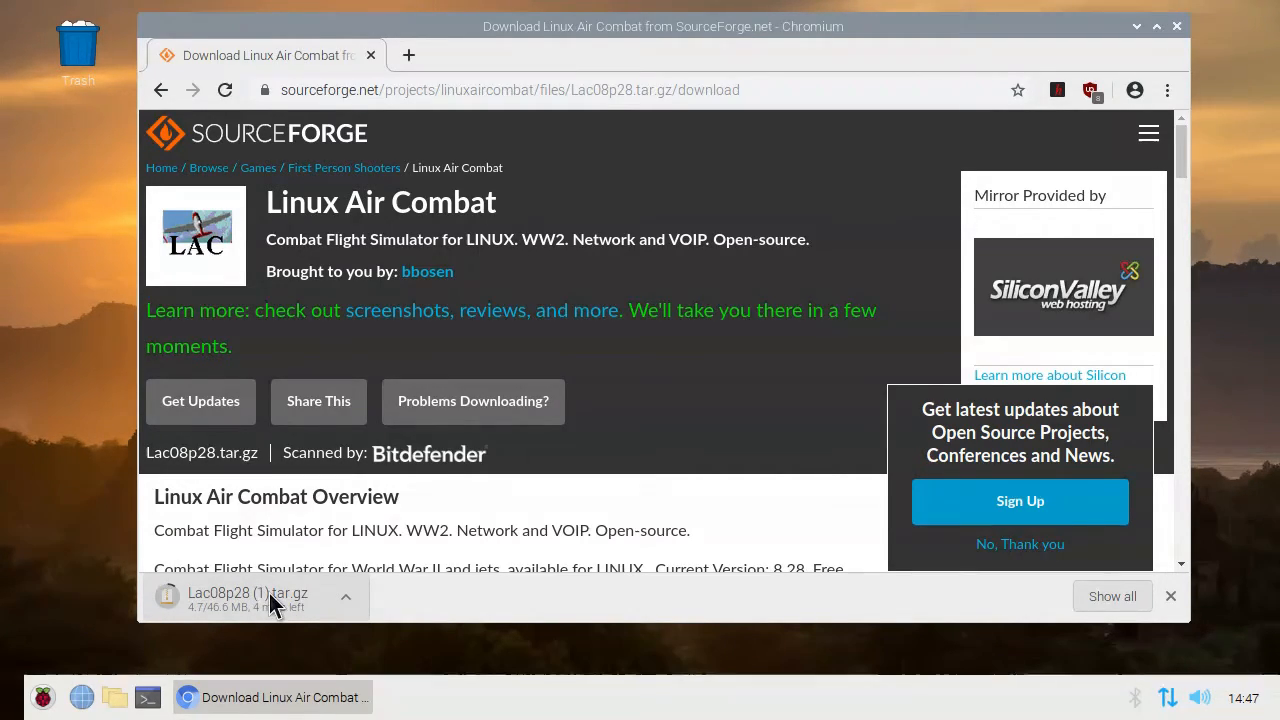
{"action": "mouse_move", "coordinate": [440, 598]}
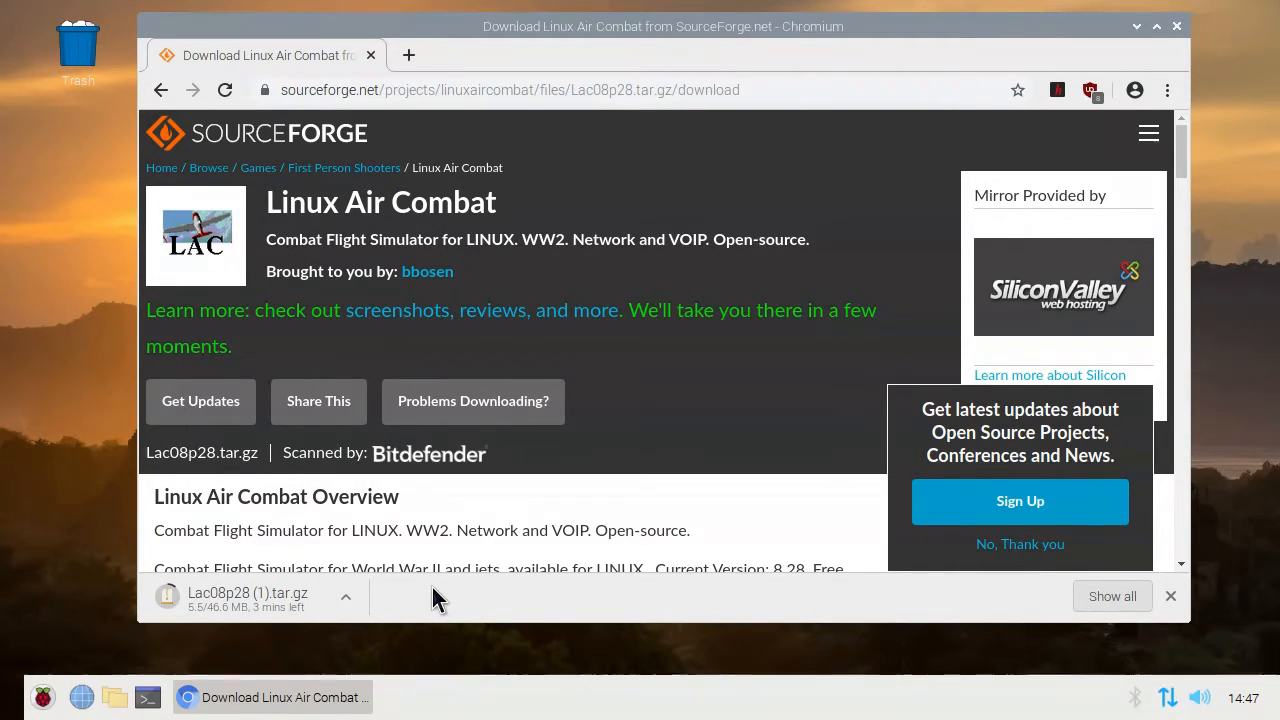
{"action": "mouse_move", "coordinate": [452, 588]}
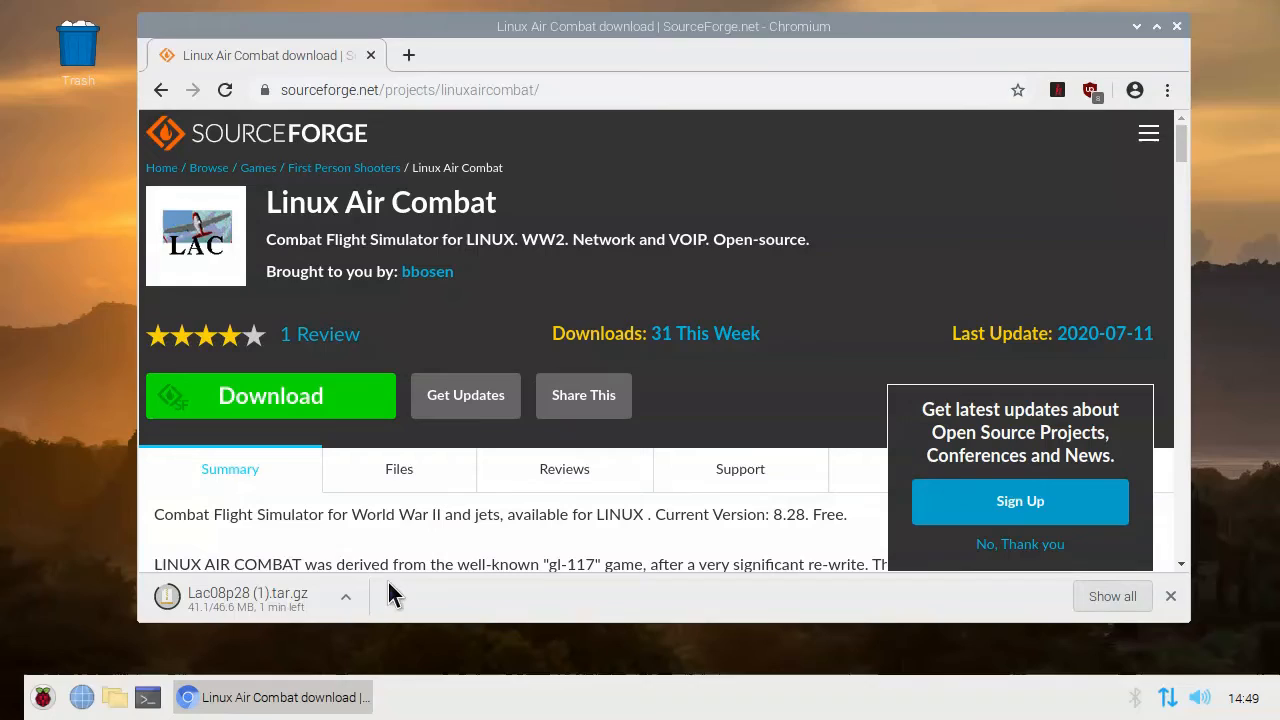
{"action": "mouse_move", "coordinate": [350, 530]}
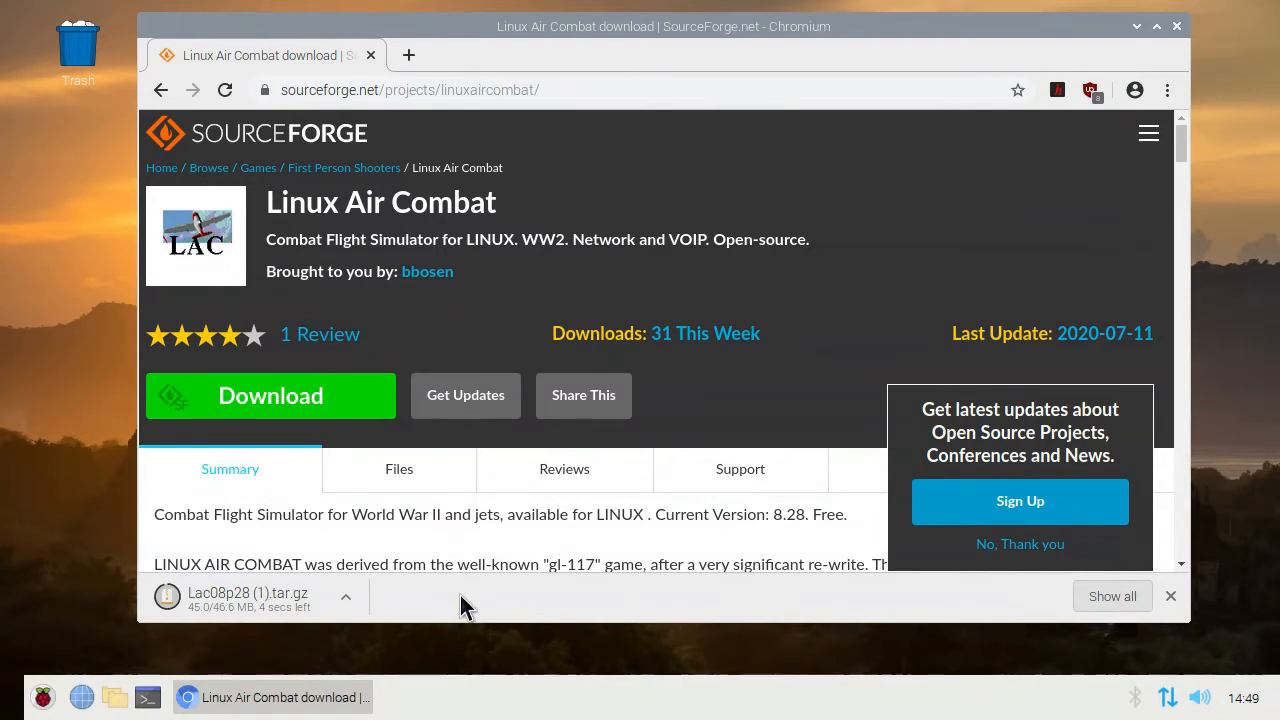
{"action": "mouse_move", "coordinate": [476, 598]}
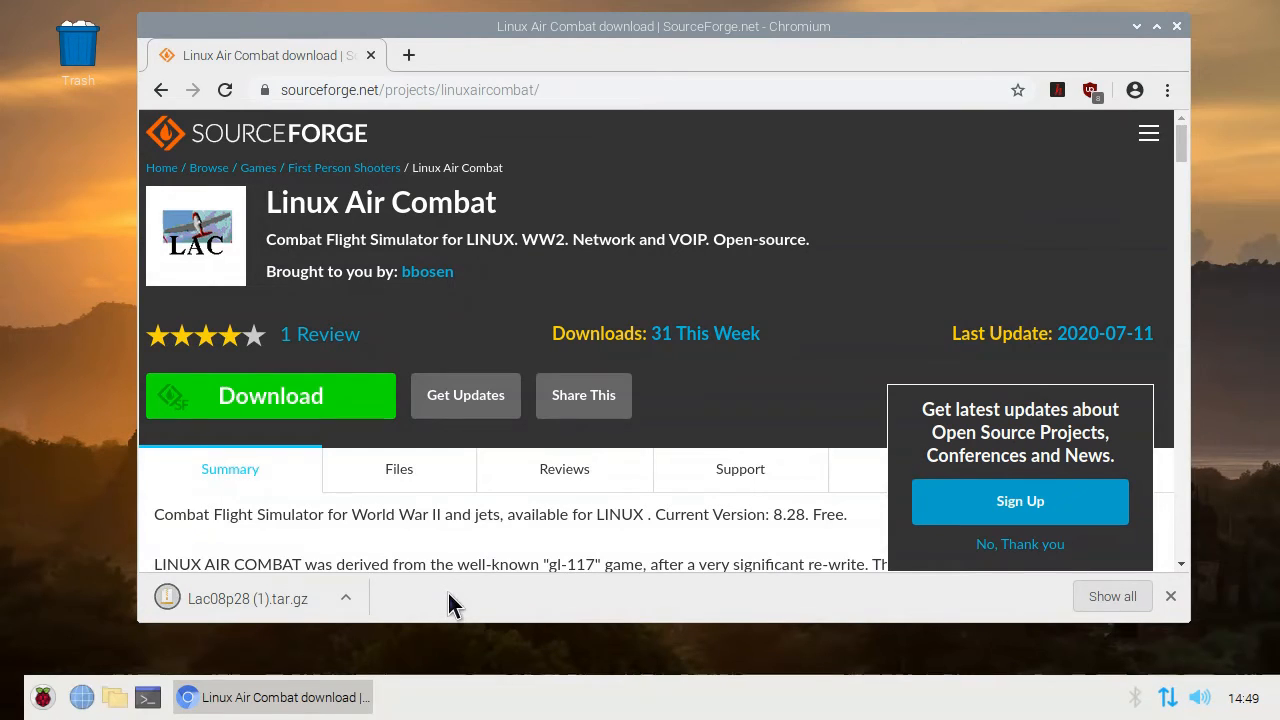
{"action": "mouse_move", "coordinate": [446, 600]}
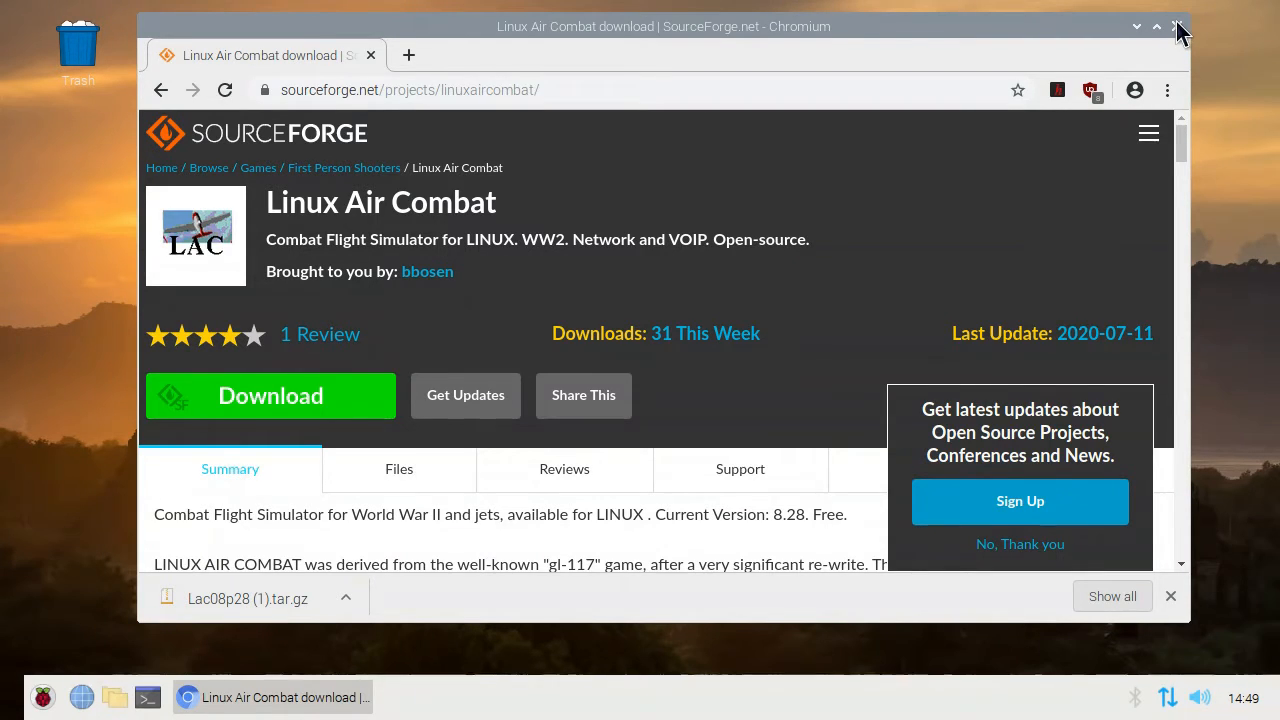
Step: Close Chromium, browse to Downloads in the file manager and trash the older Lac08p28.tar.gz
{"action": "left_click", "coordinate": [1178, 28]}
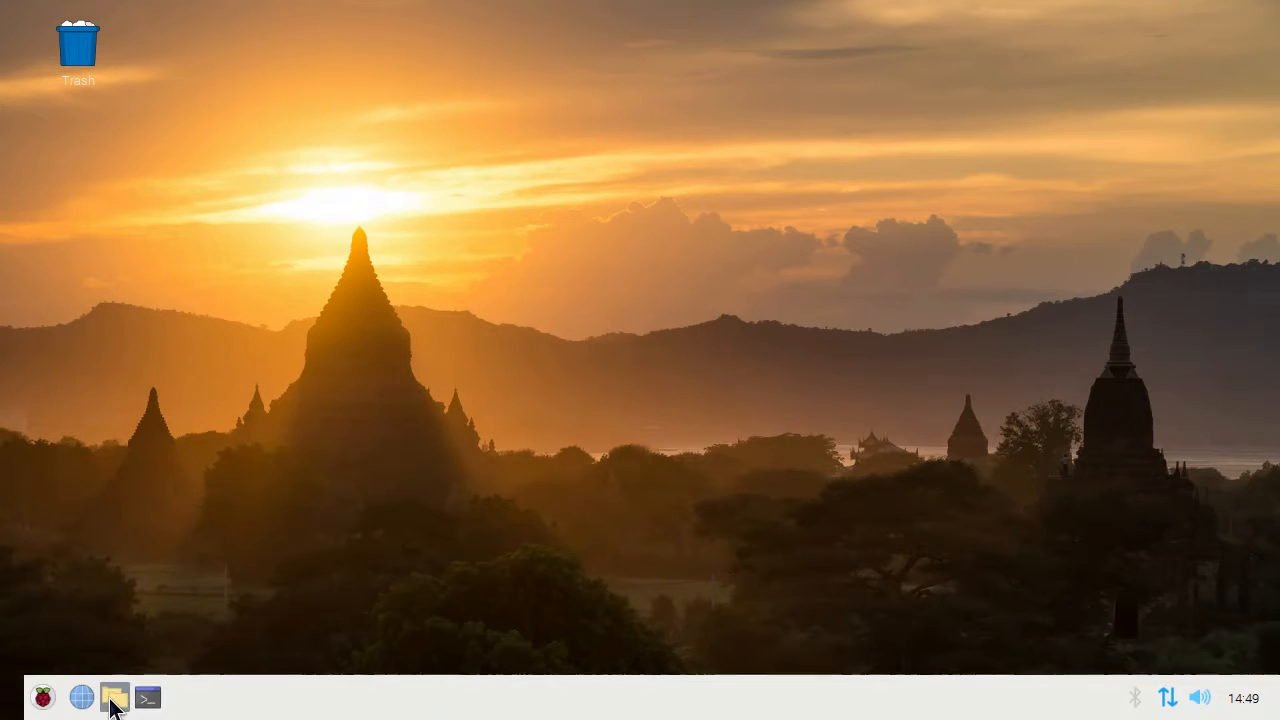
{"action": "left_click", "coordinate": [114, 696]}
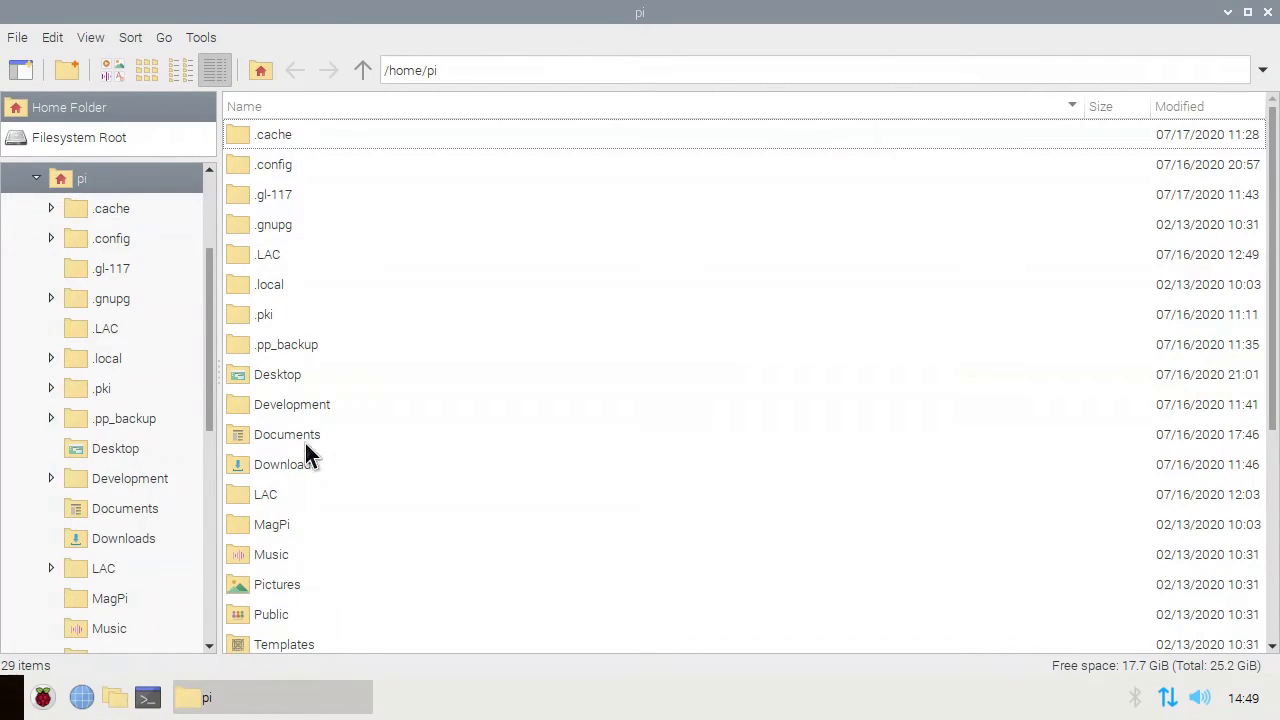
{"action": "left_click", "coordinate": [284, 464]}
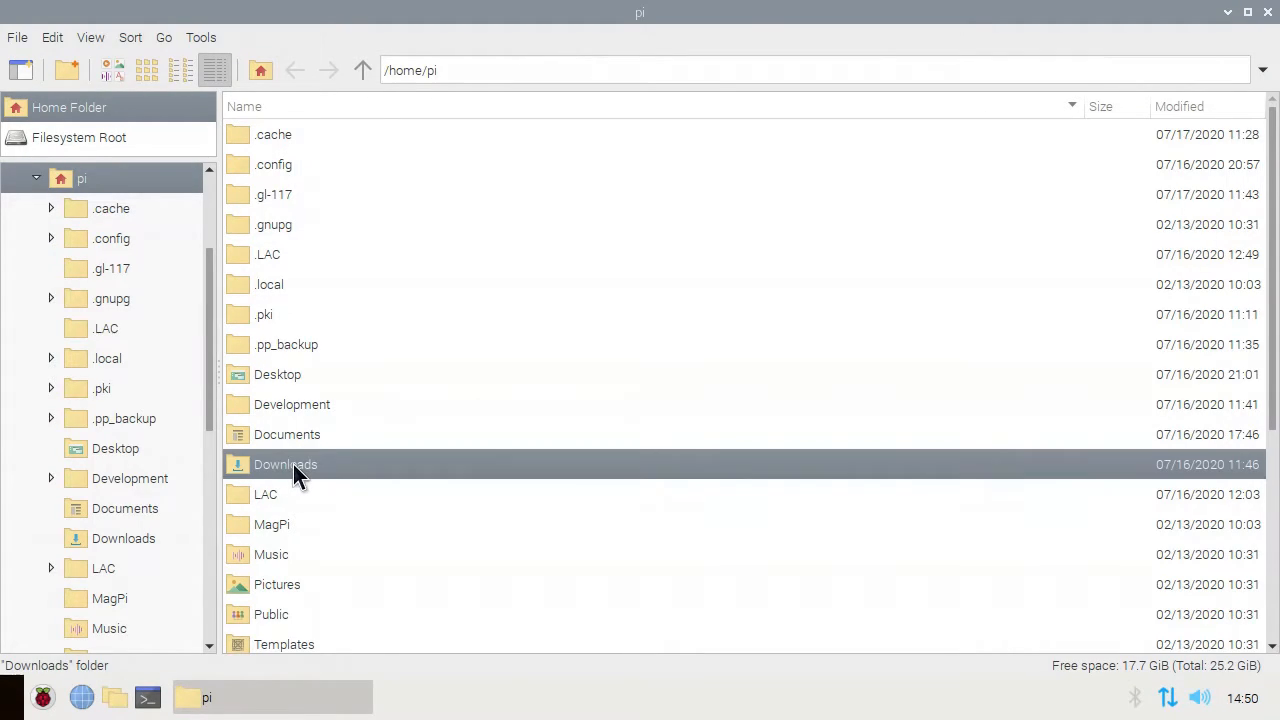
{"action": "double_click", "coordinate": [284, 464]}
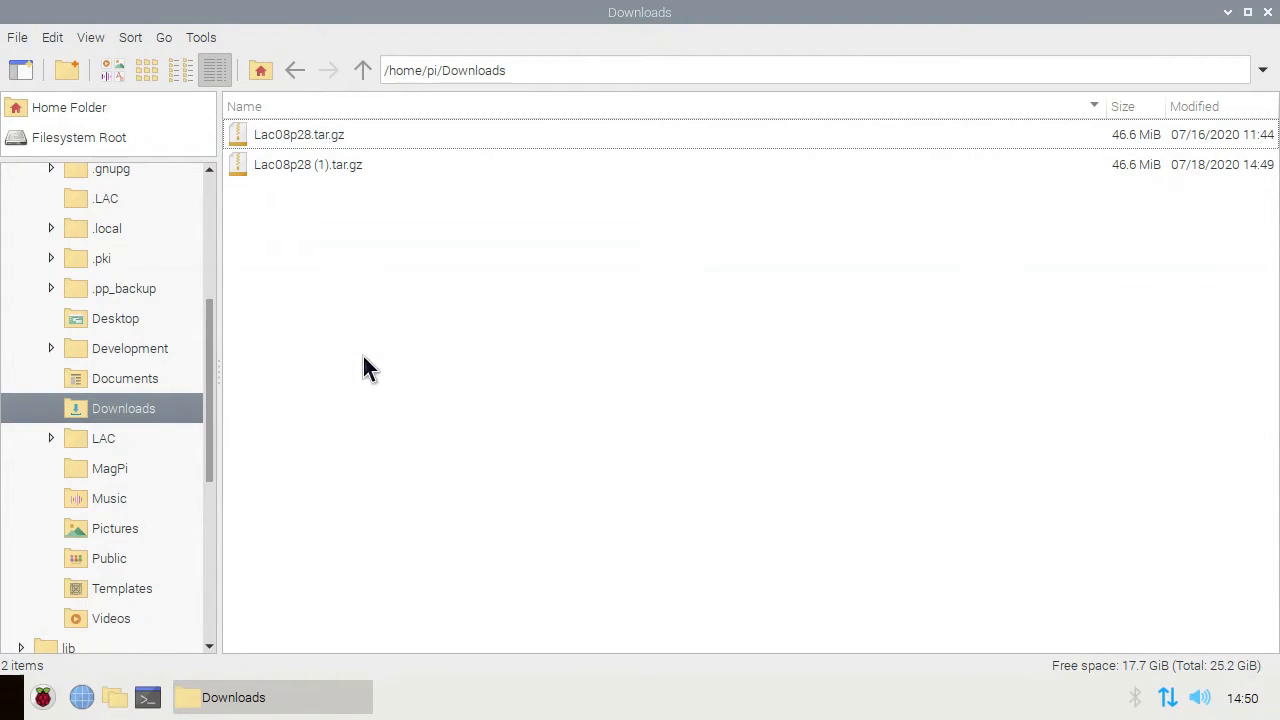
{"action": "mouse_move", "coordinate": [444, 240]}
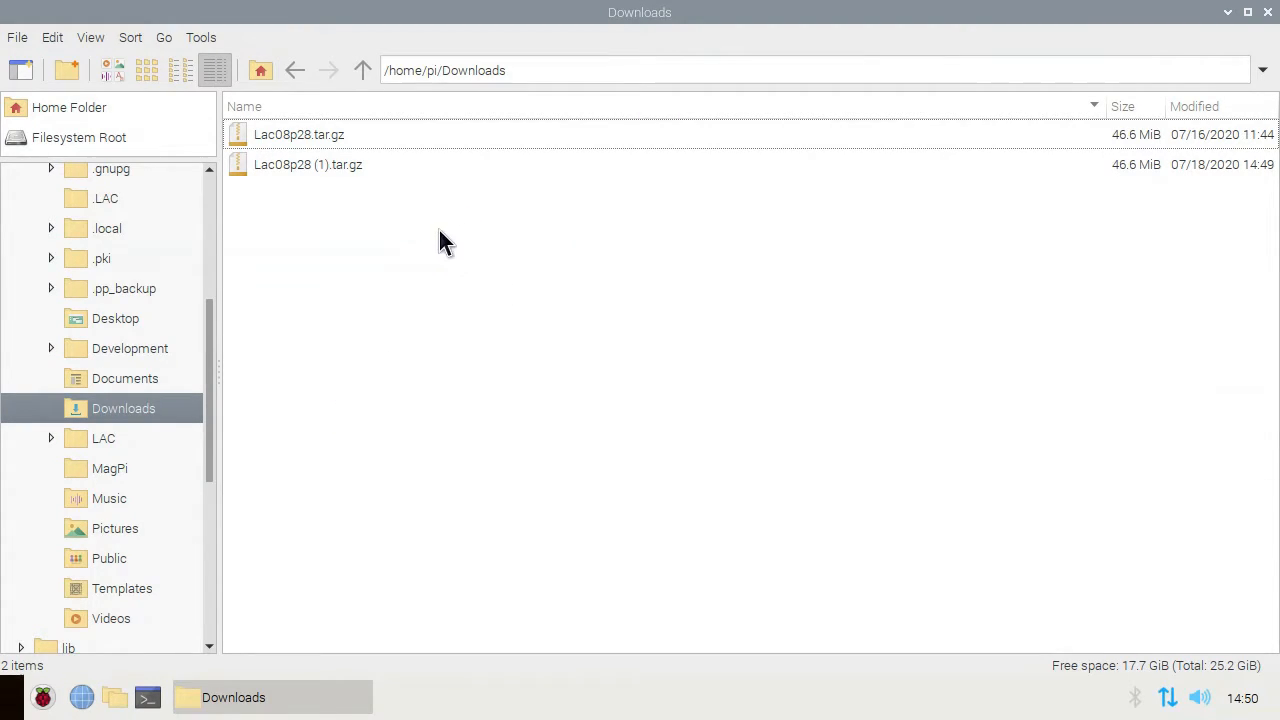
{"action": "mouse_move", "coordinate": [344, 124]}
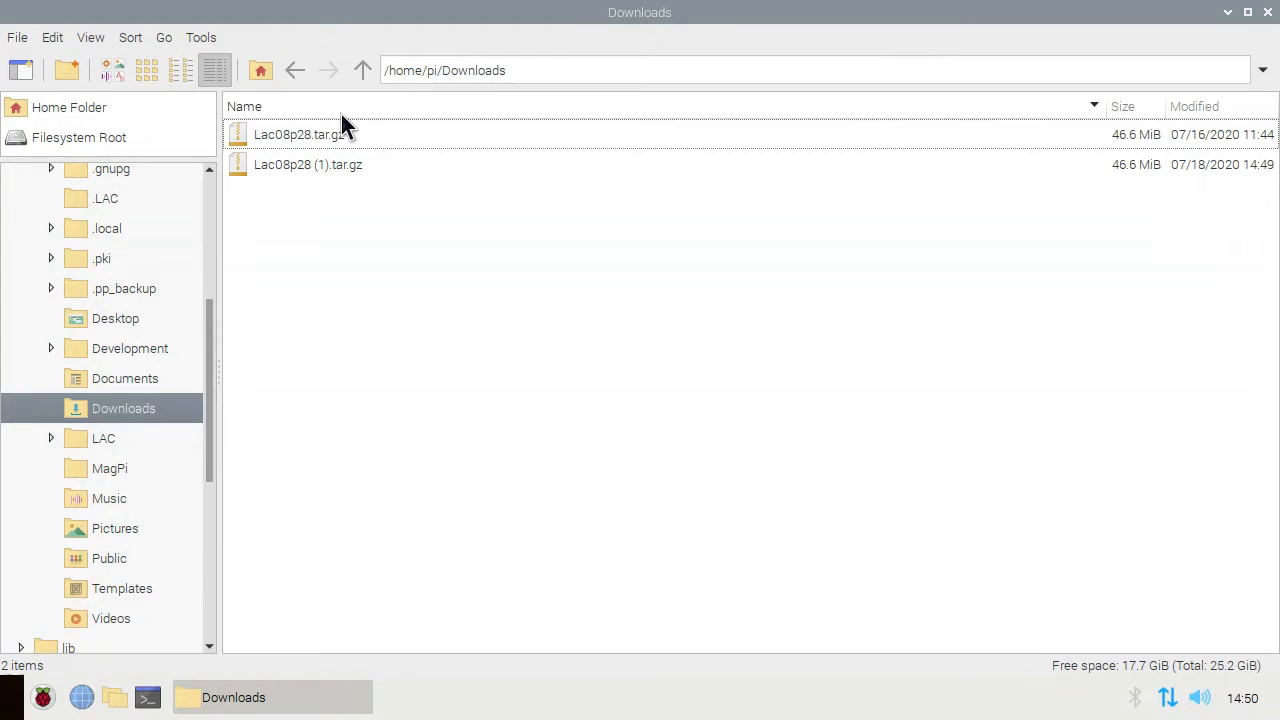
{"action": "mouse_move", "coordinate": [332, 148]}
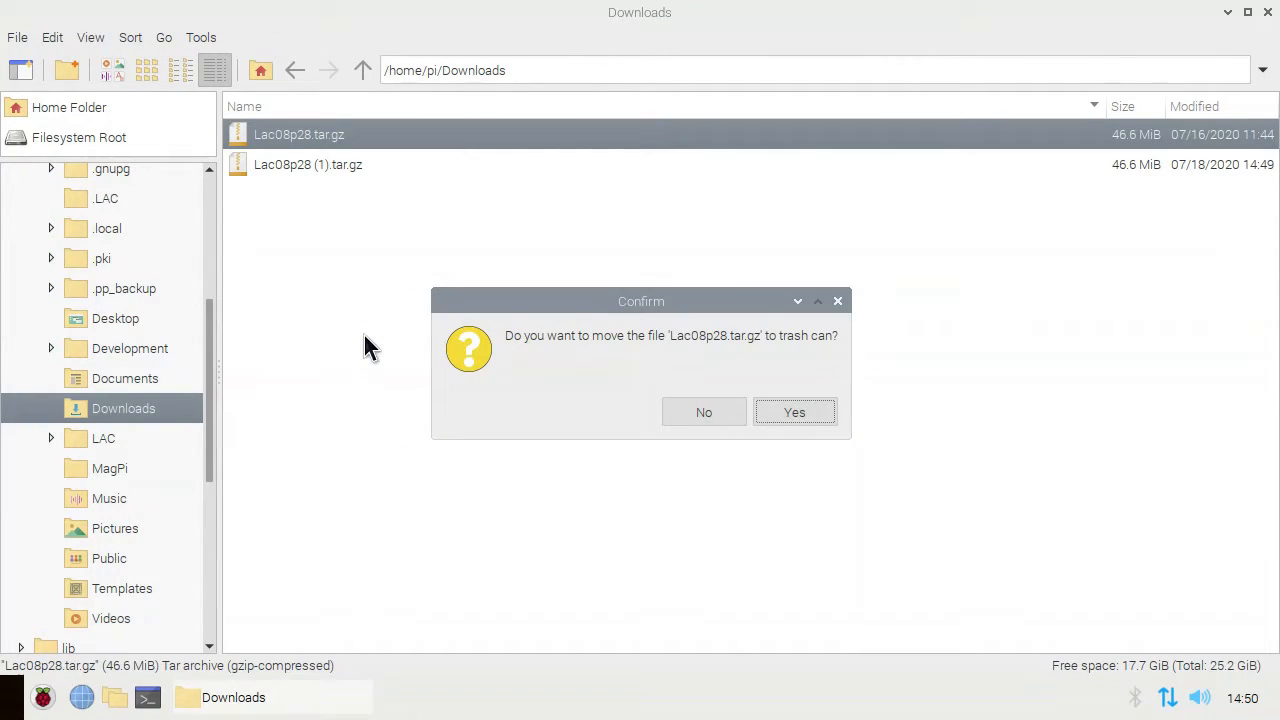
{"action": "left_click", "coordinate": [794, 412]}
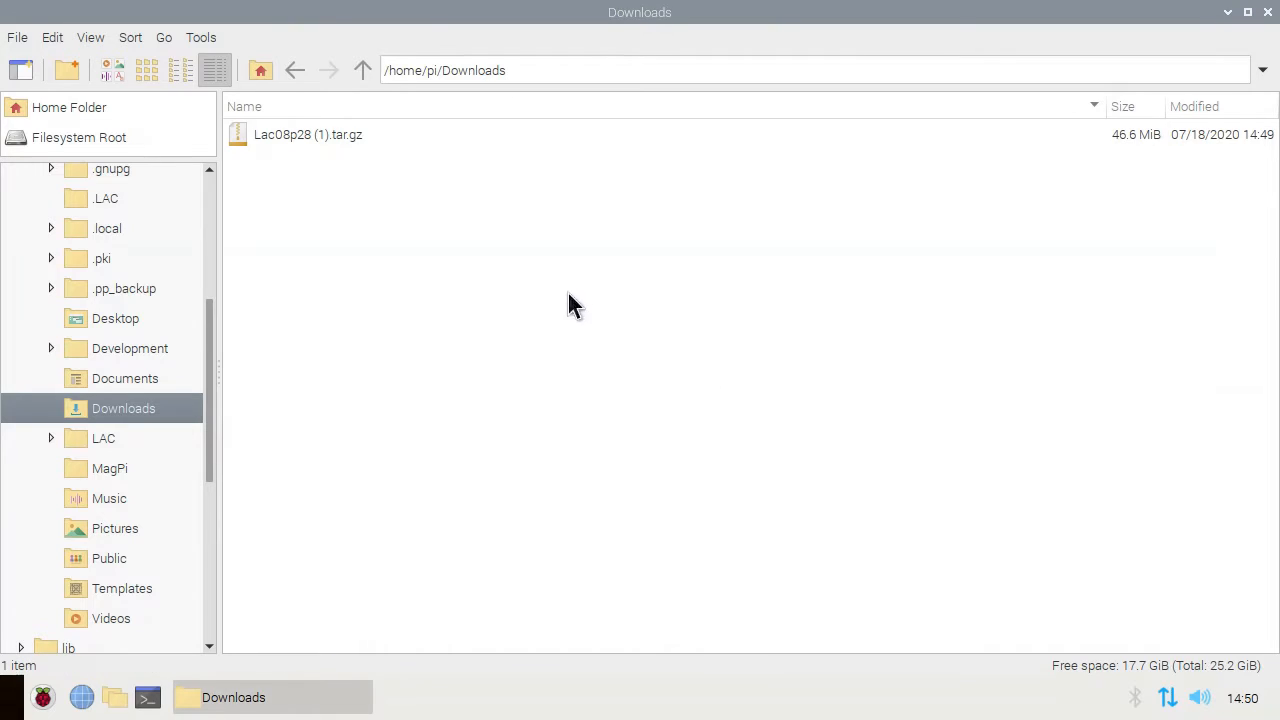
{"action": "mouse_move", "coordinate": [364, 156]}
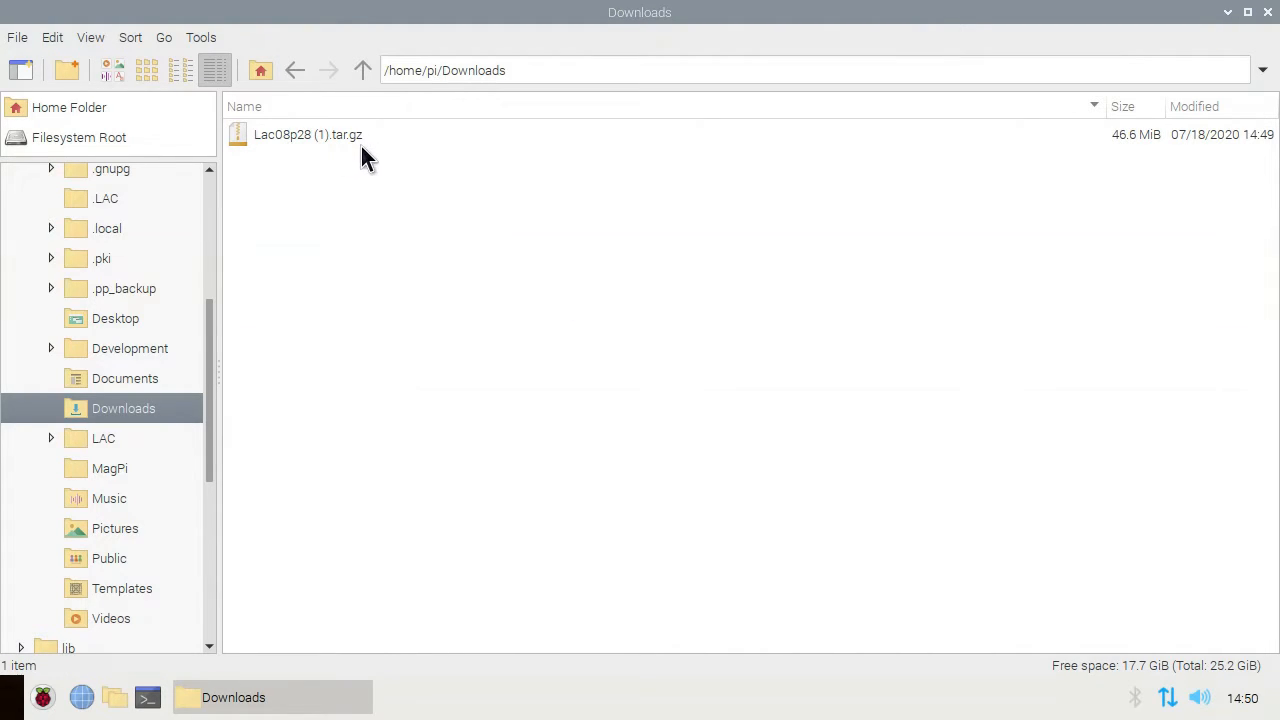
{"action": "mouse_move", "coordinate": [360, 188]}
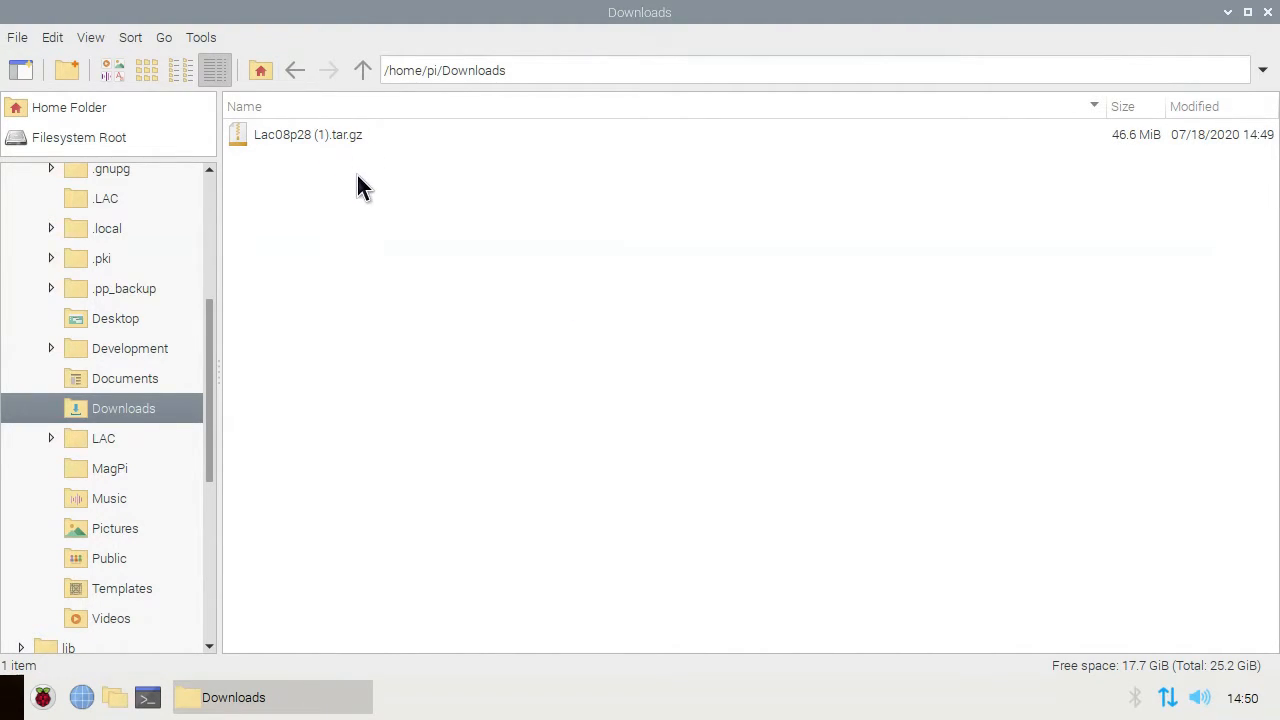
{"action": "mouse_move", "coordinate": [316, 192]}
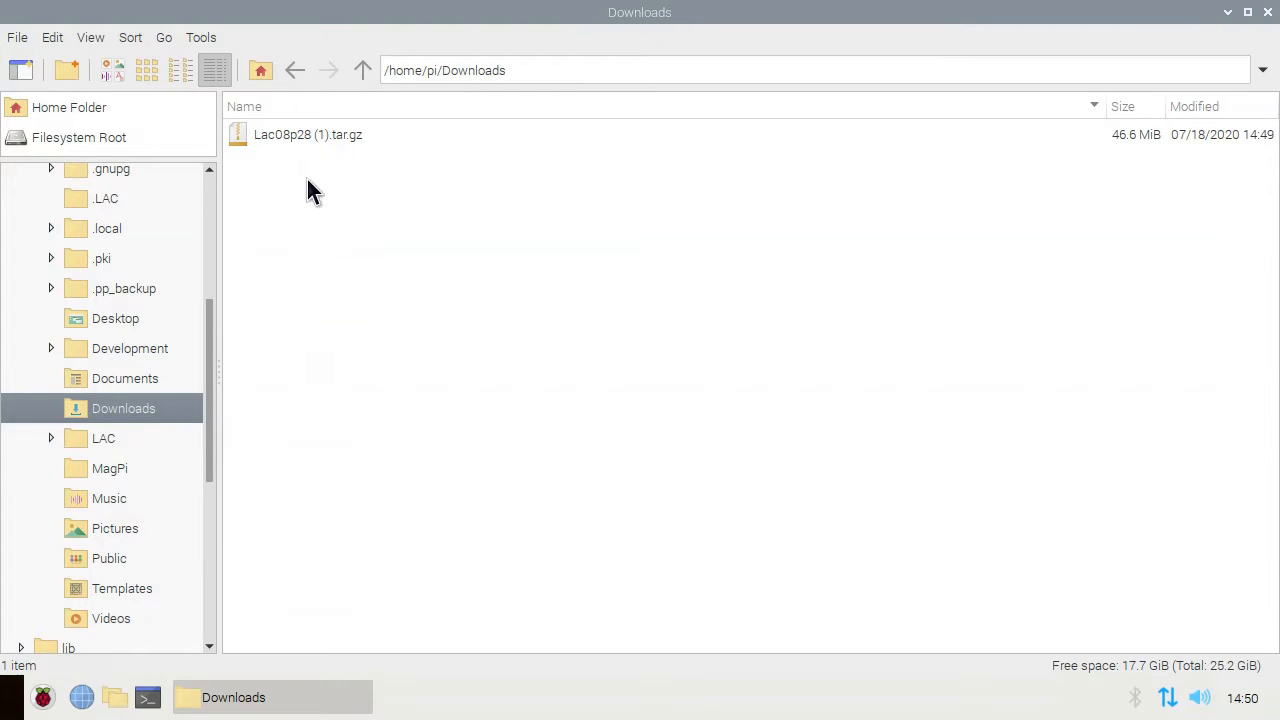
Step: Extract Lac08p28 (1).tar.gz into the Downloads folder with Extract Here
{"action": "right_click", "coordinate": [308, 134]}
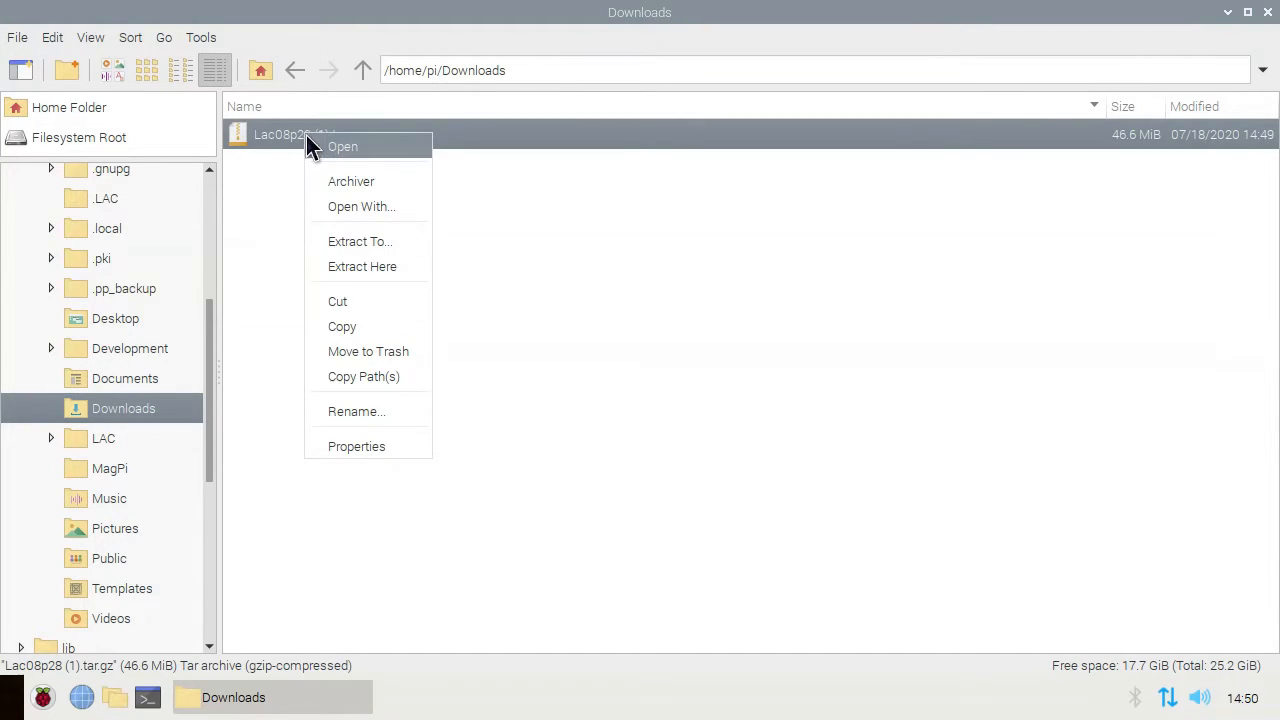
{"action": "mouse_move", "coordinate": [376, 266]}
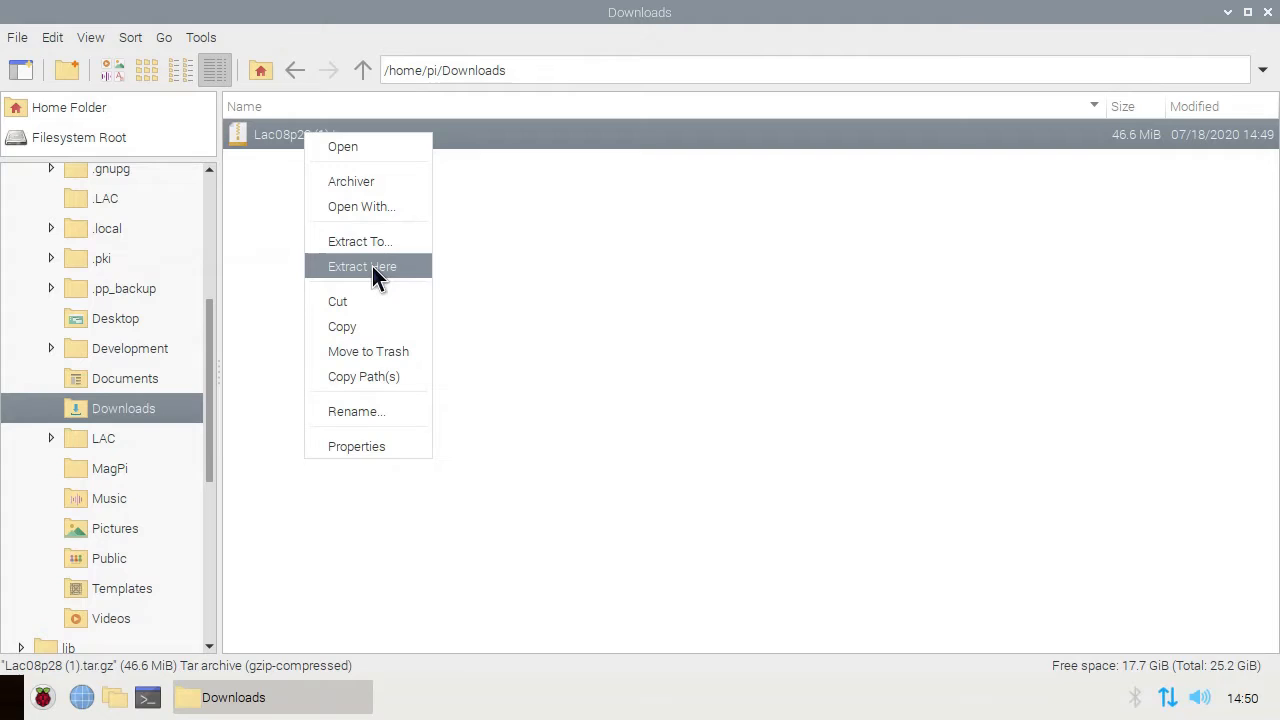
{"action": "left_click", "coordinate": [360, 266]}
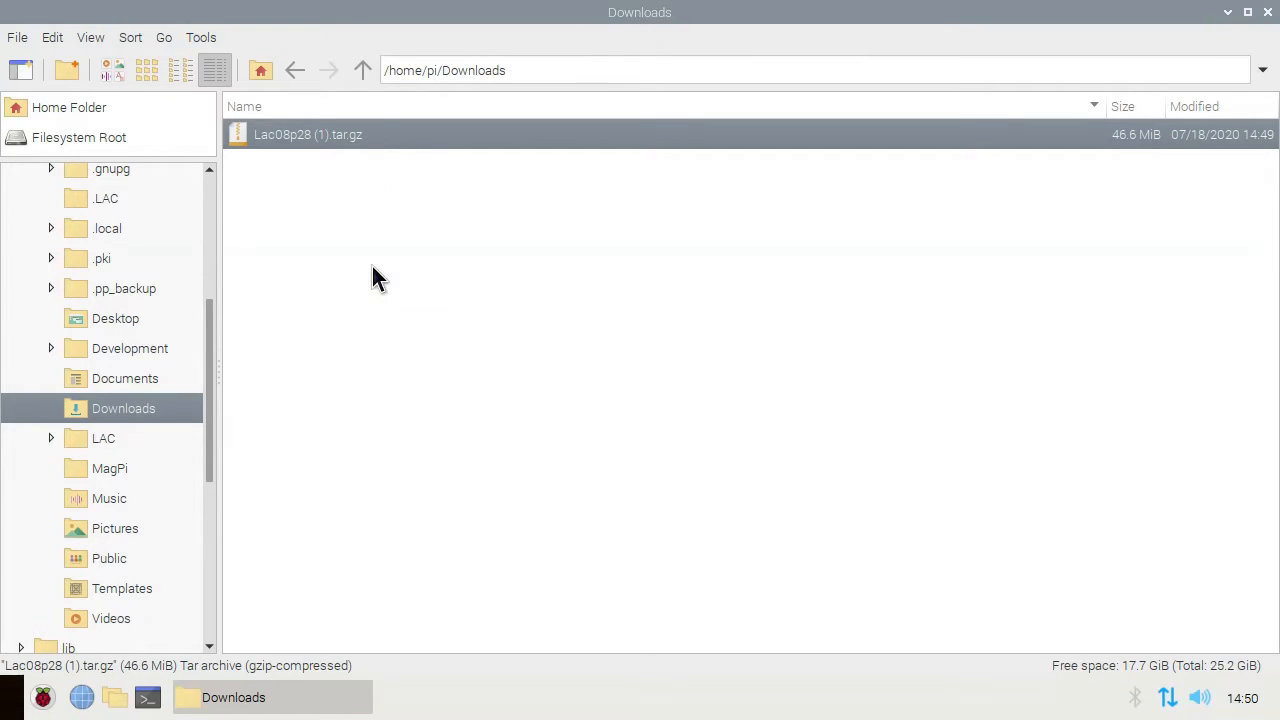
{"action": "double_click", "coordinate": [308, 134]}
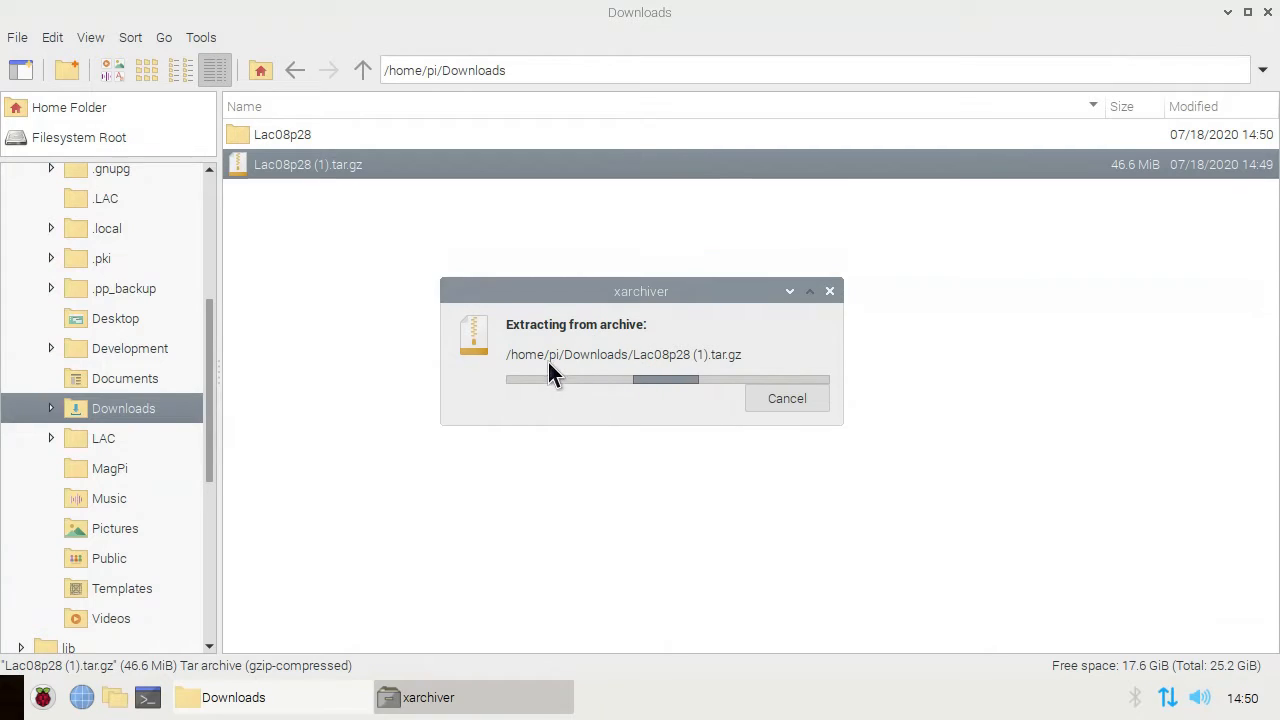
{"action": "mouse_move", "coordinate": [696, 378]}
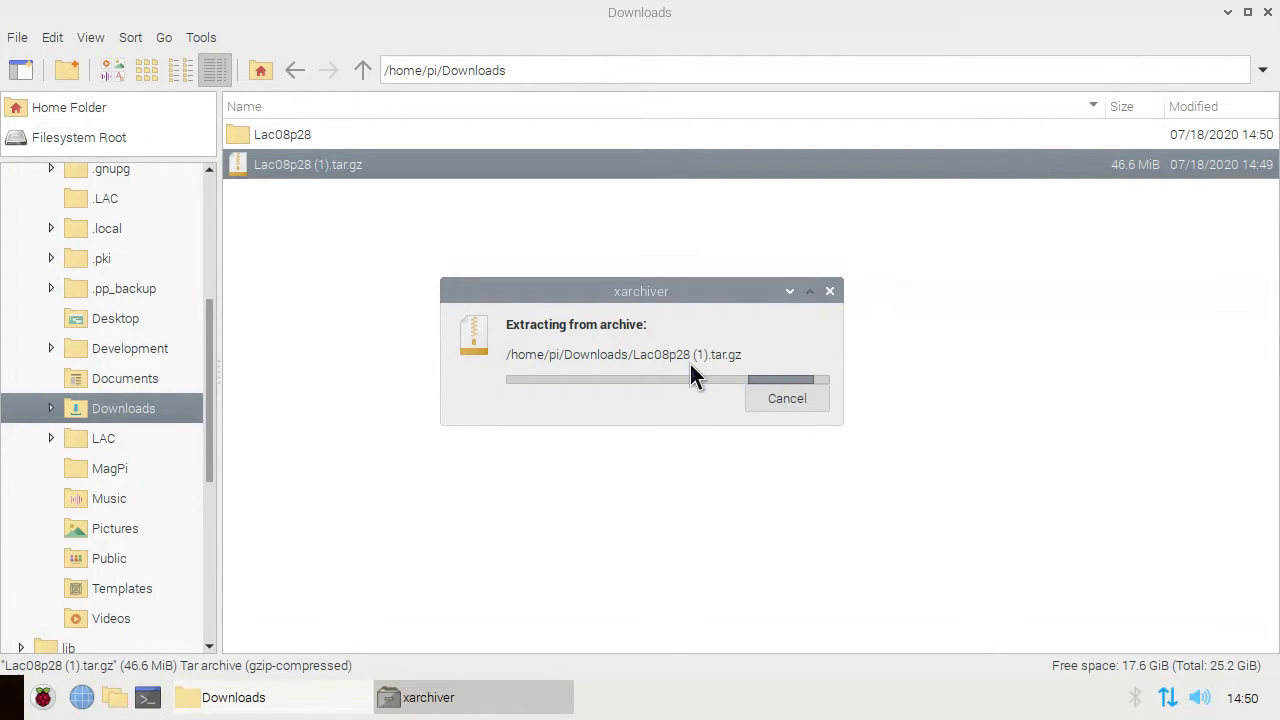
{"action": "mouse_move", "coordinate": [290, 190]}
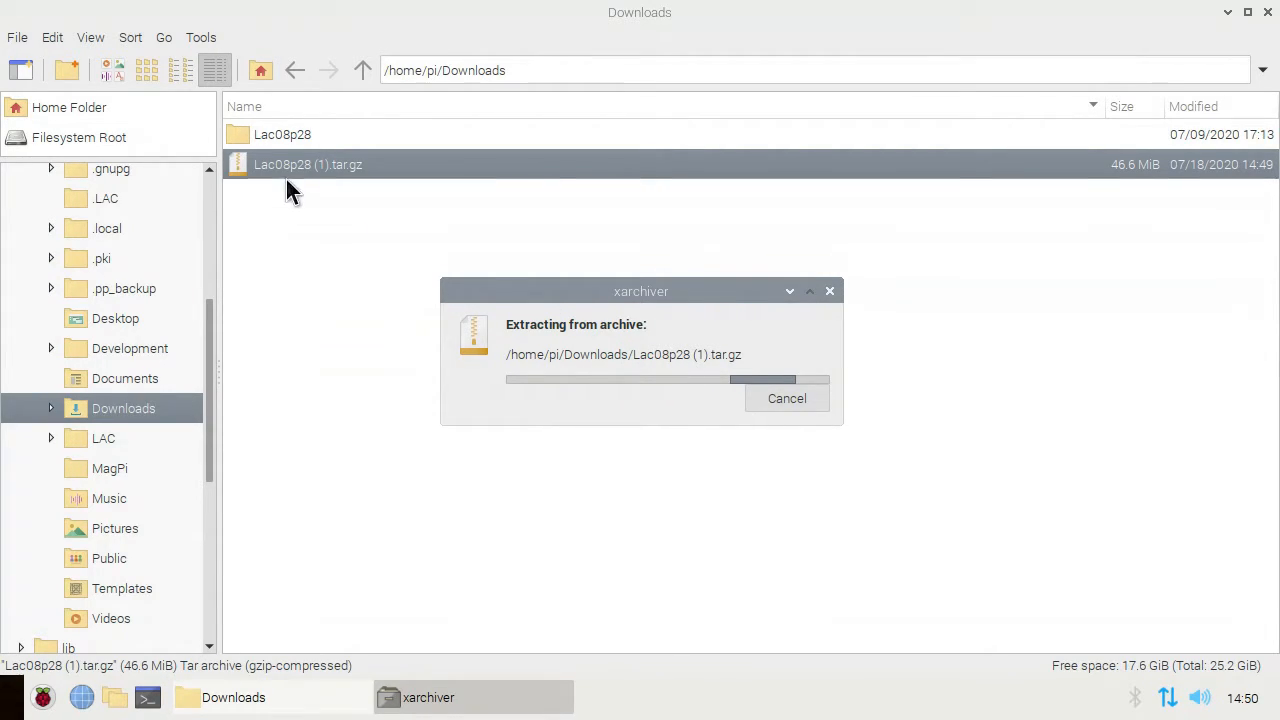
{"action": "mouse_move", "coordinate": [304, 148]}
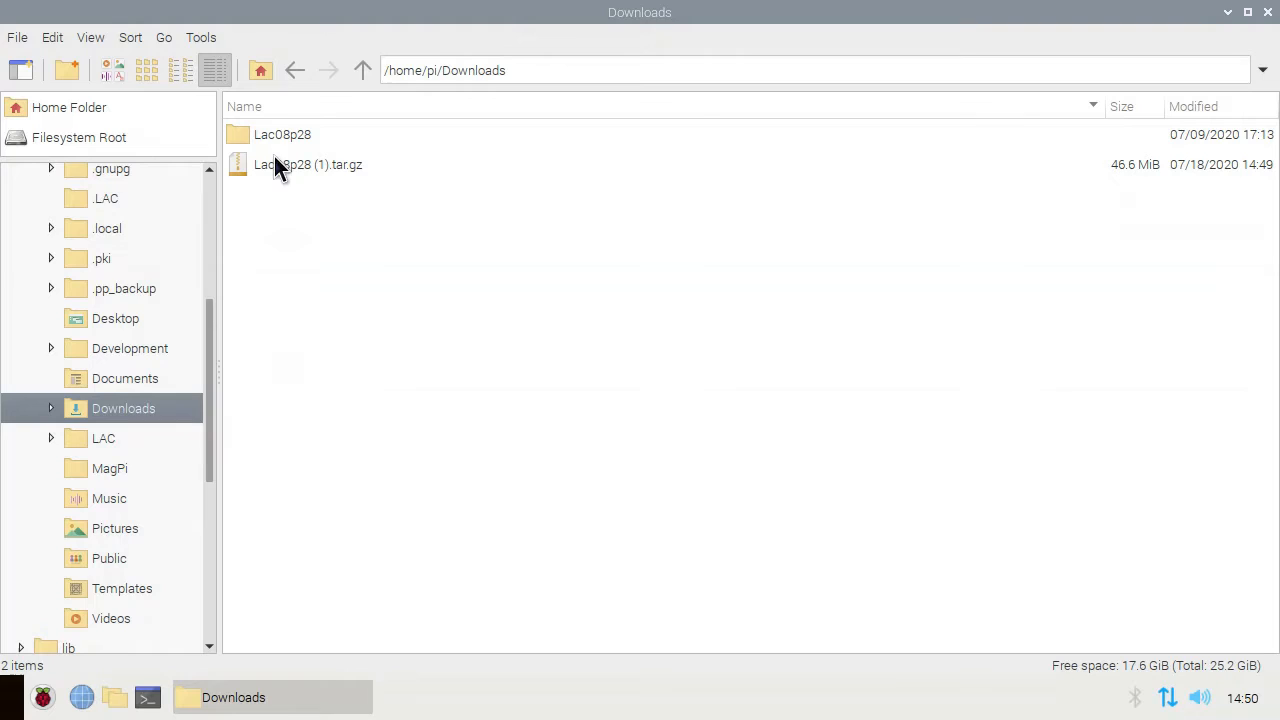
{"action": "mouse_move", "coordinate": [312, 320]}
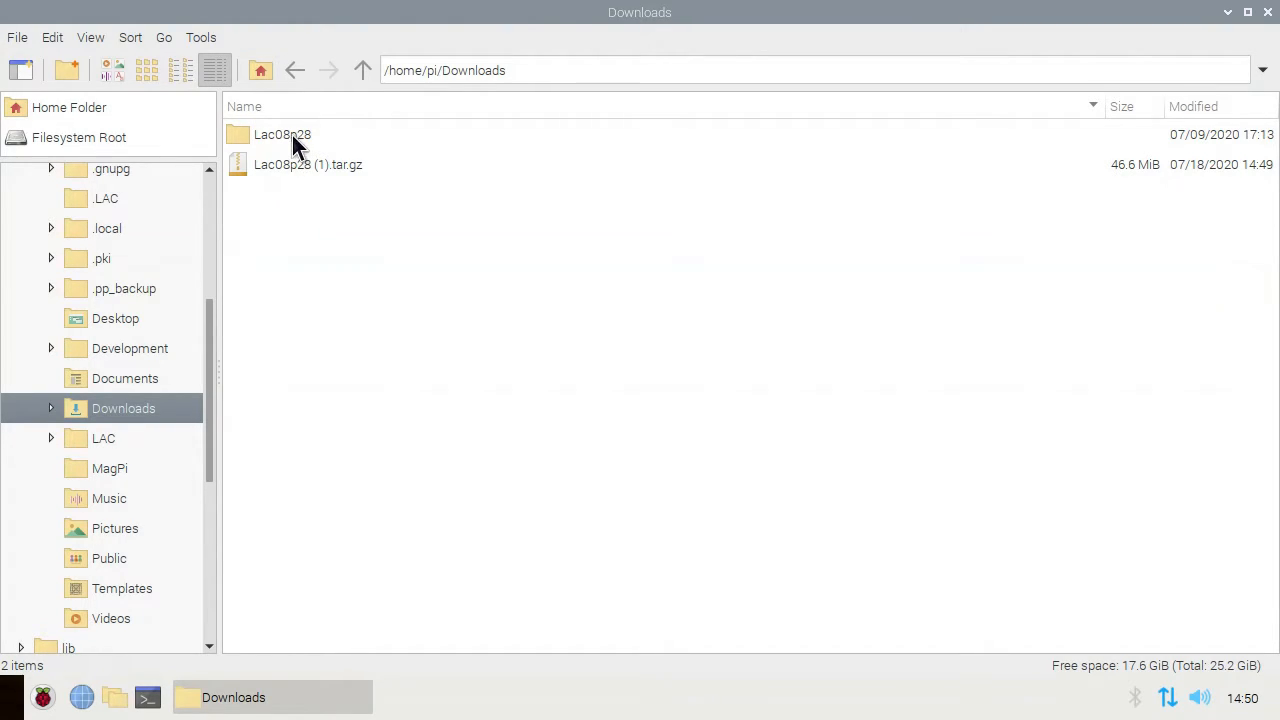
{"action": "mouse_move", "coordinate": [316, 140]}
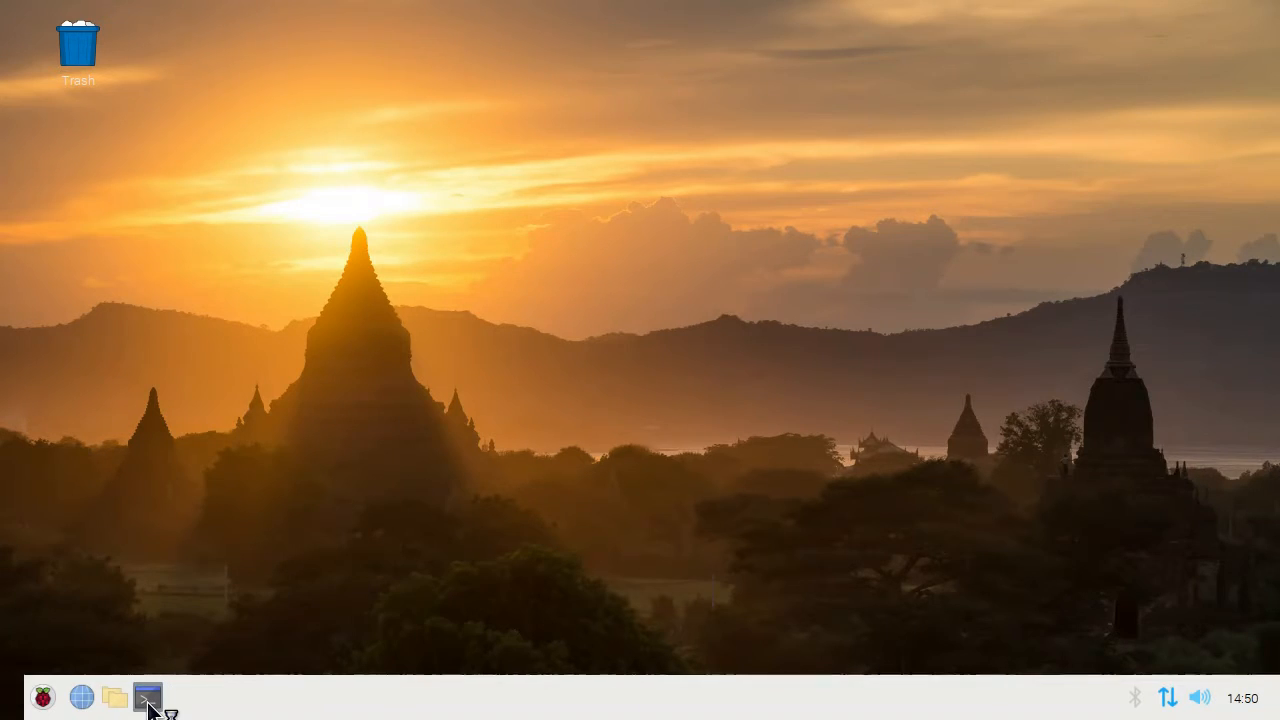
Step: In a terminal, cd into ~/Downloads/Lac08p28, list the source files with ls -l and start make
{"action": "left_click", "coordinate": [146, 696]}
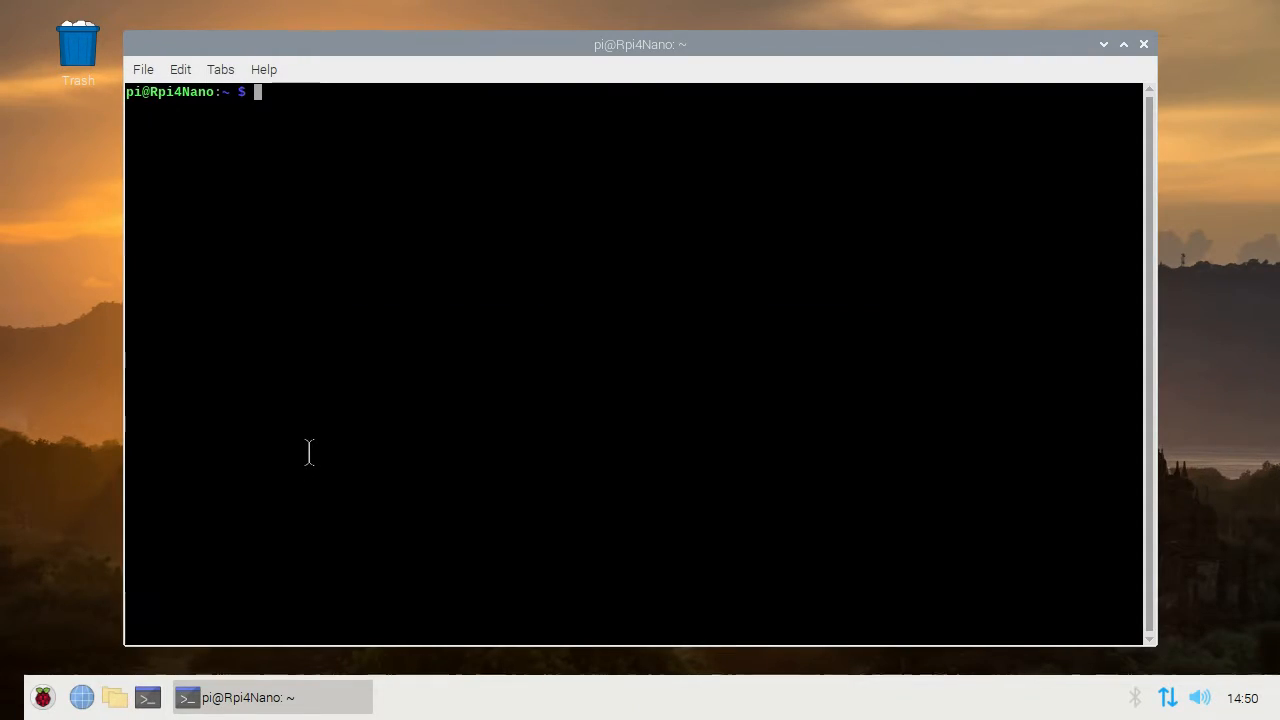
{"action": "type", "text": "cd Downloads"}
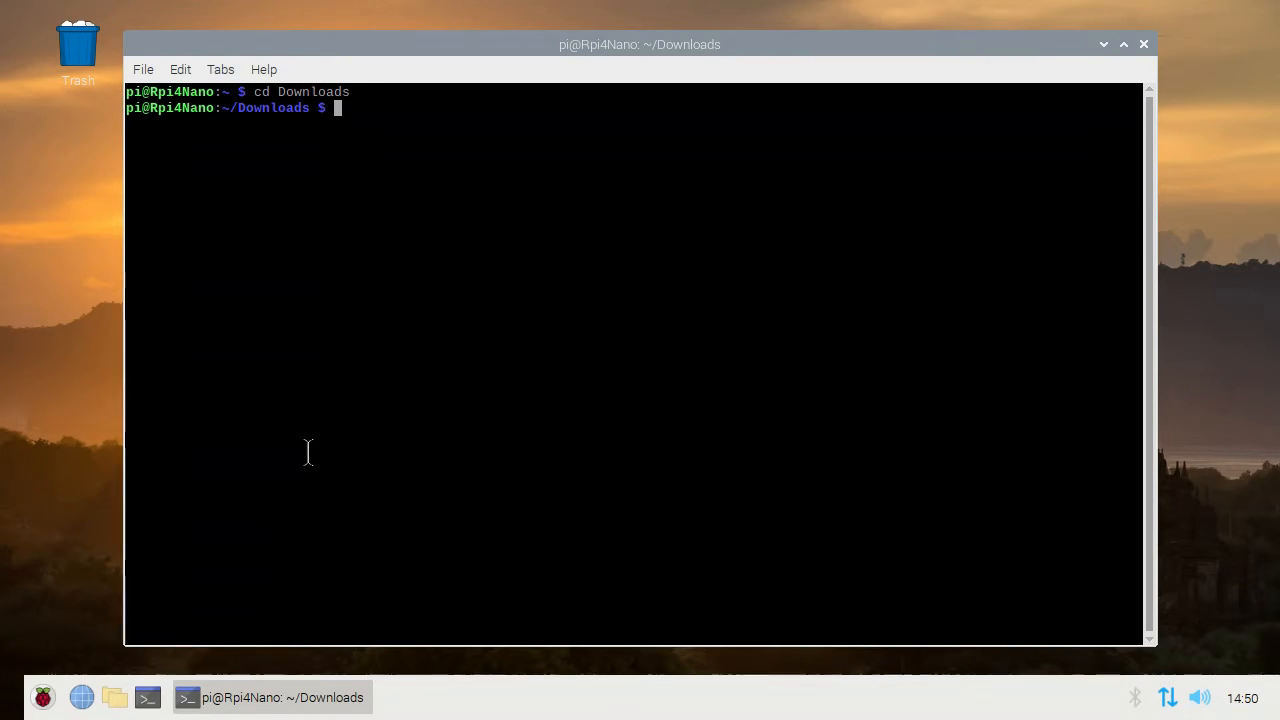
{"action": "type", "text": "ls"}
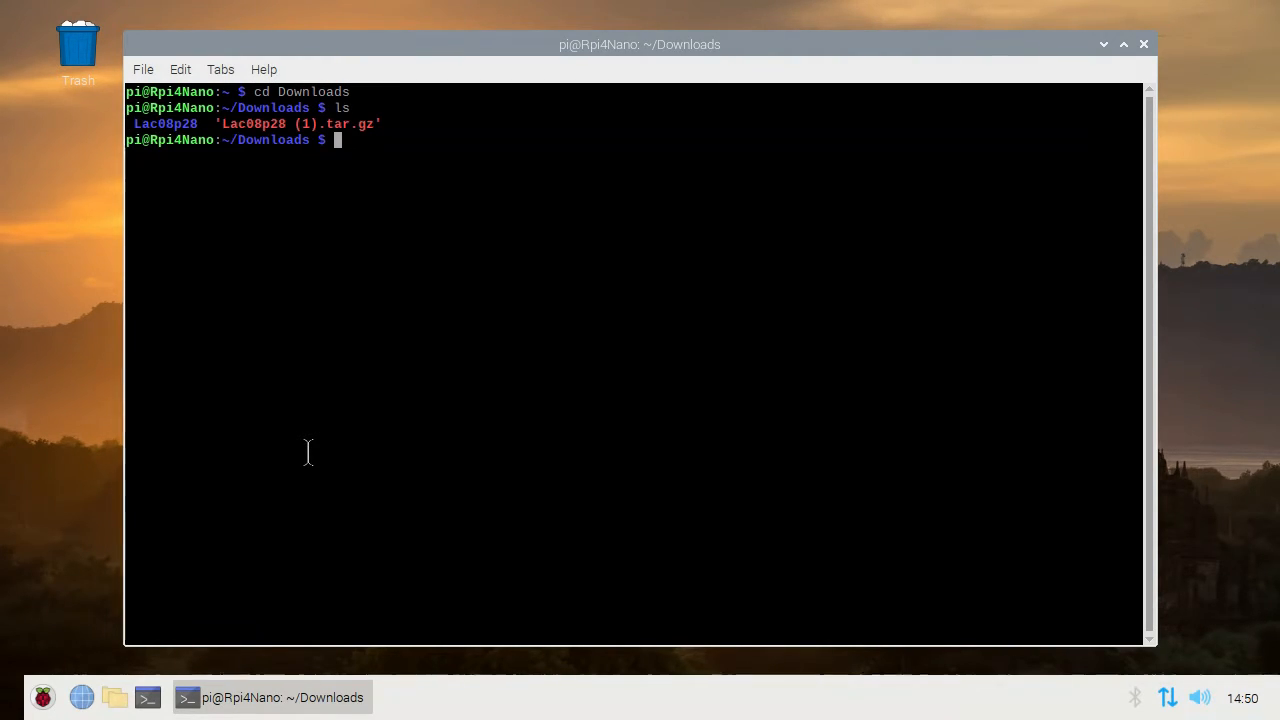
{"action": "type", "text": "cd Lac08p28"}
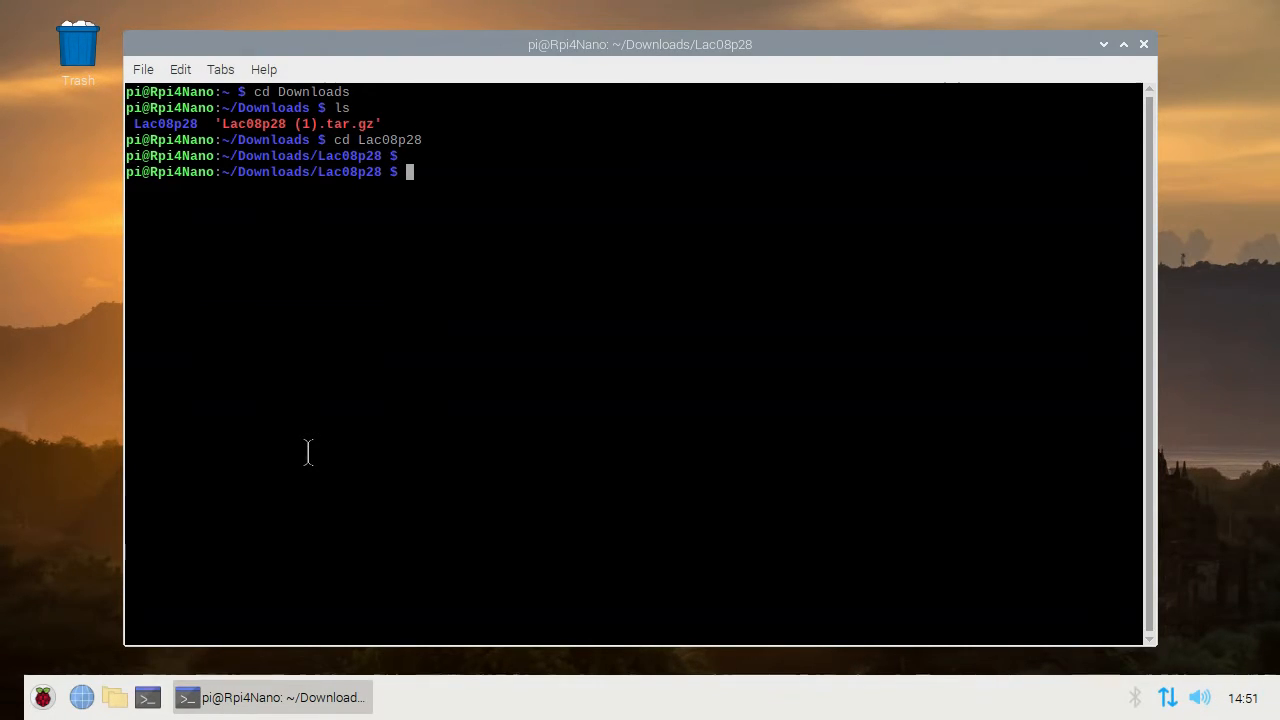
{"action": "type", "text": "ls -l"}
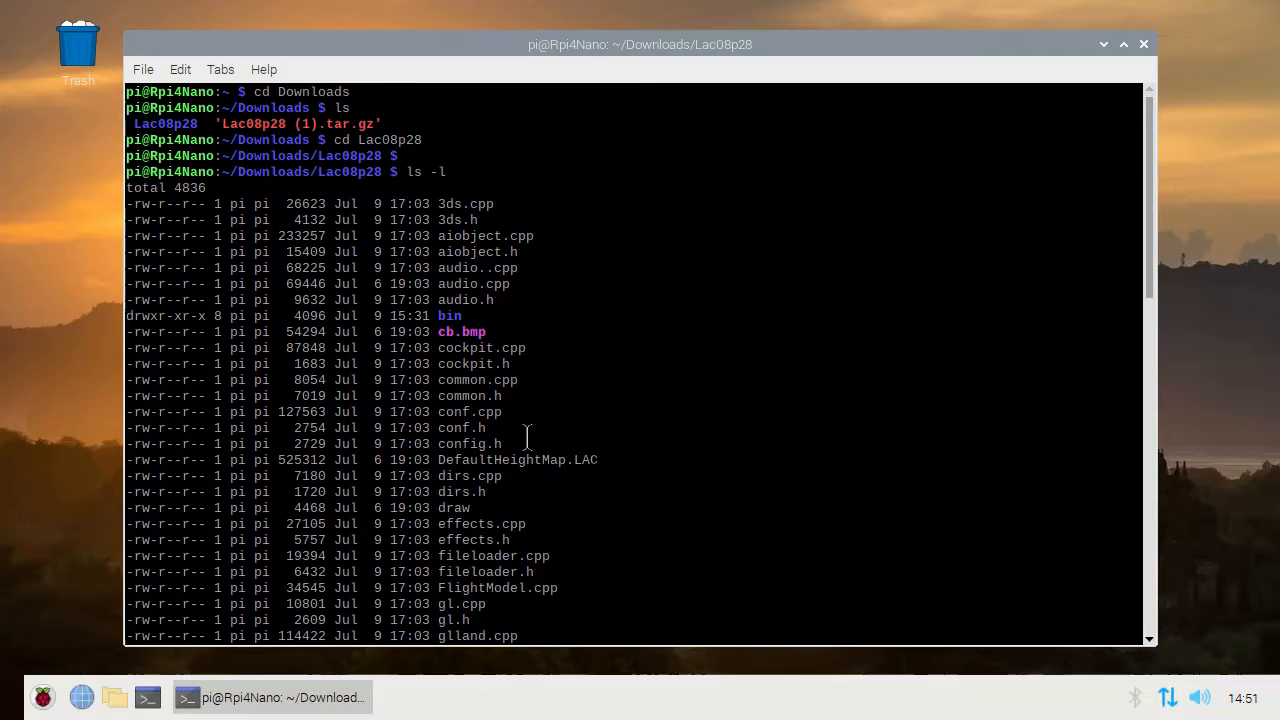
{"action": "scroll", "scroll_direction": "down", "scroll_amount": 3}
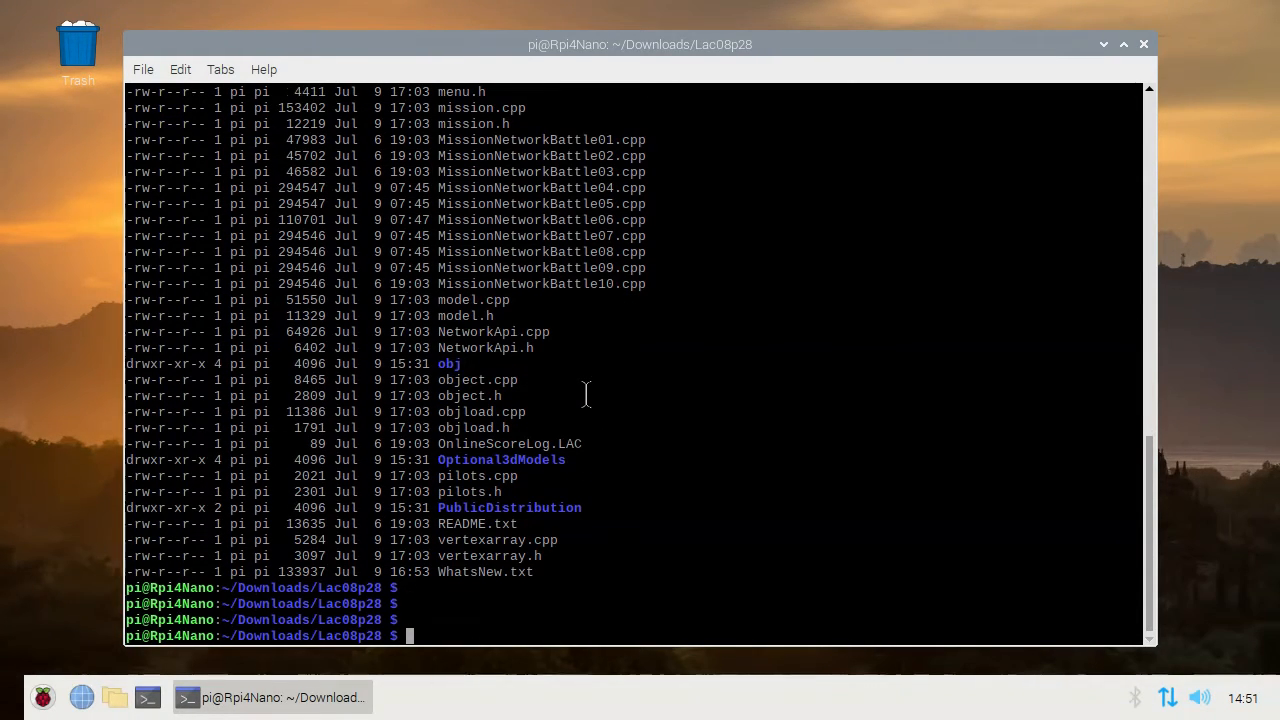
{"action": "type", "text": "make"}
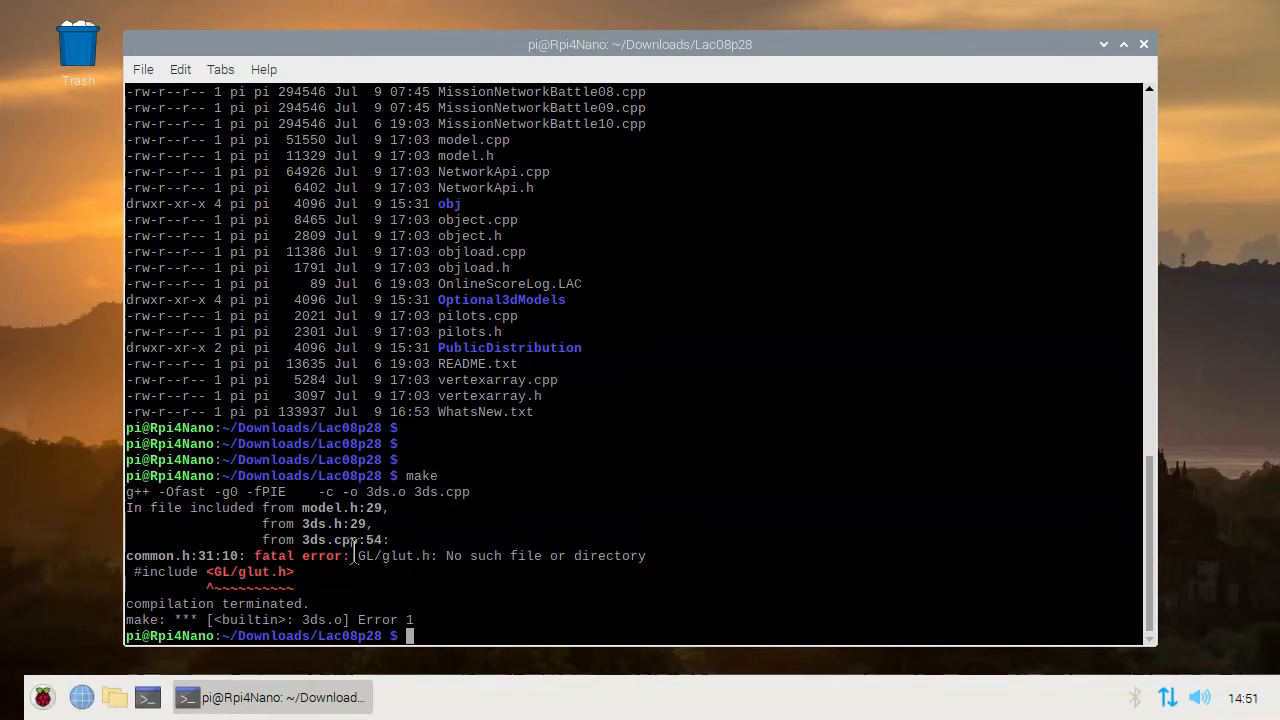
Step: Select the missing GL/glut.h header in the make error and launch Add / Remove Software
{"action": "double_click", "coordinate": [390, 556]}
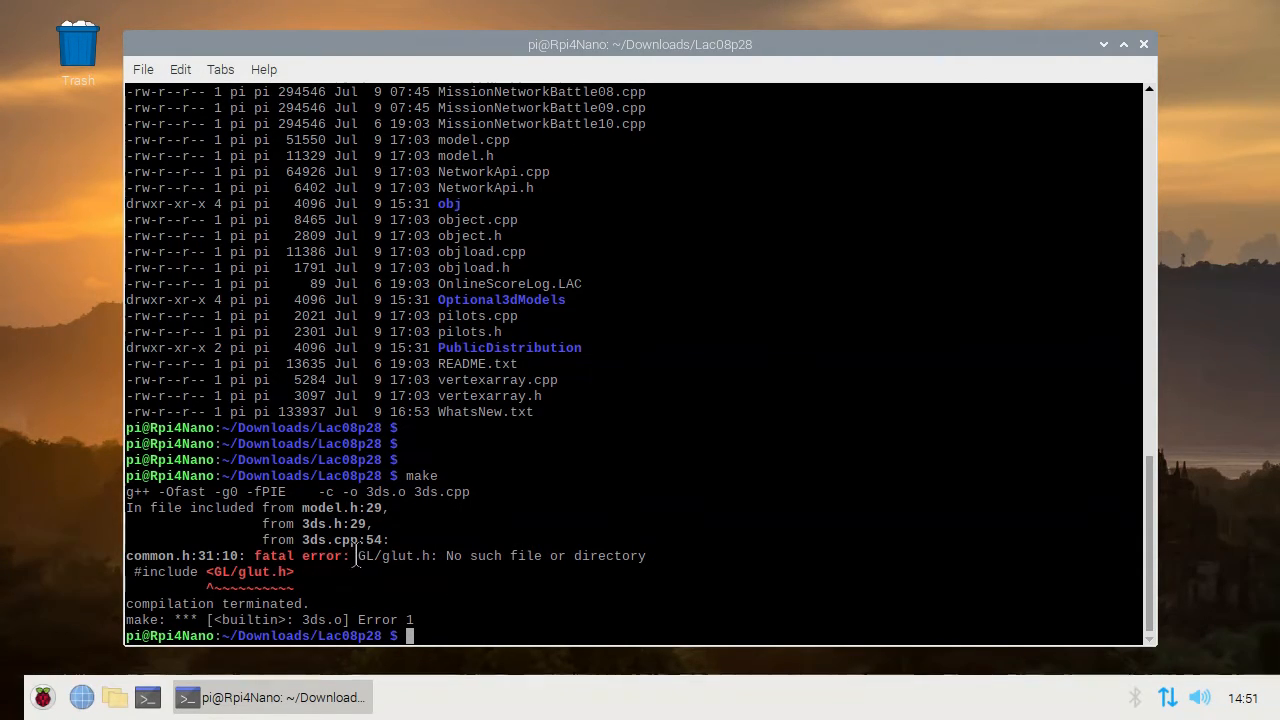
{"action": "double_click", "coordinate": [392, 556]}
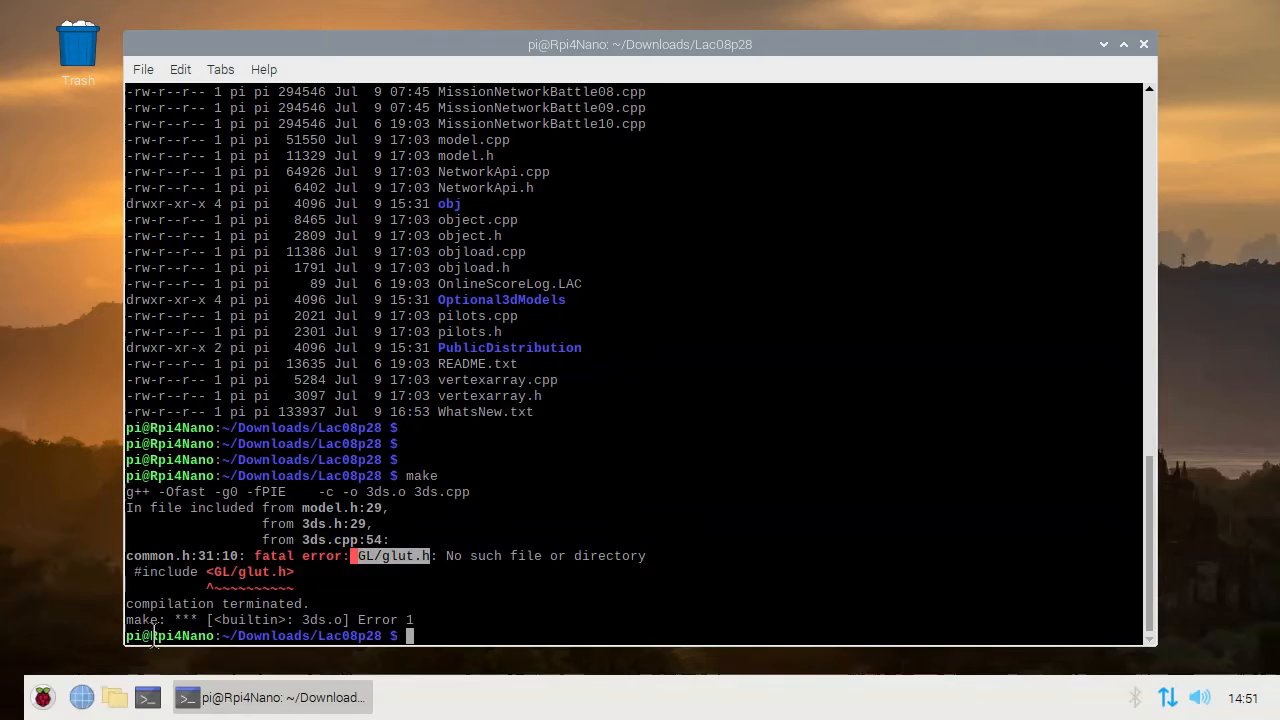
{"action": "left_click", "coordinate": [44, 696]}
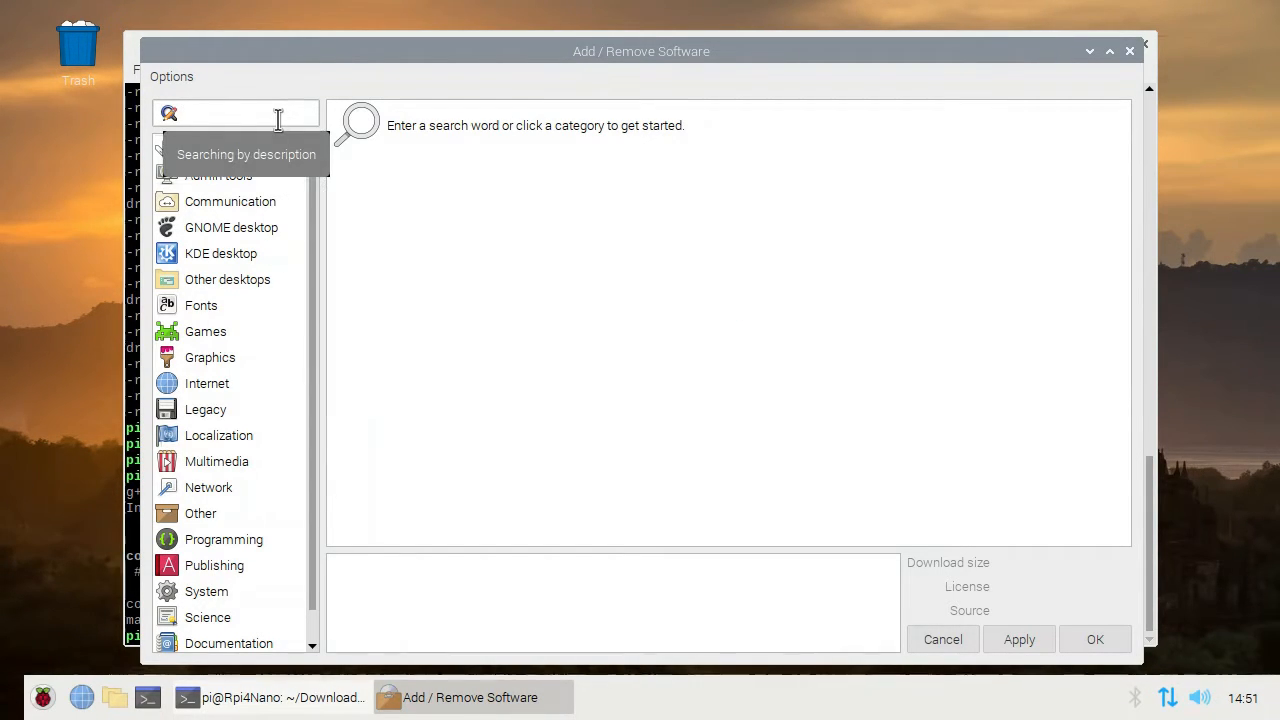
Step: Search freeglut3, mark the freeglut3-dev development files package for installation and apply
{"action": "type", "text": "freeglut3"}
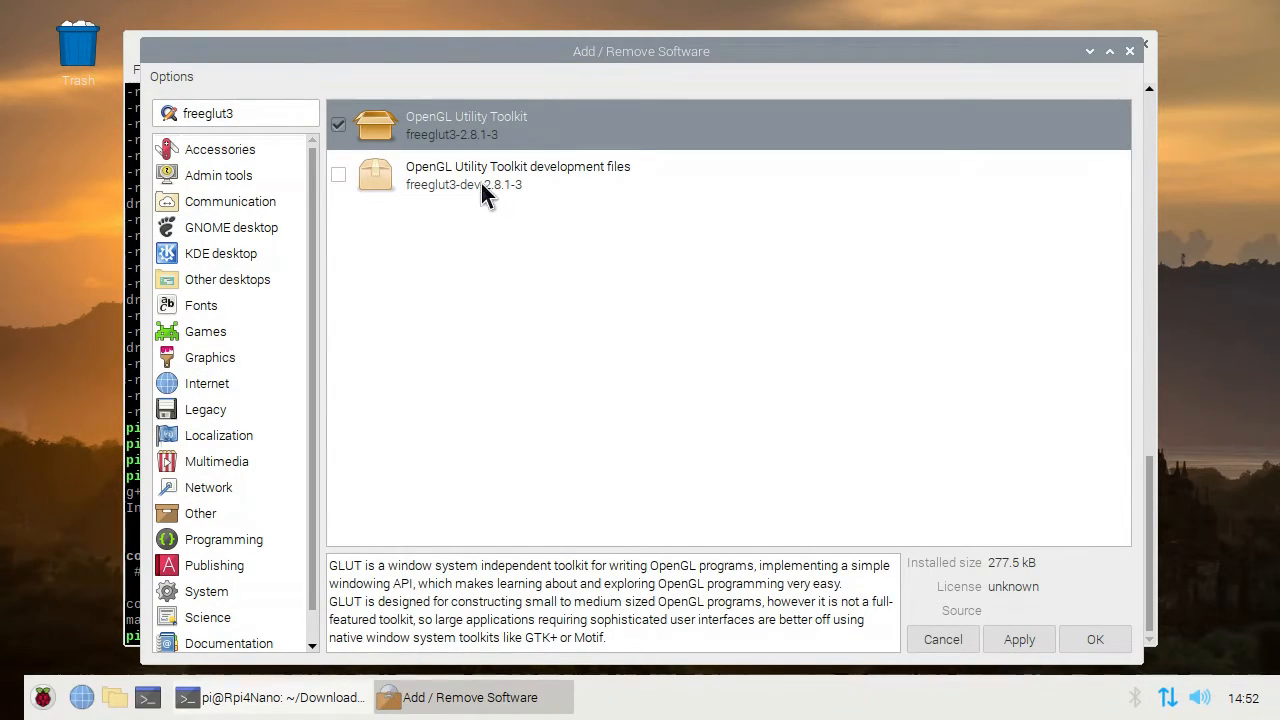
{"action": "left_click", "coordinate": [516, 176]}
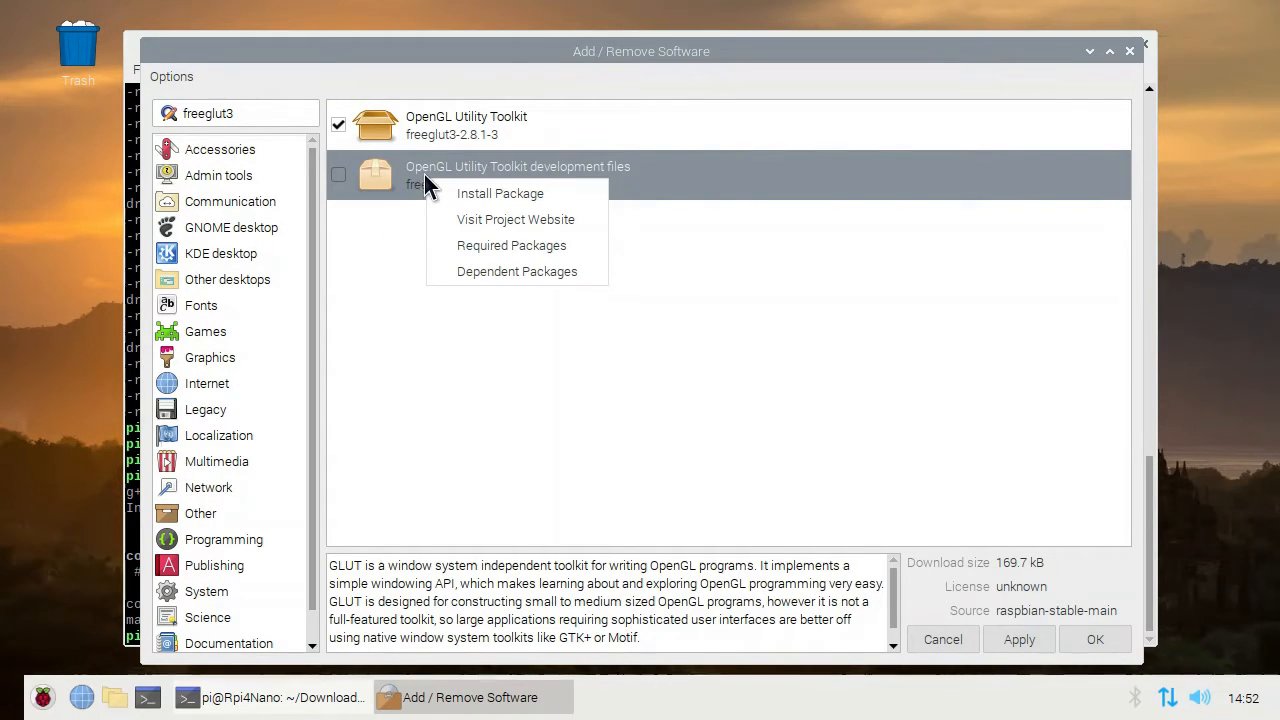
{"action": "left_click", "coordinate": [500, 192]}
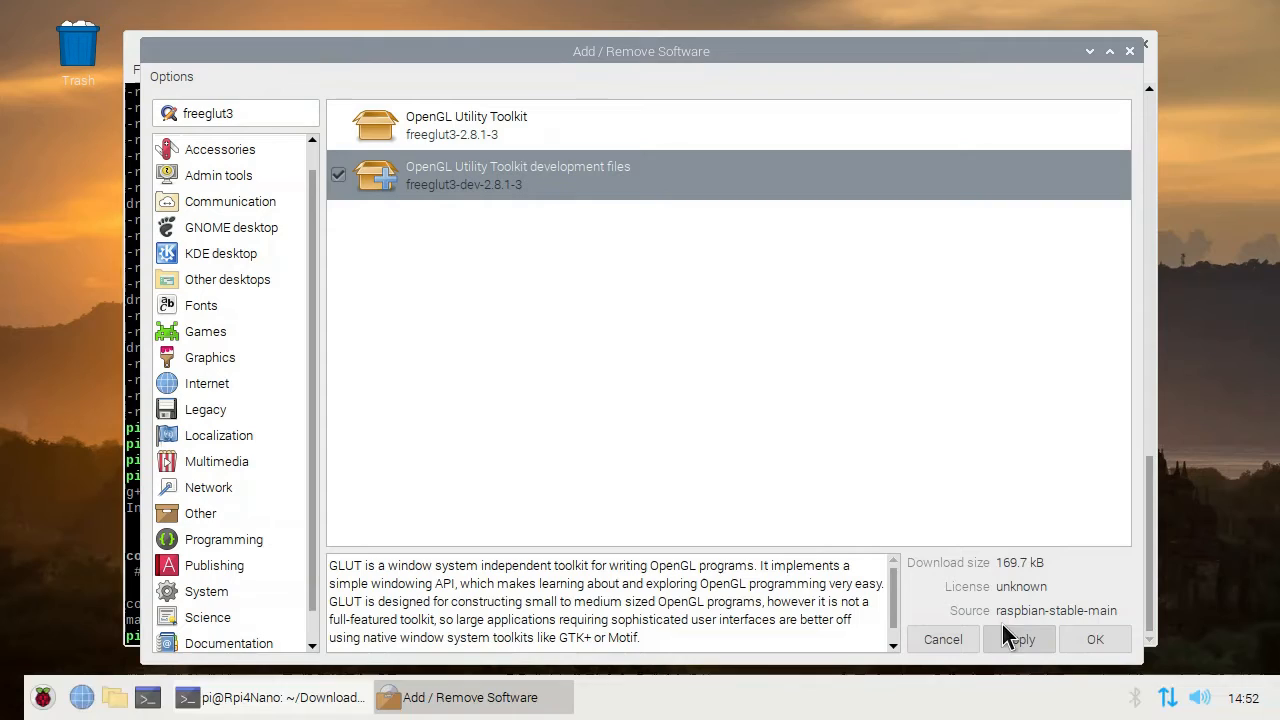
{"action": "left_click", "coordinate": [1018, 640]}
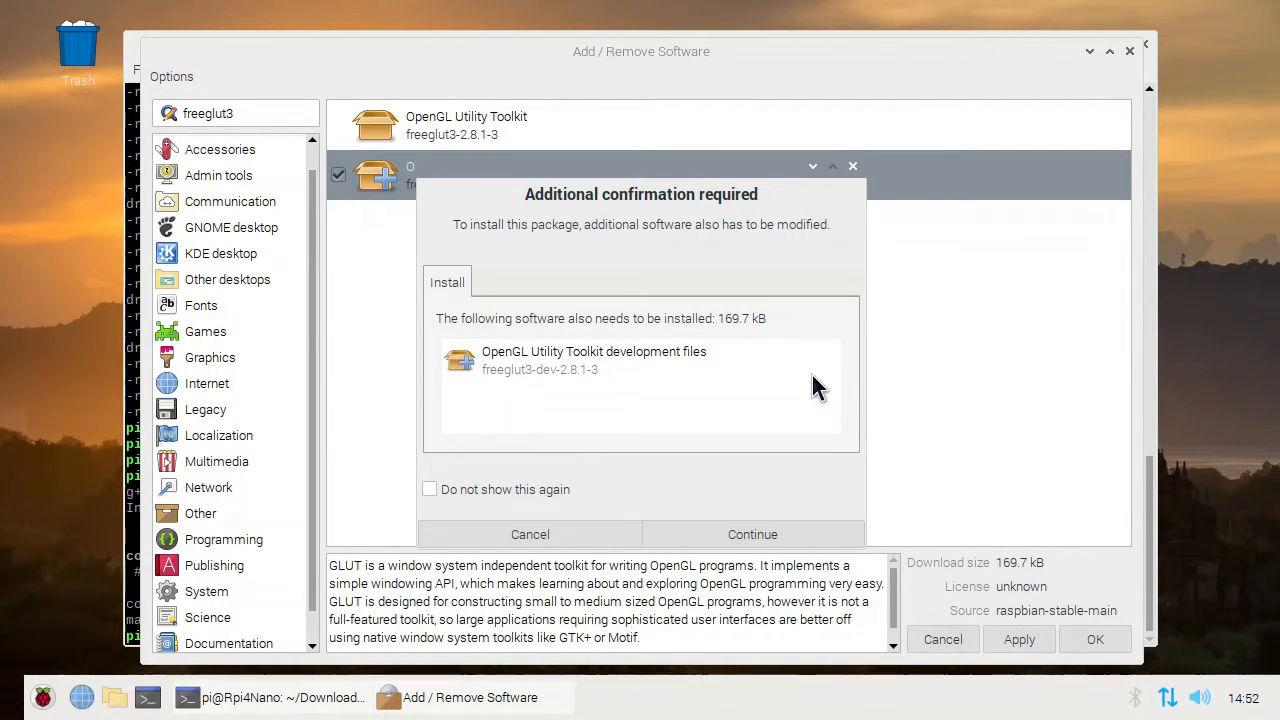
{"action": "mouse_move", "coordinate": [484, 390]}
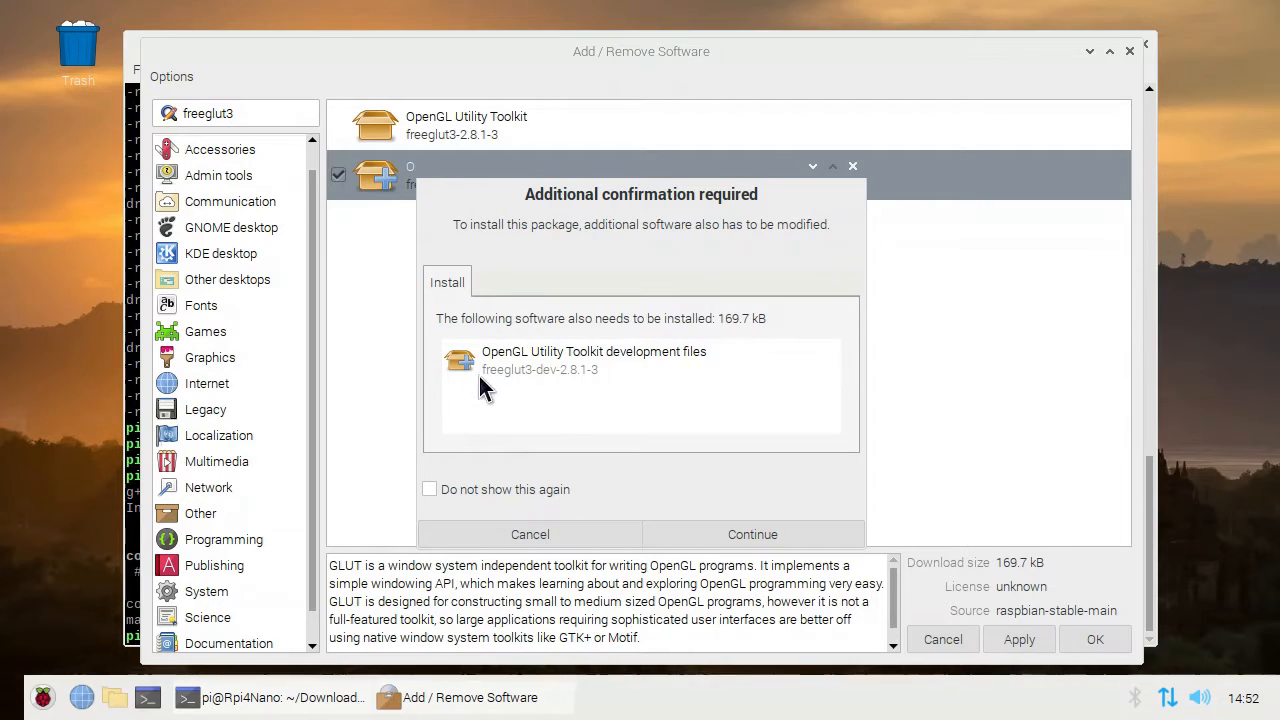
{"action": "mouse_move", "coordinate": [752, 534]}
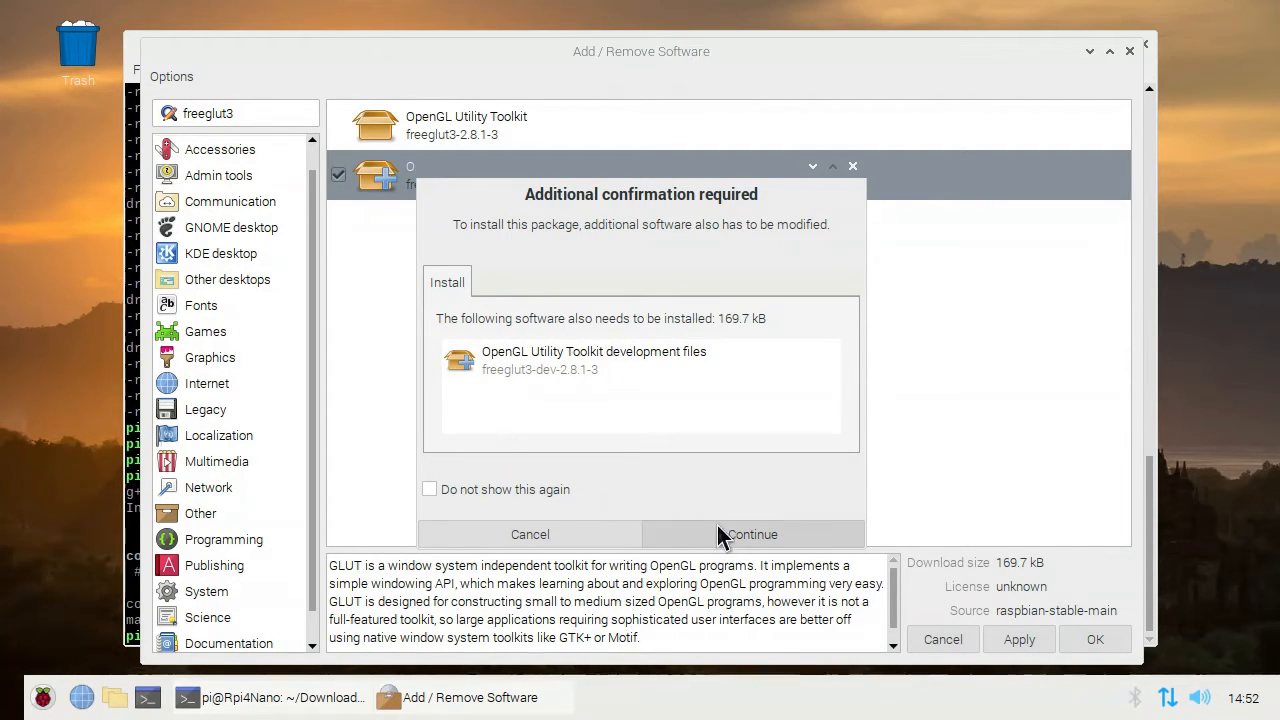
Step: Continue the install and authenticate with the account password so freeglut3-dev gets installed
{"action": "left_click", "coordinate": [752, 532]}
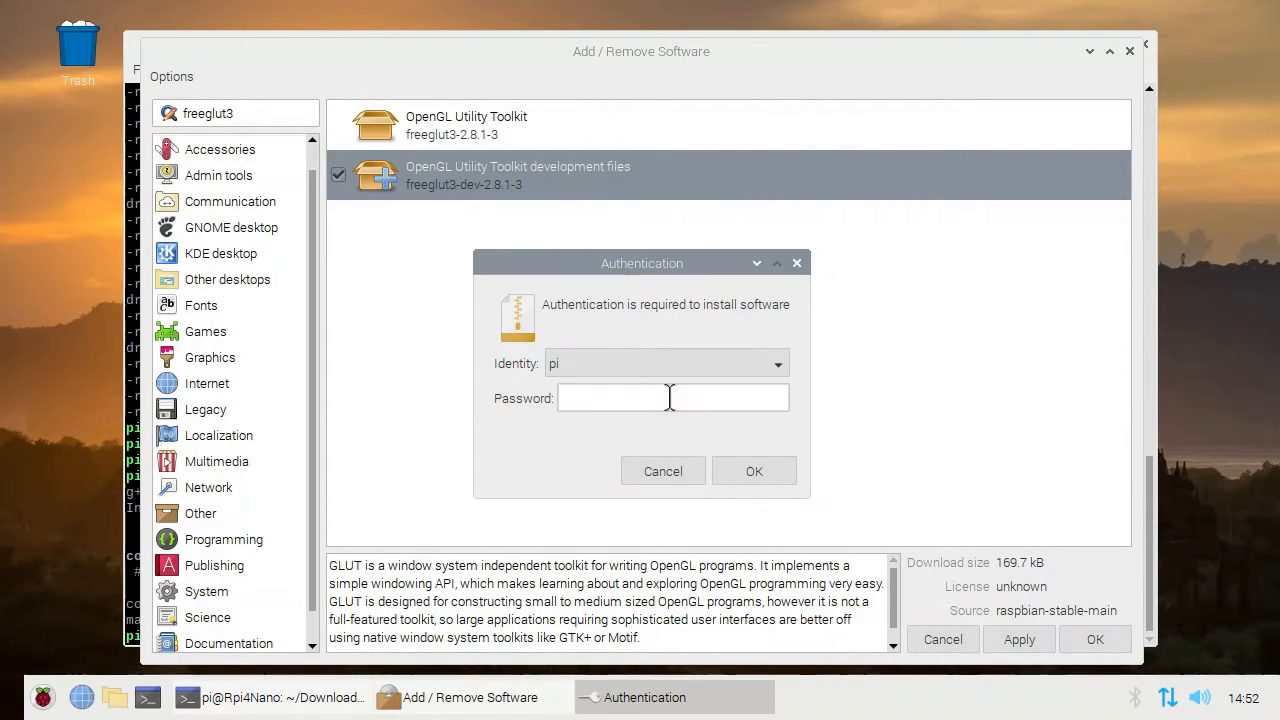
{"action": "left_click", "coordinate": [672, 396]}
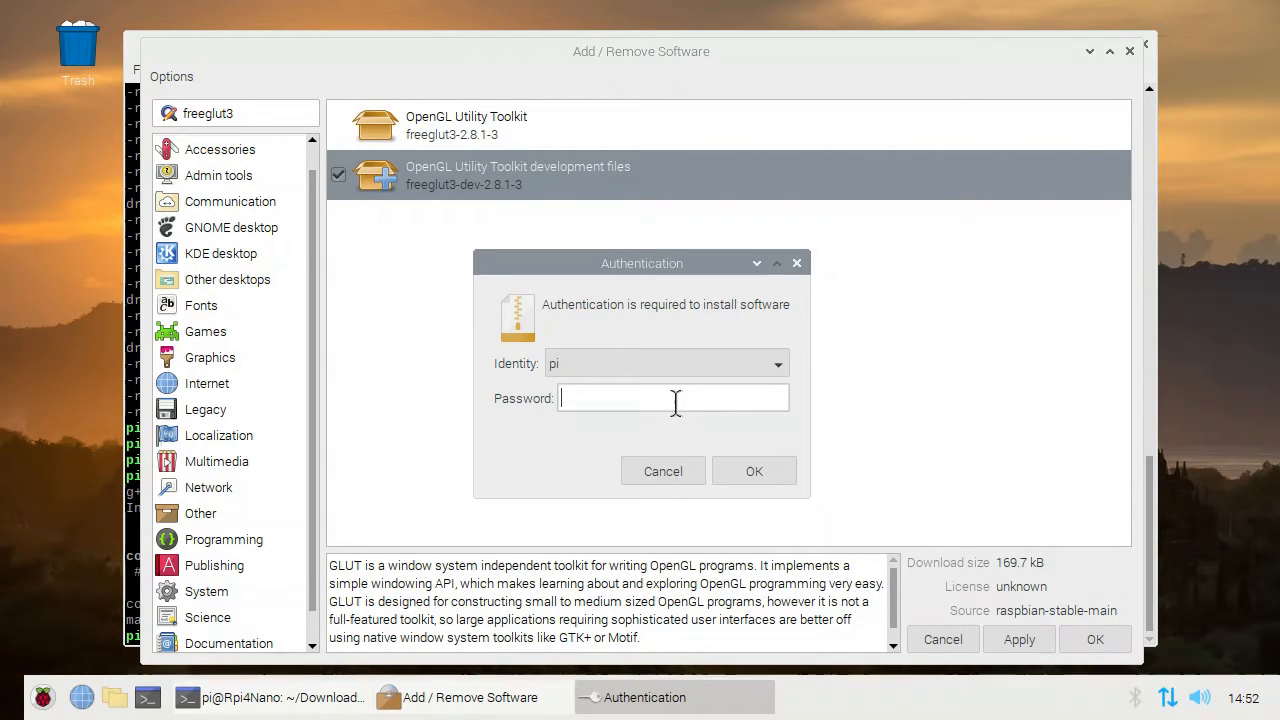
{"action": "type", "text": "password"}
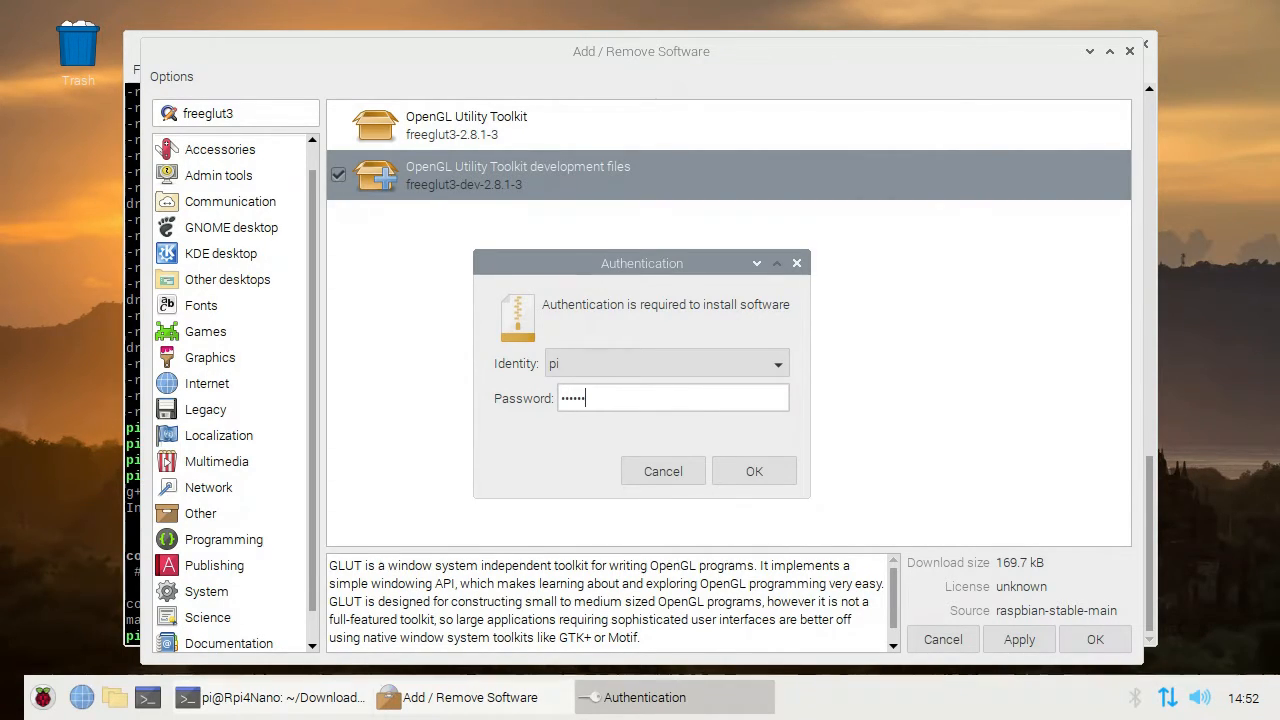
{"action": "left_click", "coordinate": [754, 472]}
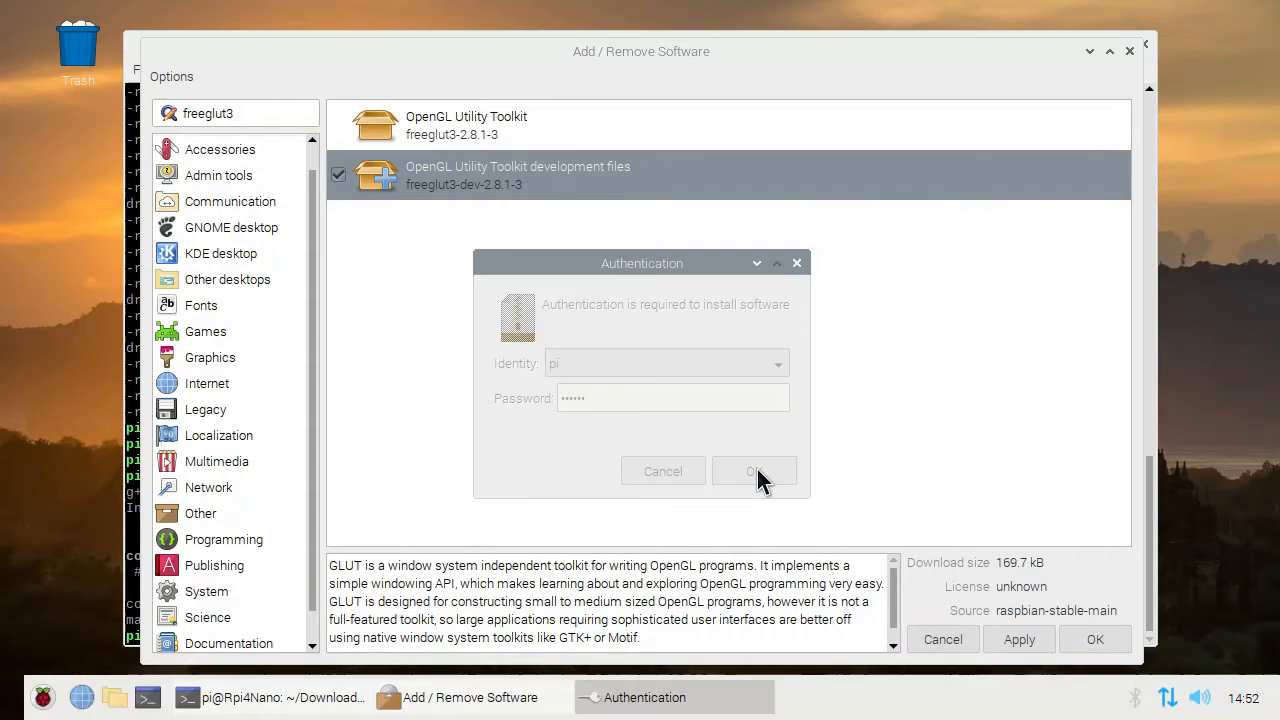
{"action": "left_click", "coordinate": [754, 472]}
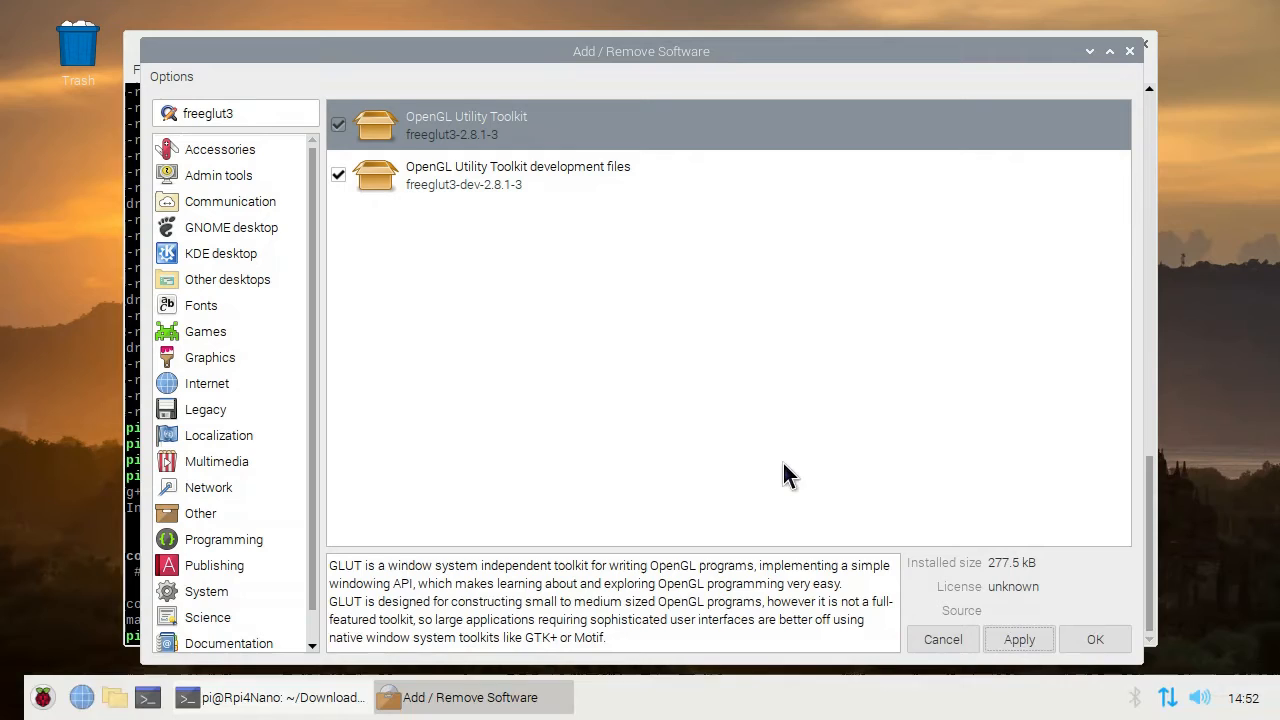
{"action": "mouse_move", "coordinate": [614, 184]}
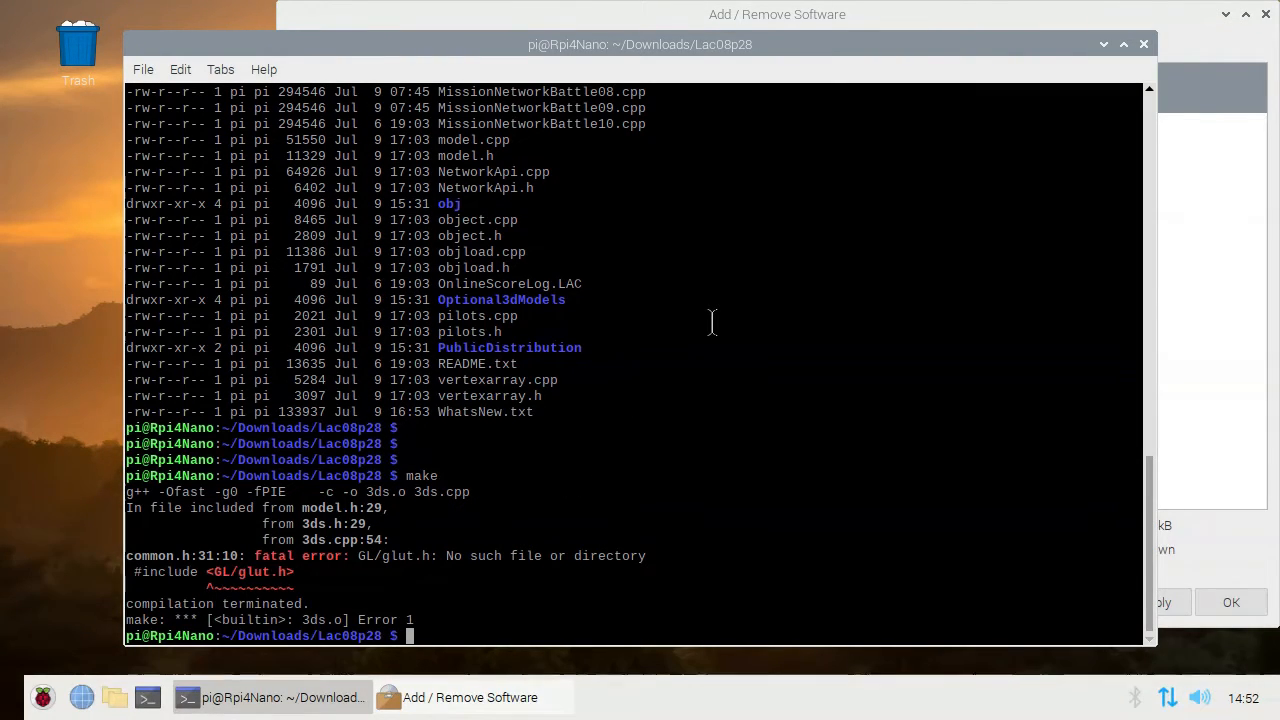
Step: Rerun make, which now fails on missing SDL/SDL.h, and select that header name
{"action": "type", "text": "make"}
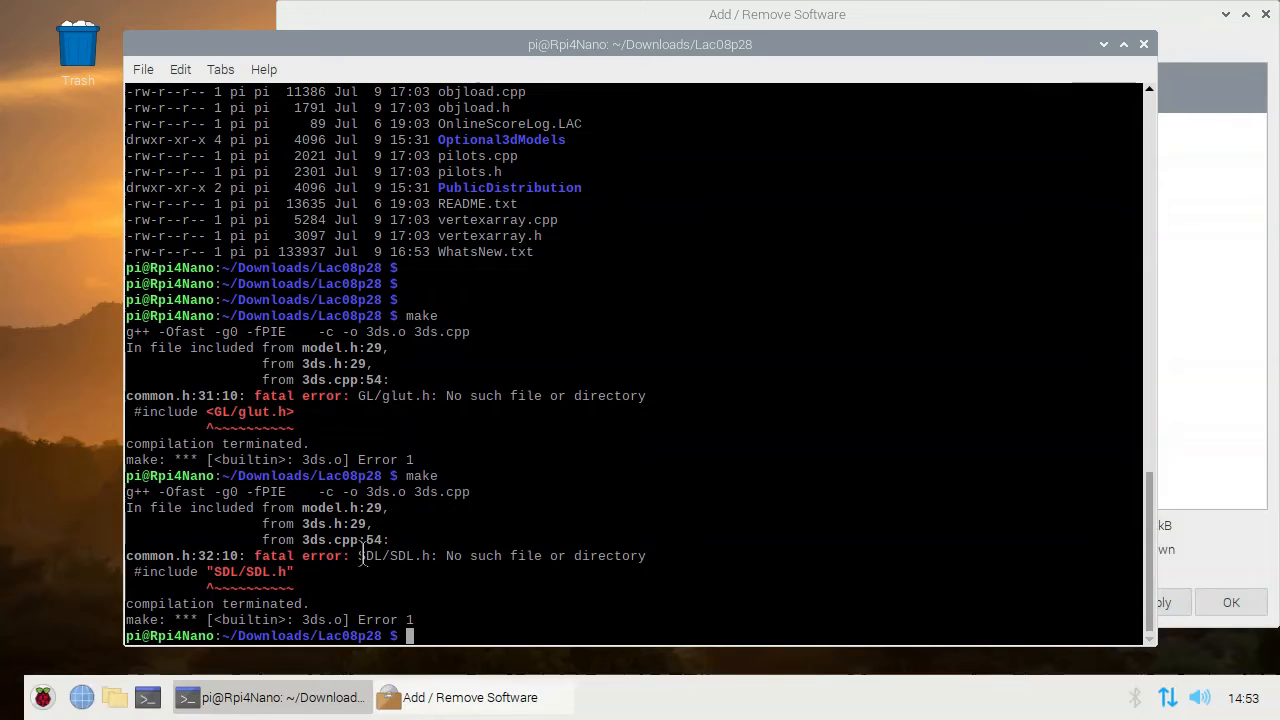
{"action": "double_click", "coordinate": [392, 556]}
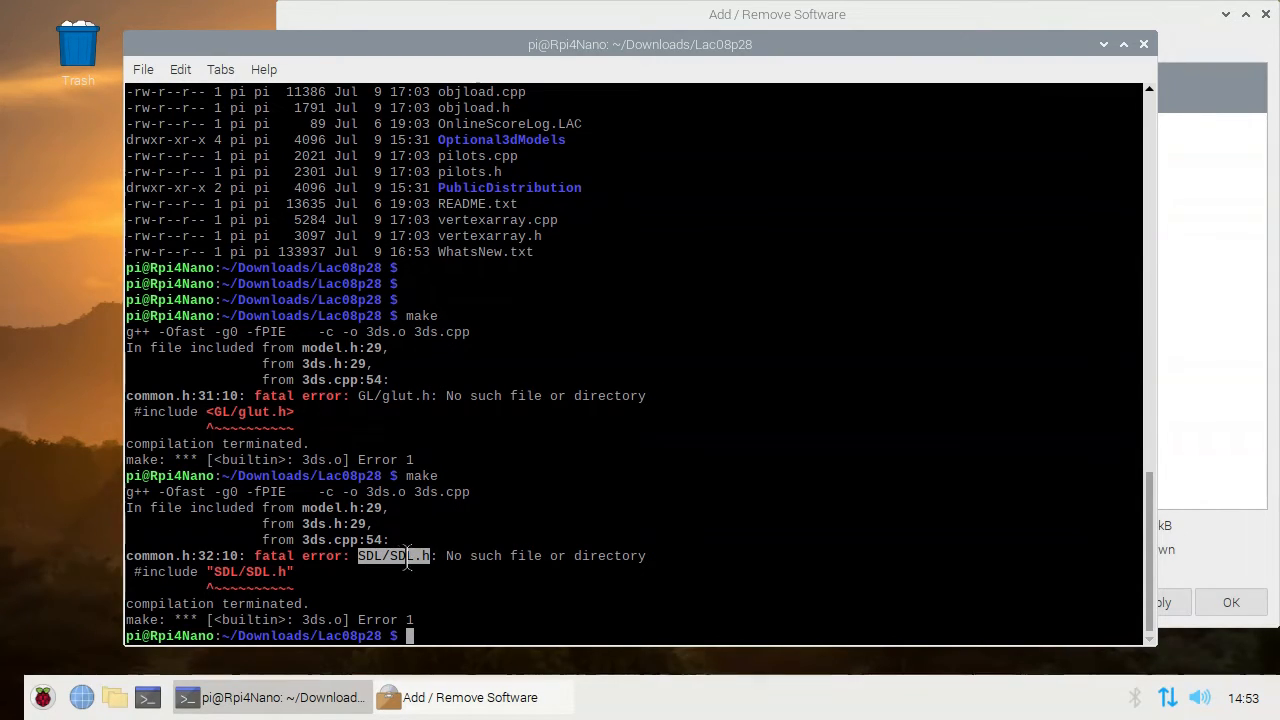
{"action": "mouse_move", "coordinate": [350, 560]}
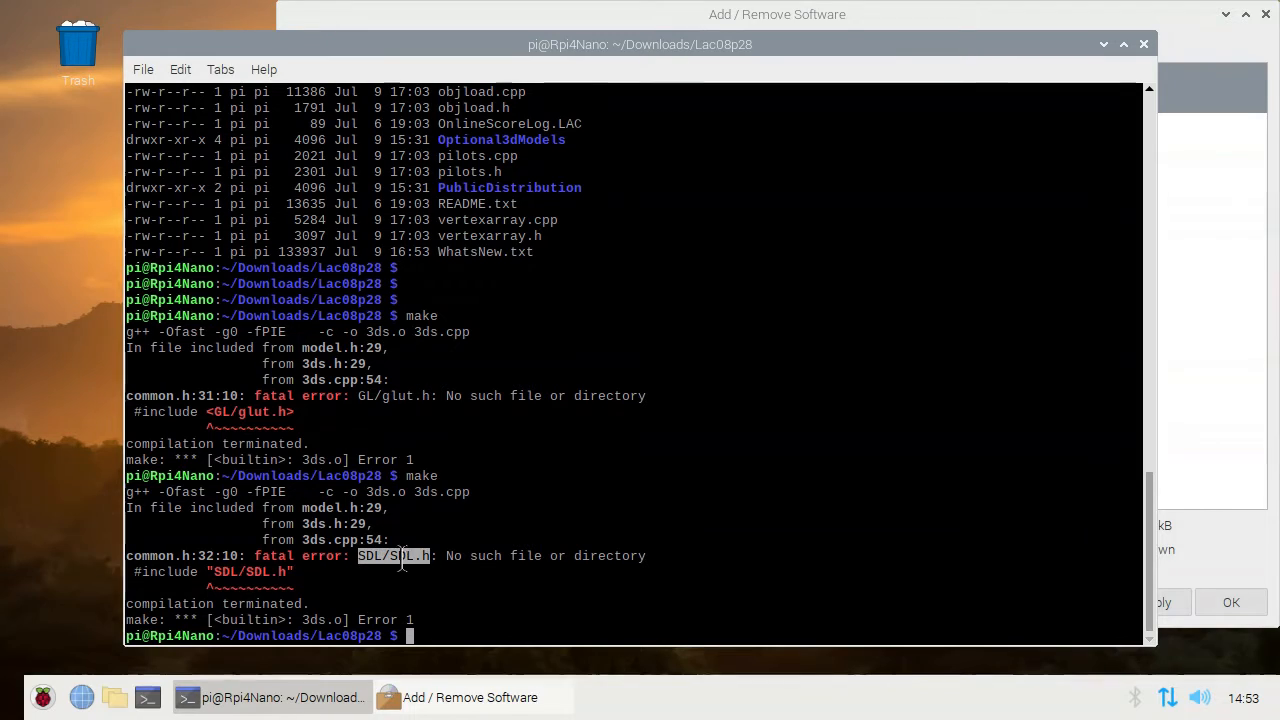
{"action": "mouse_move", "coordinate": [1156, 222]}
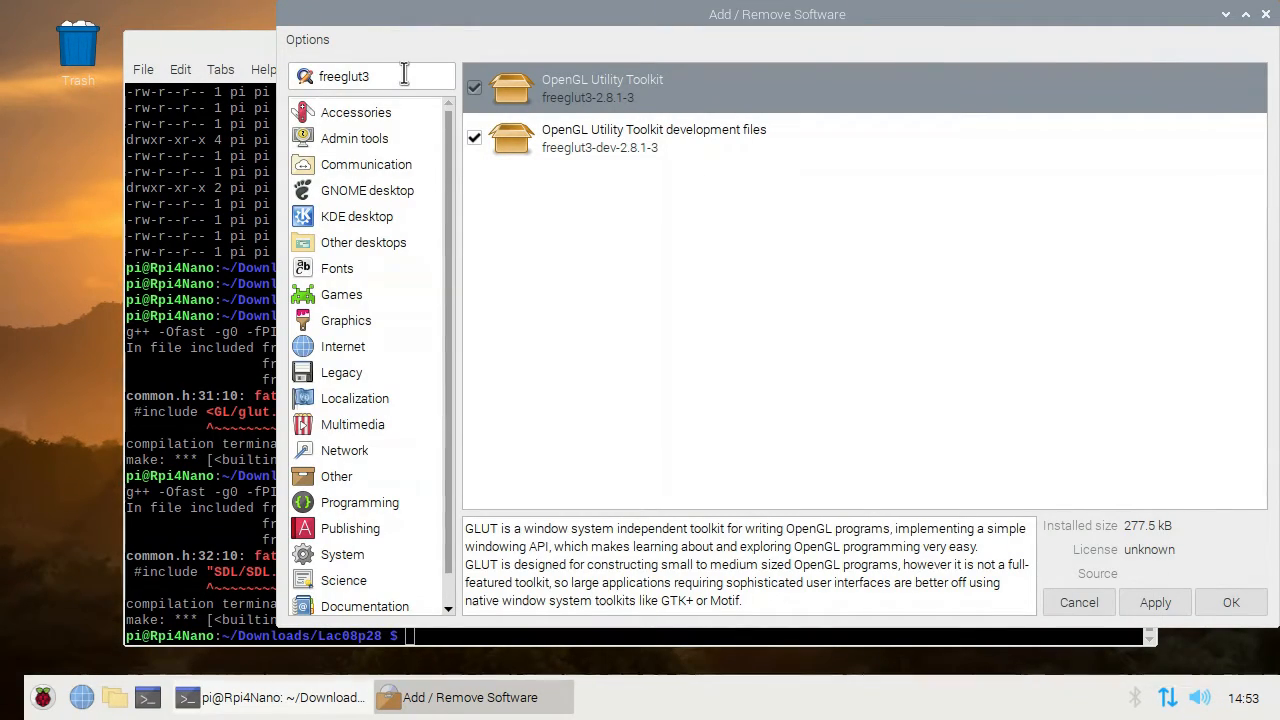
Step: Replace the freeglut3 search with sdl, trimming the version digits, and search the catalogue
{"action": "key", "text": "BackSpace"}
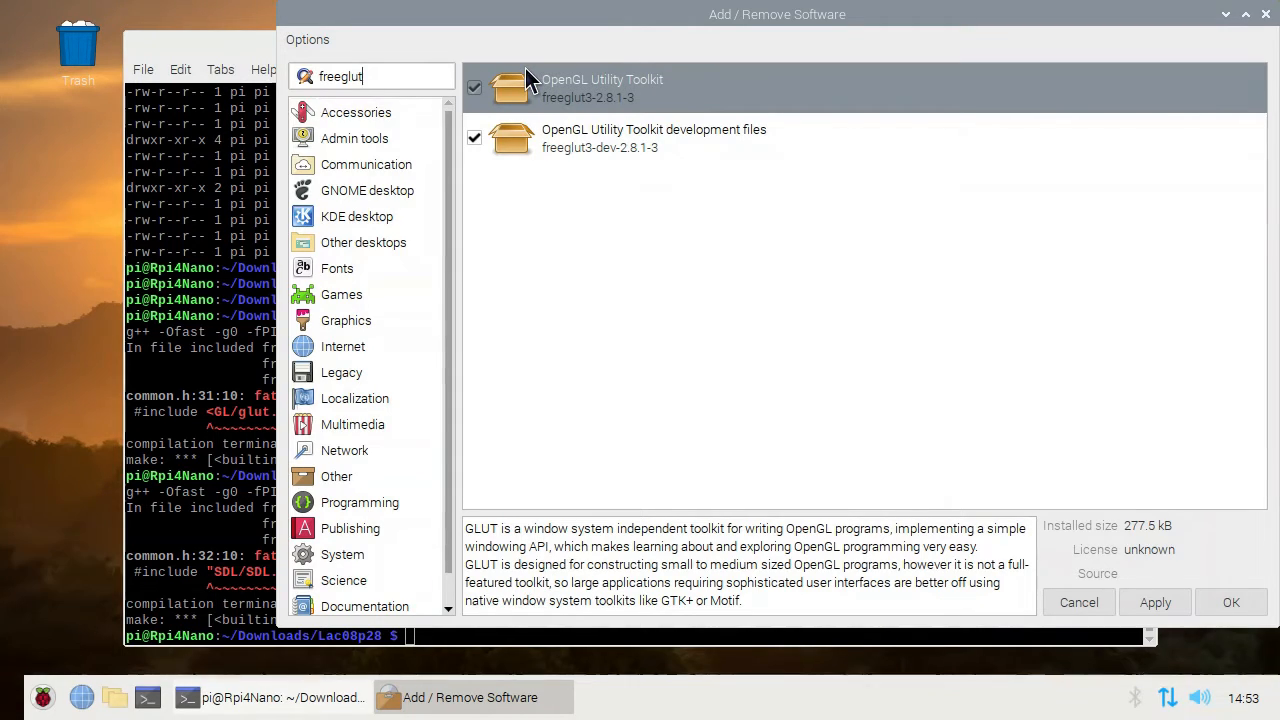
{"action": "left_click", "coordinate": [372, 76]}
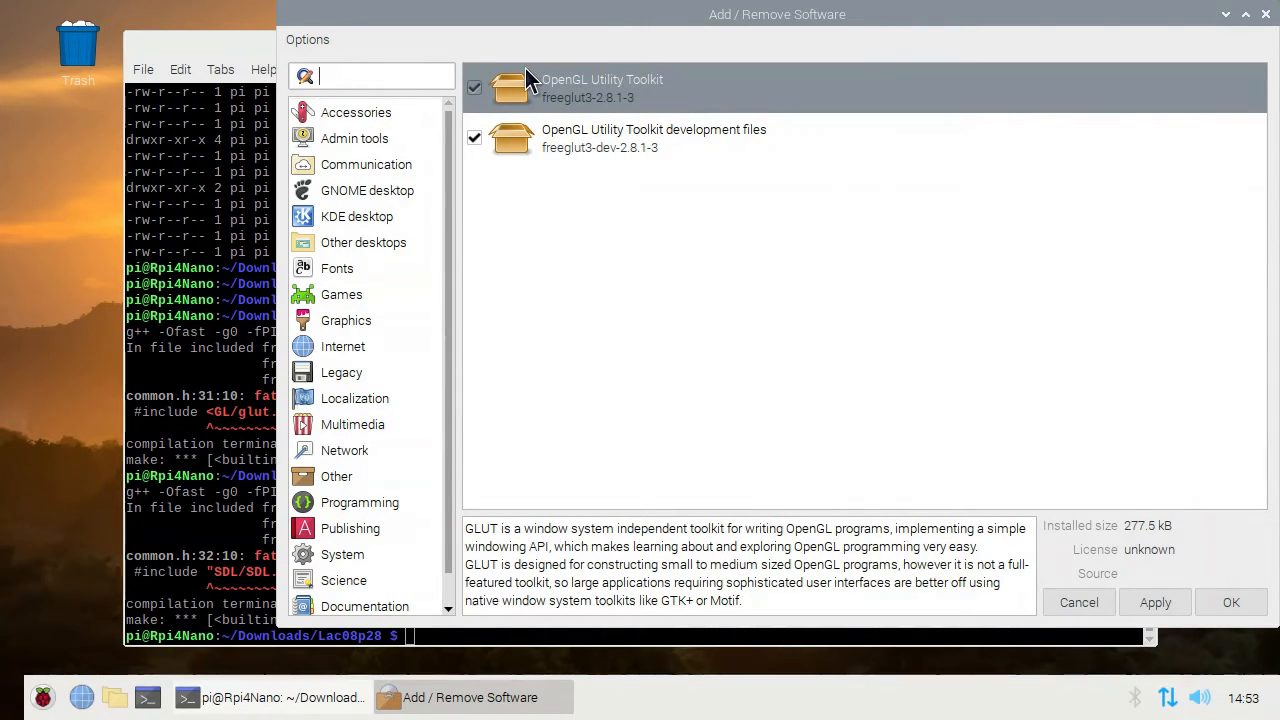
{"action": "type", "text": "sdl1.1"}
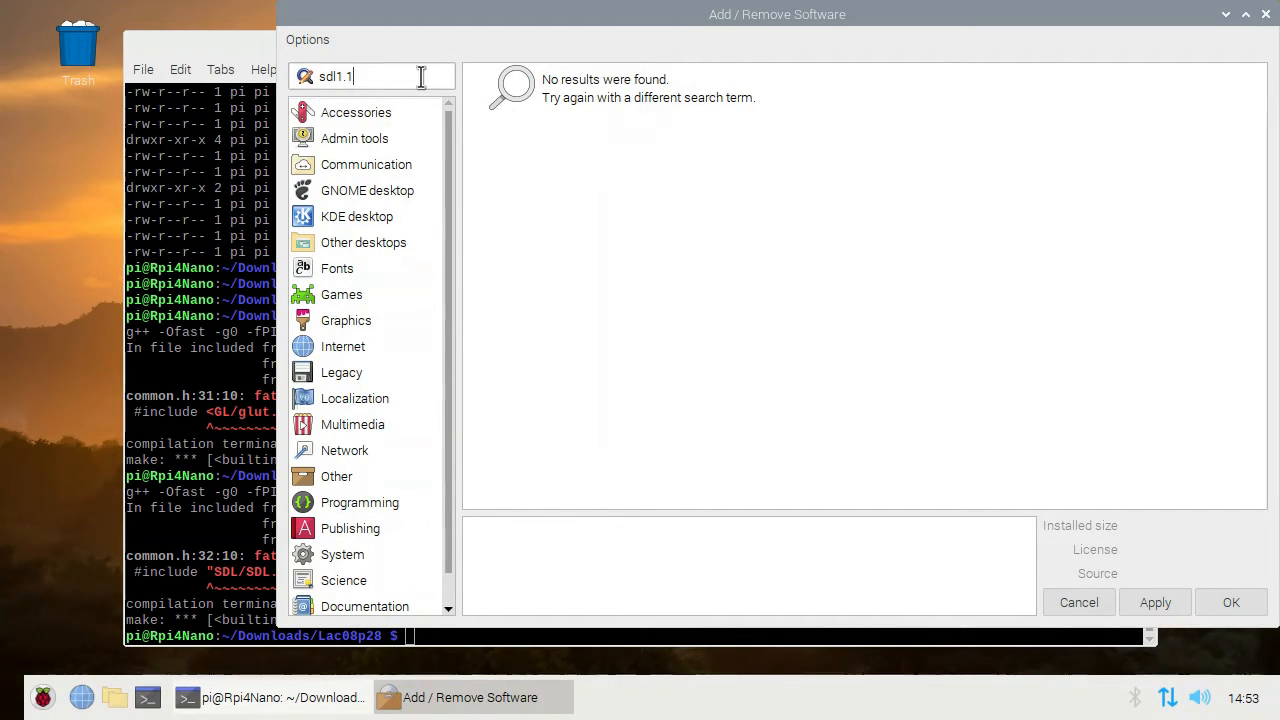
{"action": "key", "text": "BackSpace"}
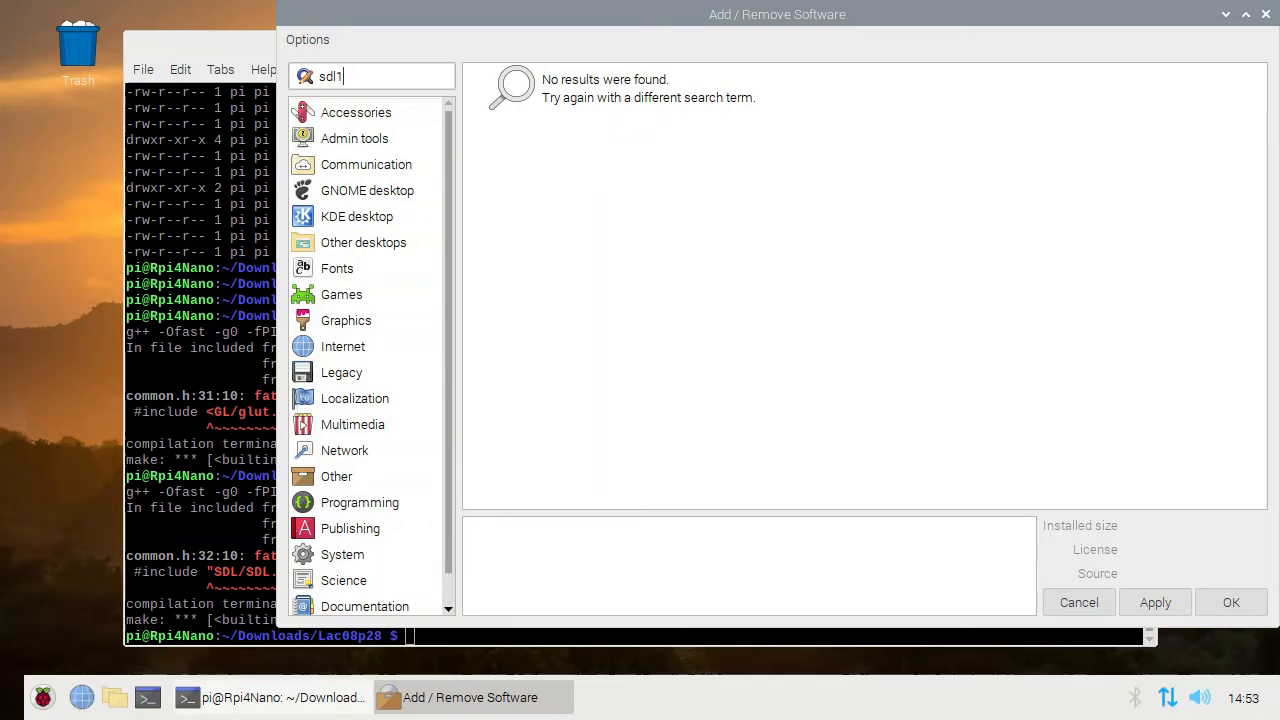
{"action": "key", "text": "BackSpace"}
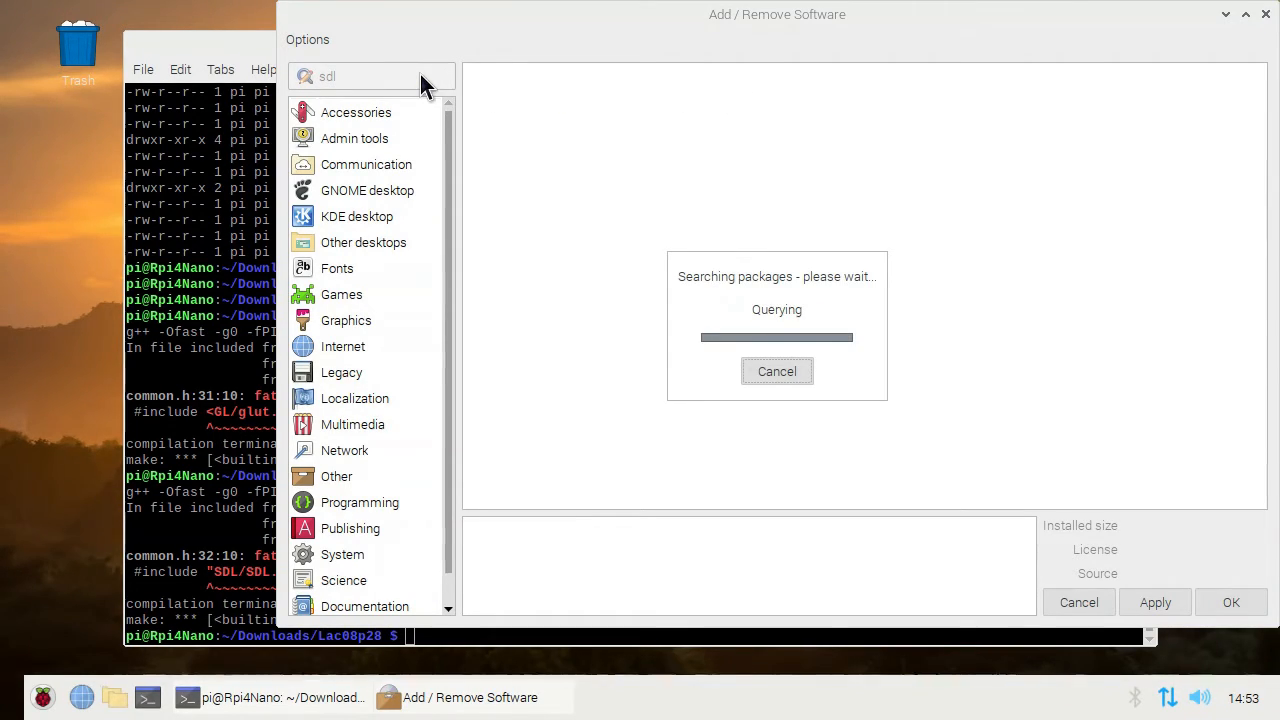
{"action": "mouse_move", "coordinate": [550, 156]}
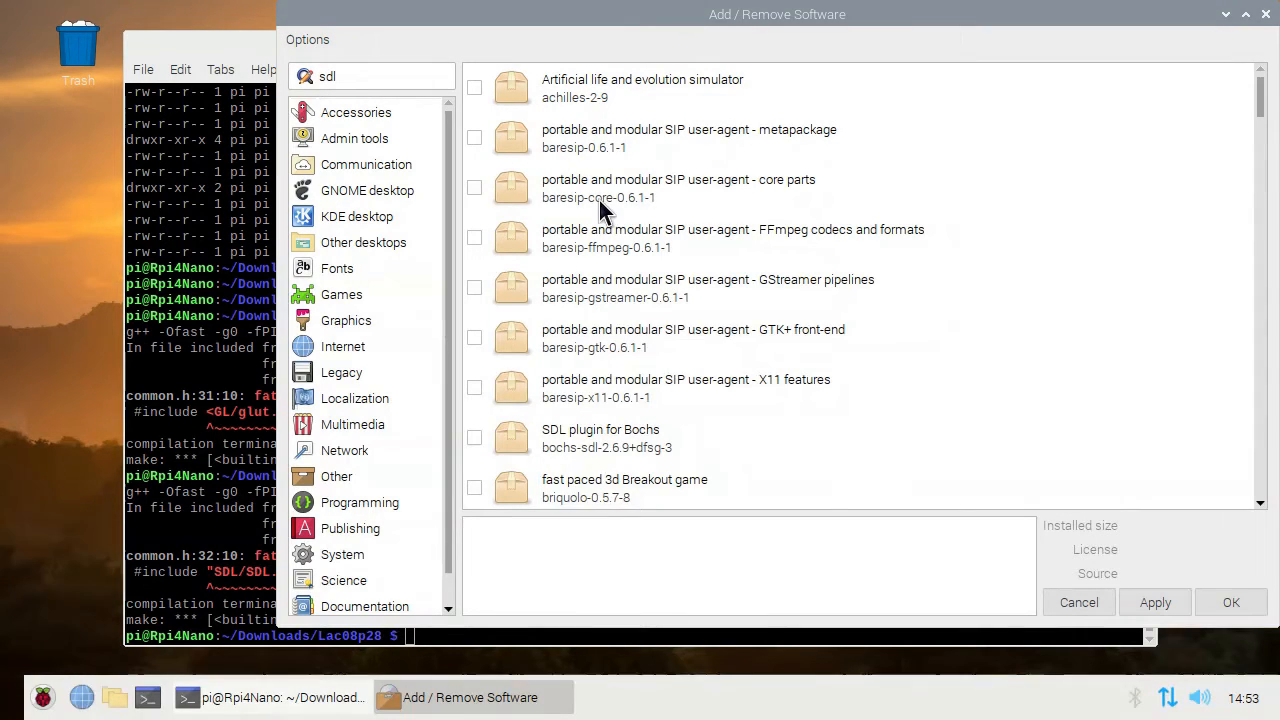
{"action": "scroll", "scroll_direction": "down", "scroll_amount": 3}
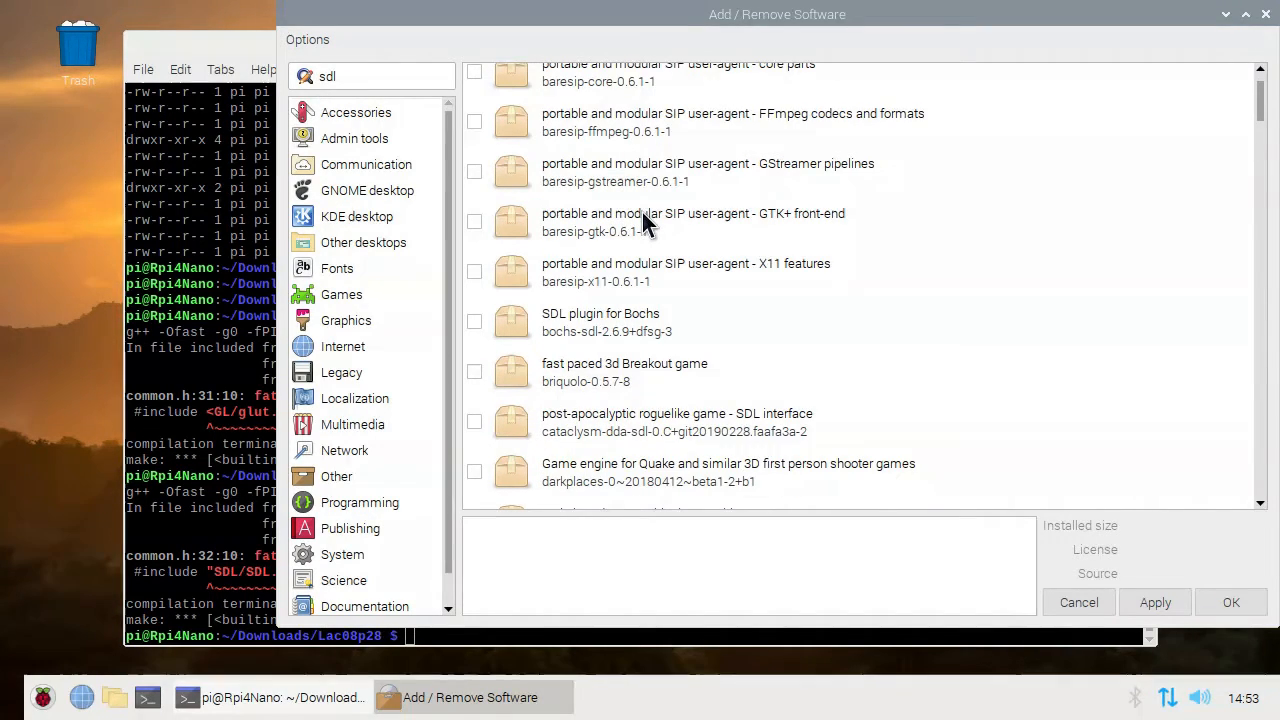
{"action": "scroll", "scroll_direction": "down", "scroll_amount": 3}
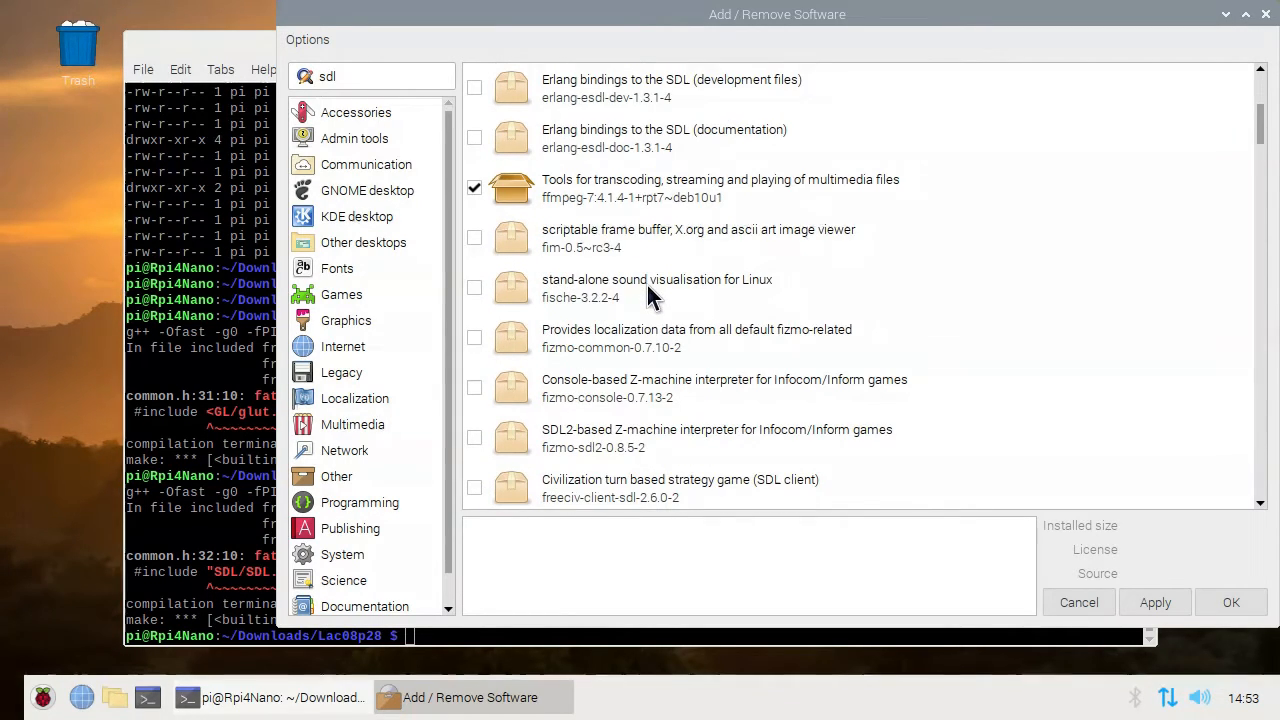
{"action": "scroll", "scroll_direction": "down", "scroll_amount": 3}
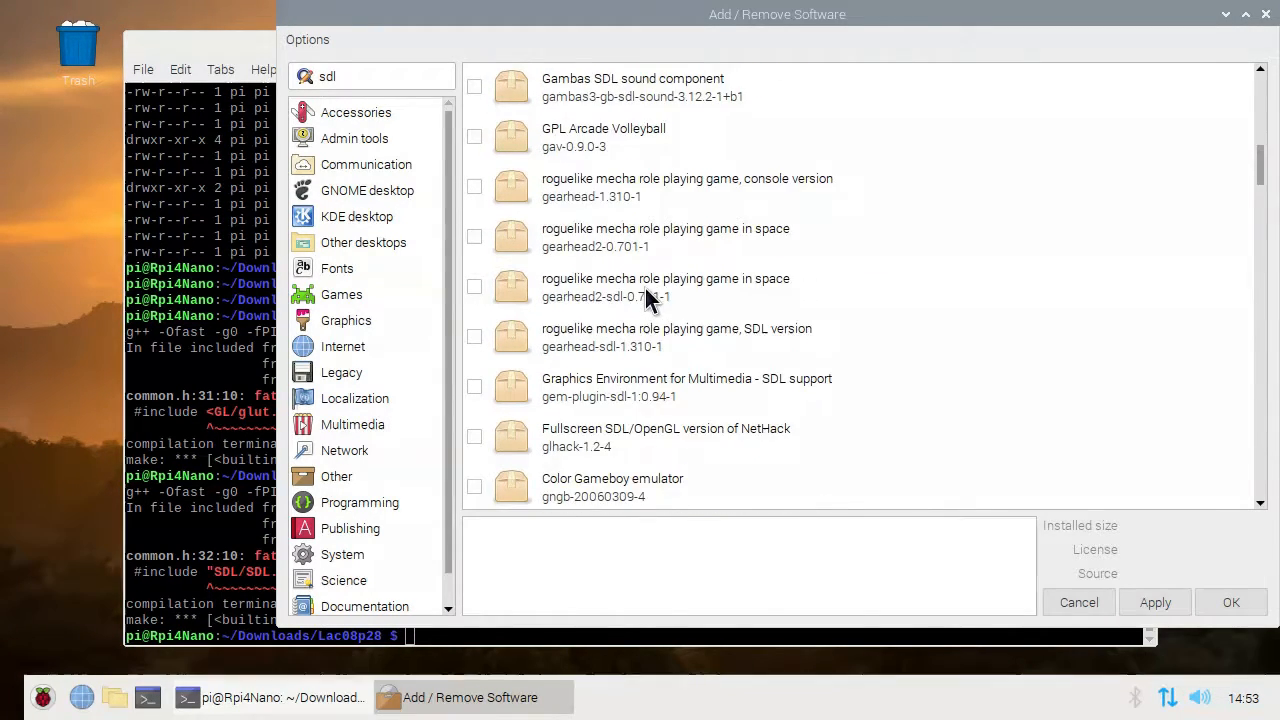
{"action": "scroll", "scroll_direction": "down", "scroll_amount": 3}
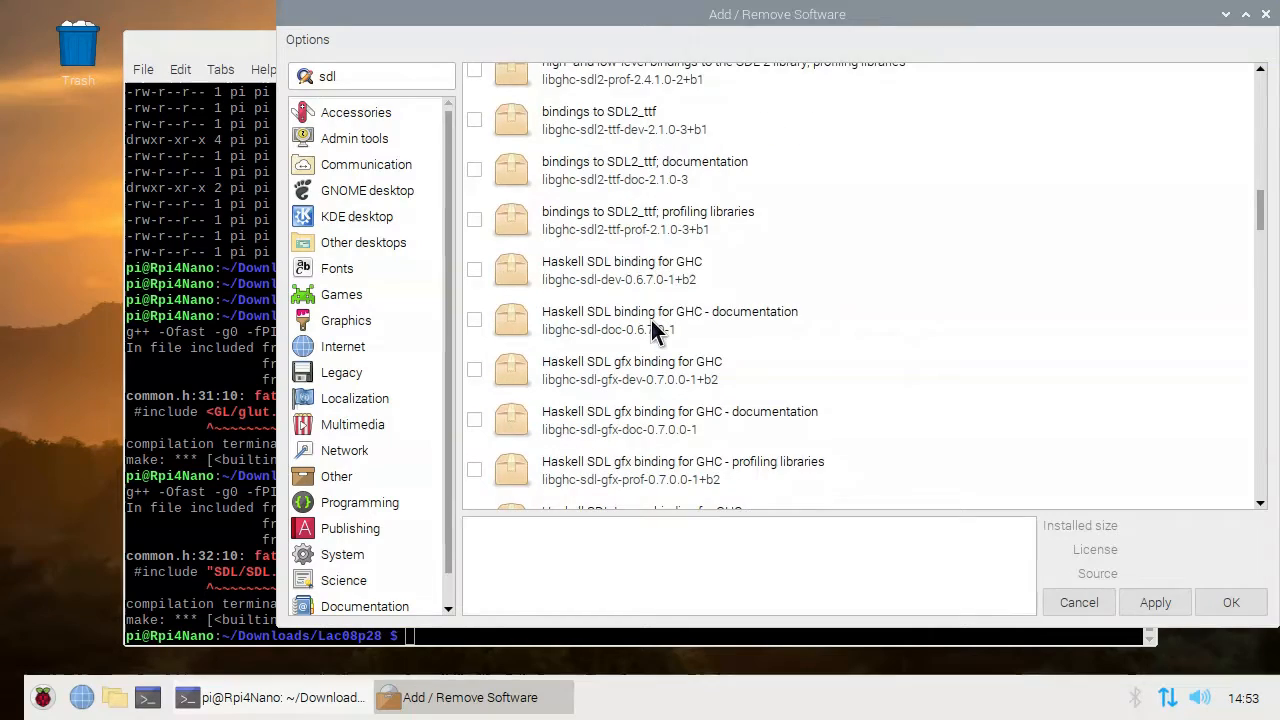
{"action": "scroll", "scroll_direction": "down", "scroll_amount": 3}
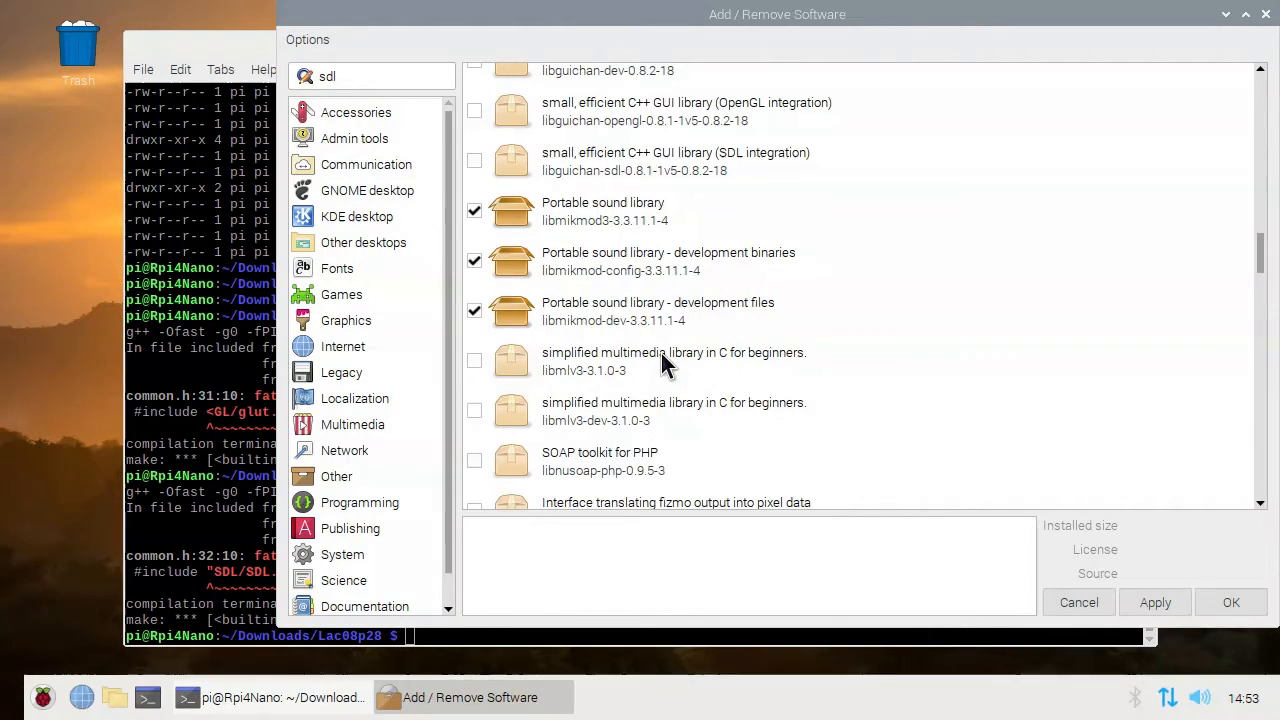
{"action": "scroll", "scroll_direction": "down", "scroll_amount": 3}
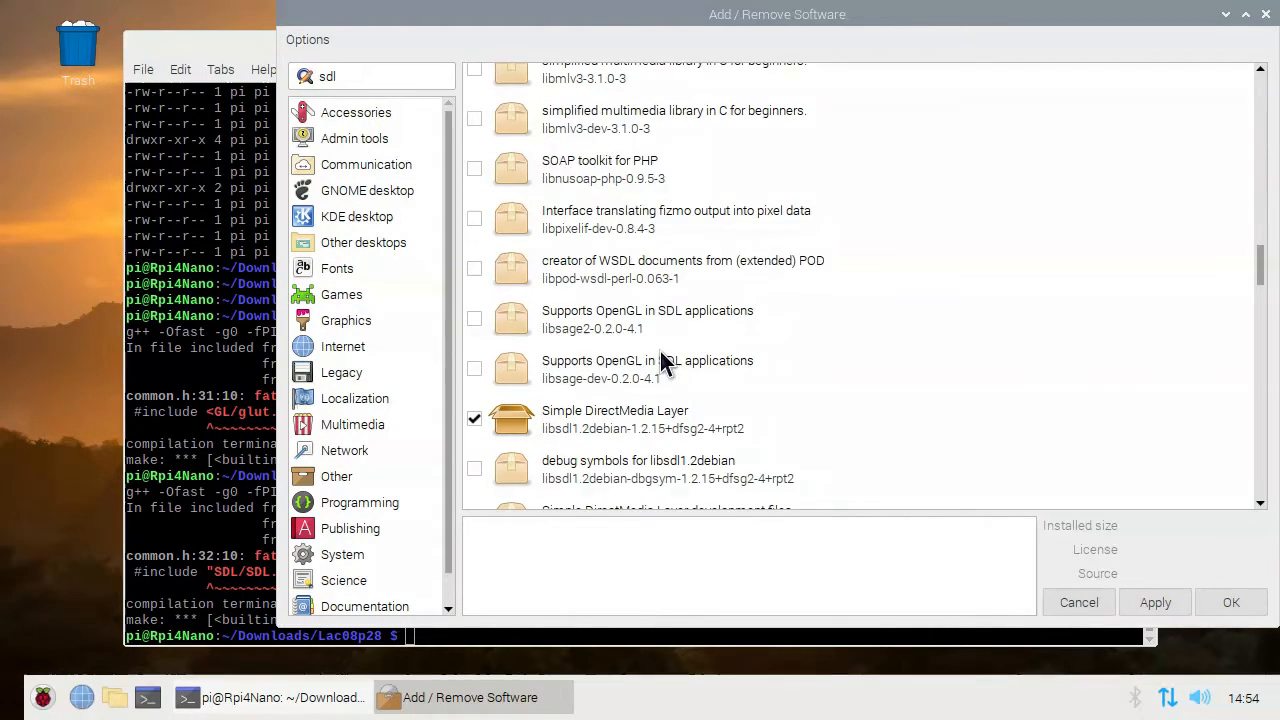
{"action": "scroll", "scroll_direction": "down", "scroll_amount": 3}
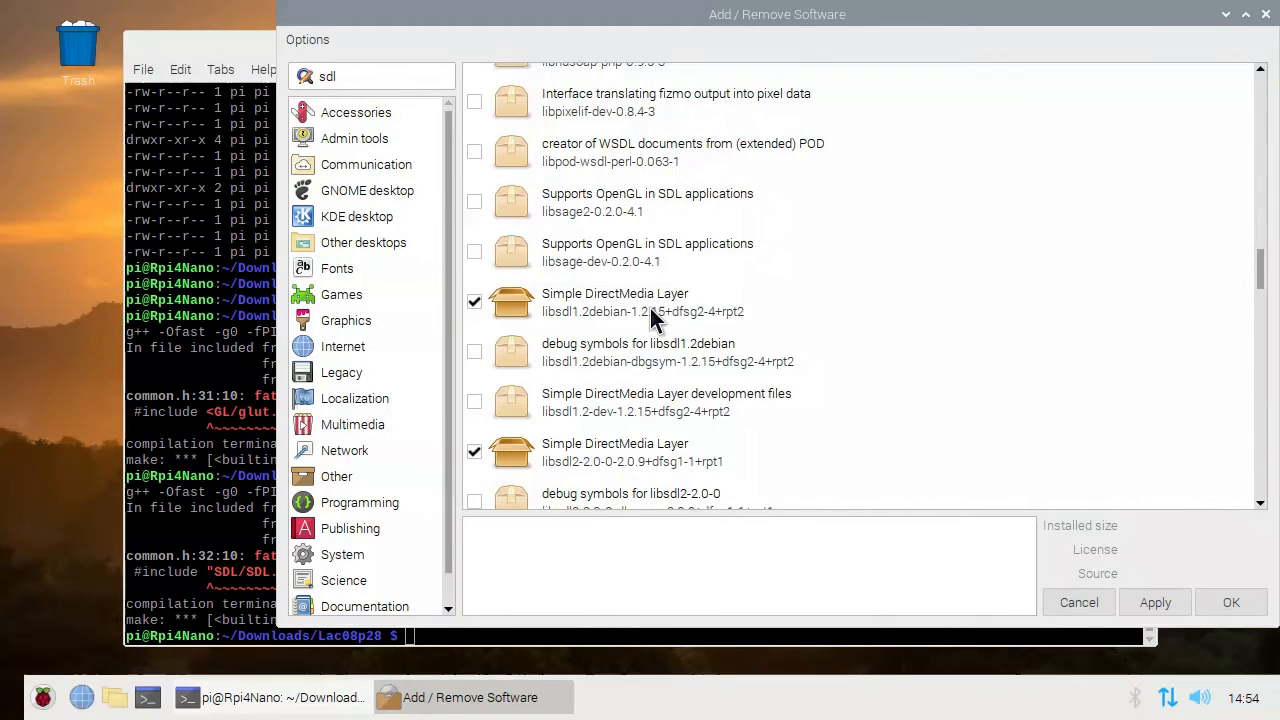
{"action": "mouse_move", "coordinate": [636, 356]}
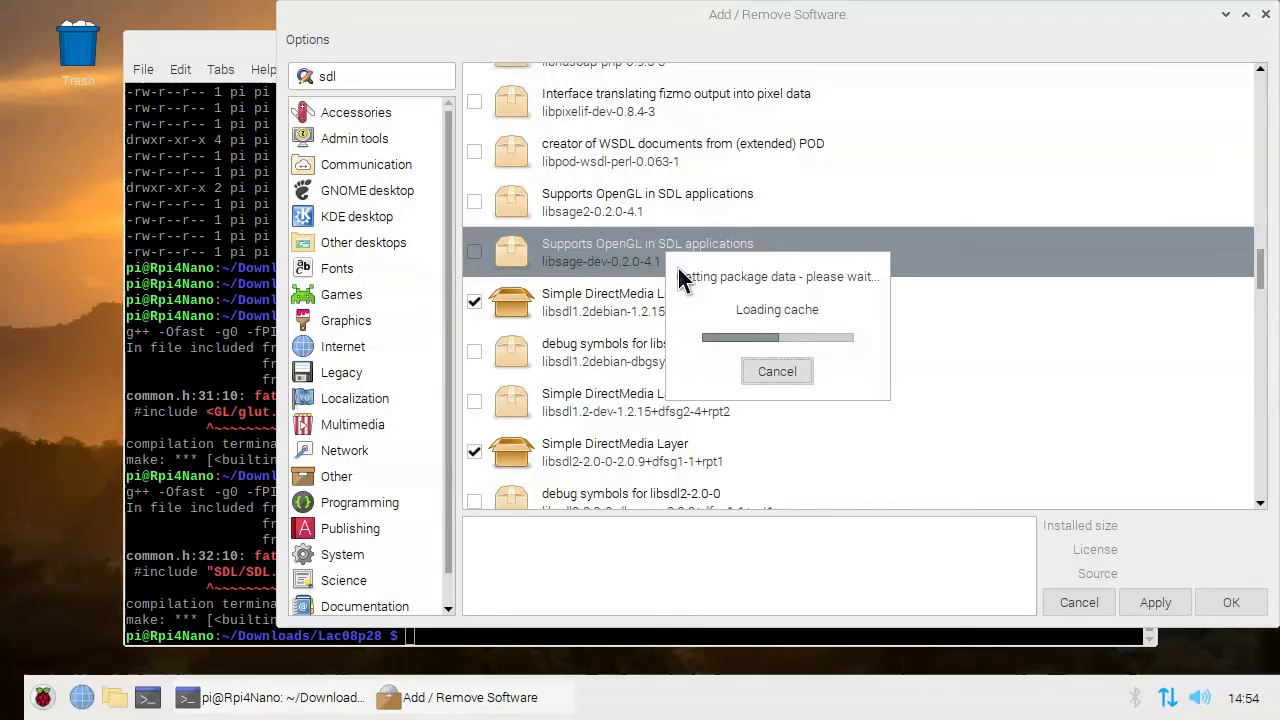
{"action": "left_click", "coordinate": [648, 252]}
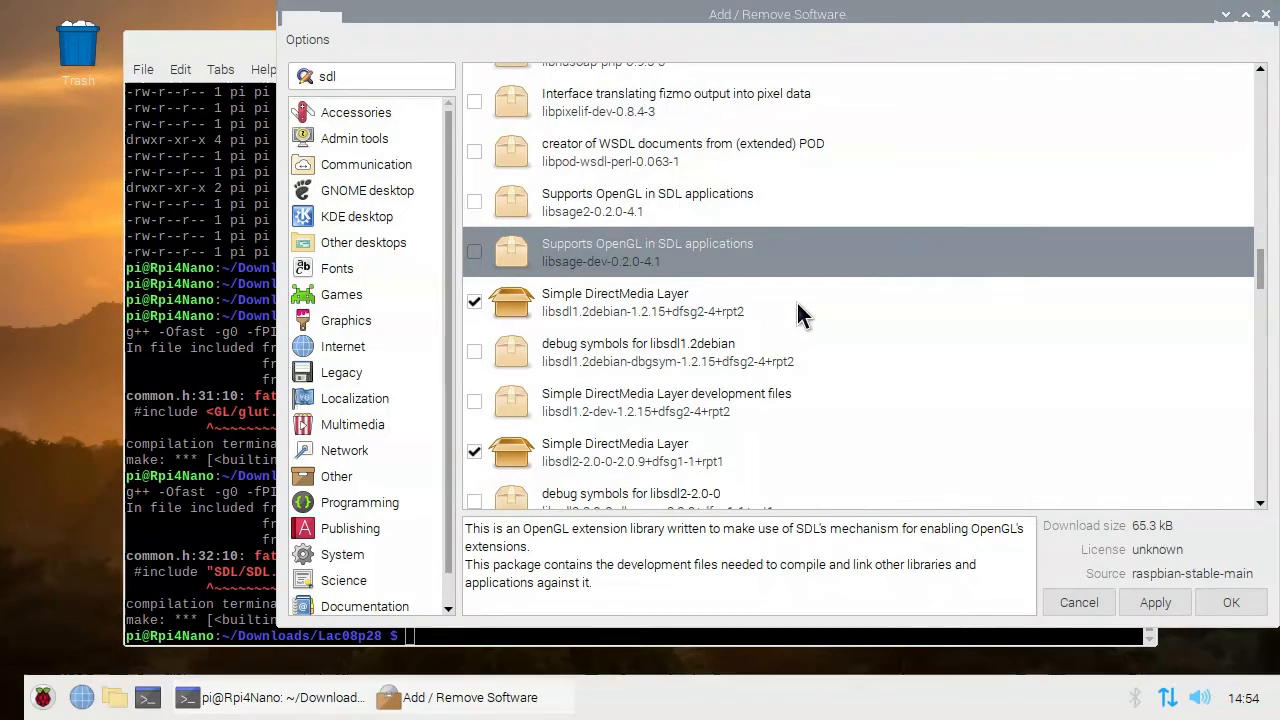
{"action": "left_click", "coordinate": [614, 302]}
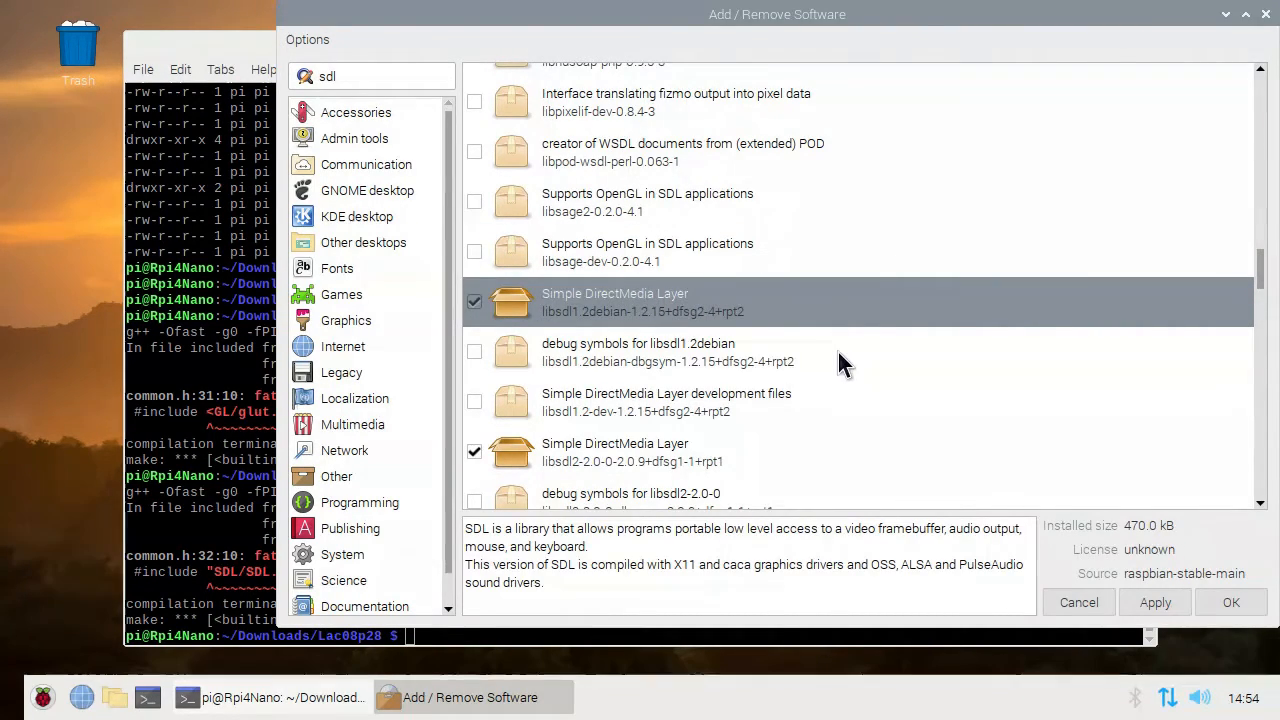
{"action": "mouse_move", "coordinate": [608, 318]}
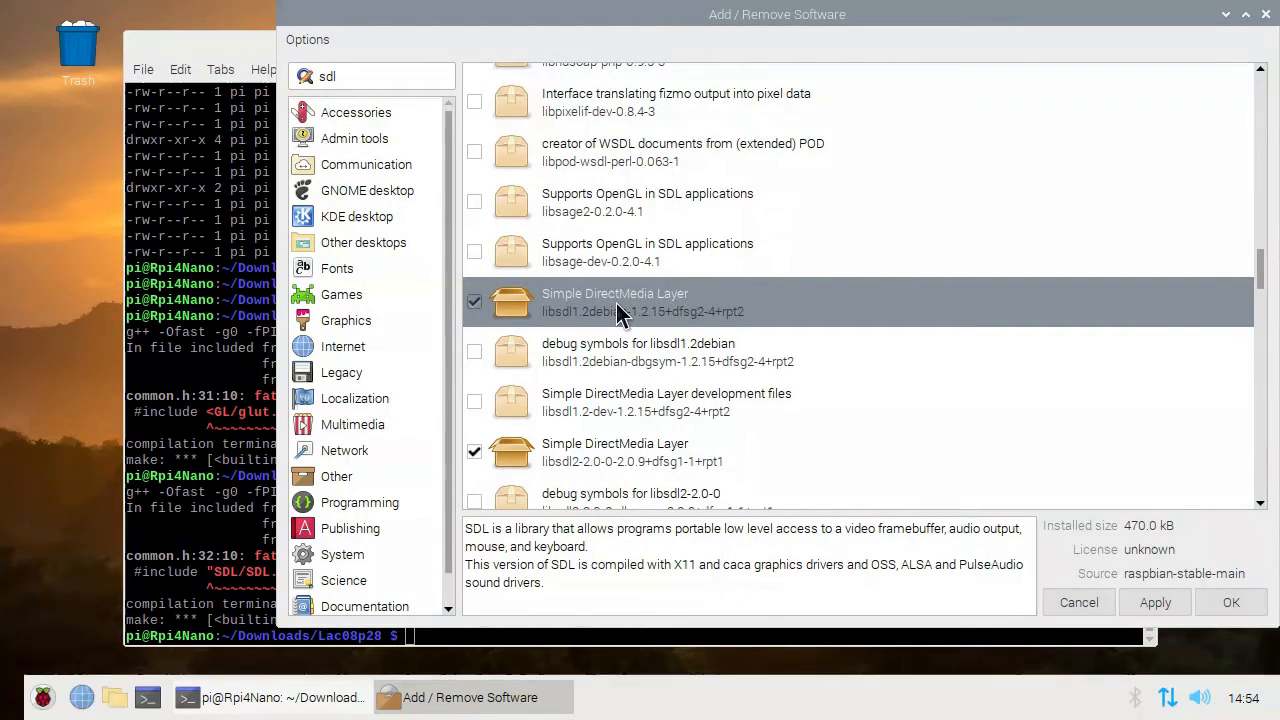
{"action": "mouse_move", "coordinate": [668, 320]}
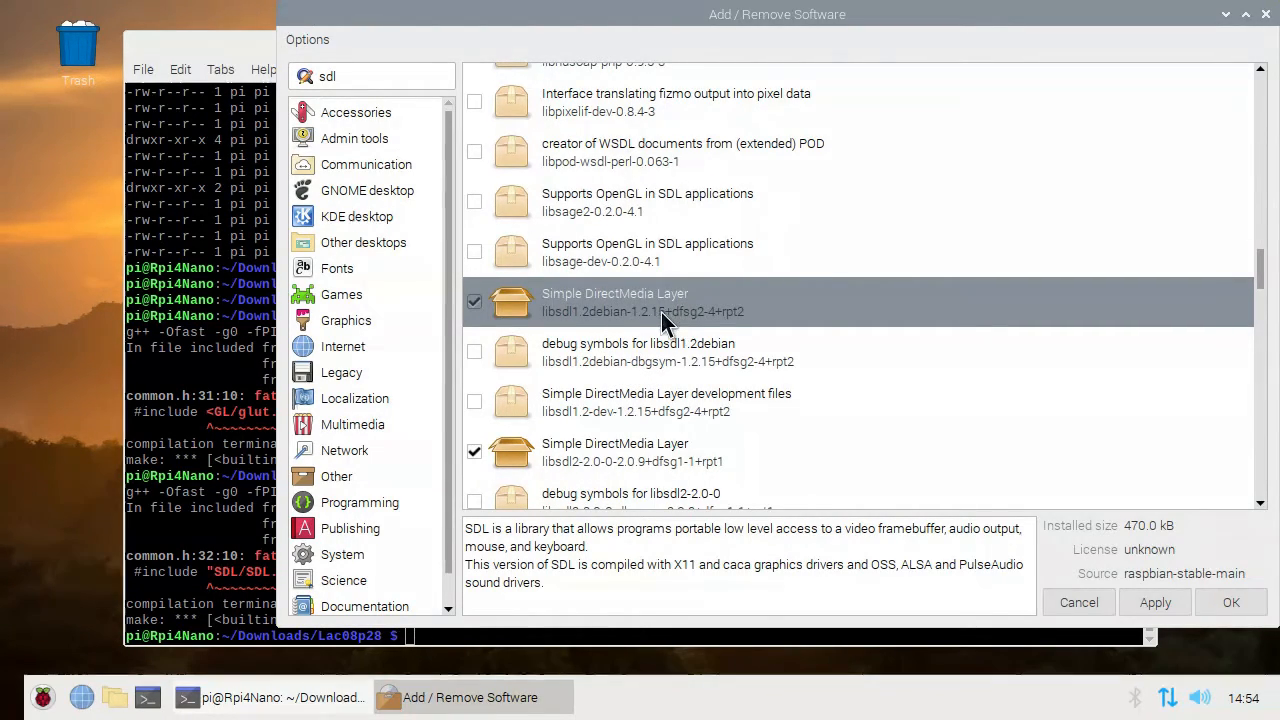
{"action": "mouse_move", "coordinate": [618, 276]}
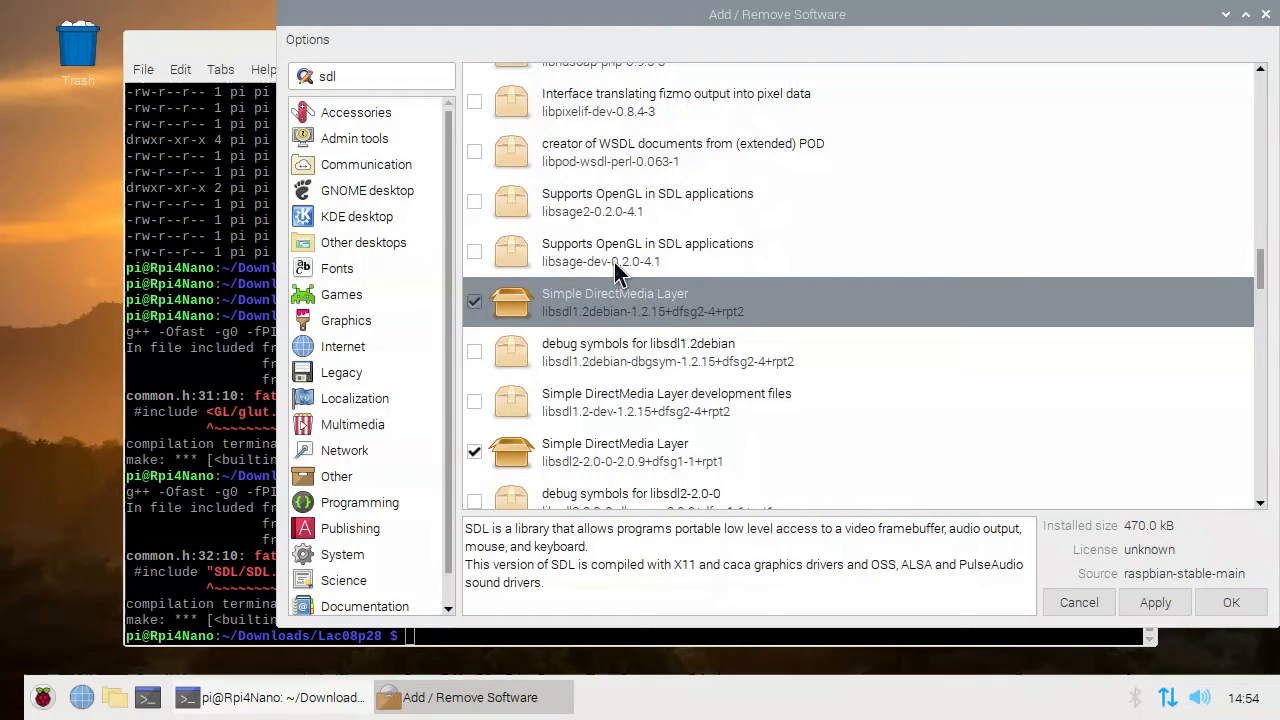
{"action": "mouse_move", "coordinate": [624, 272]}
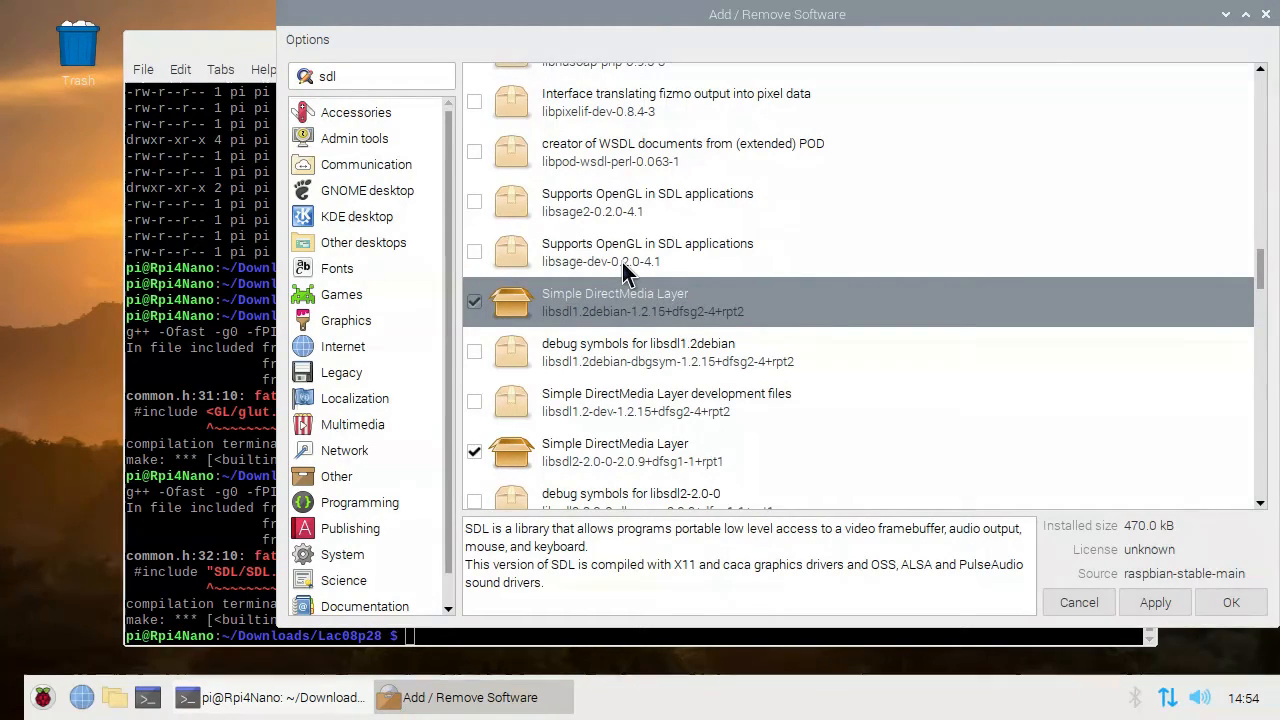
{"action": "mouse_move", "coordinate": [668, 268]}
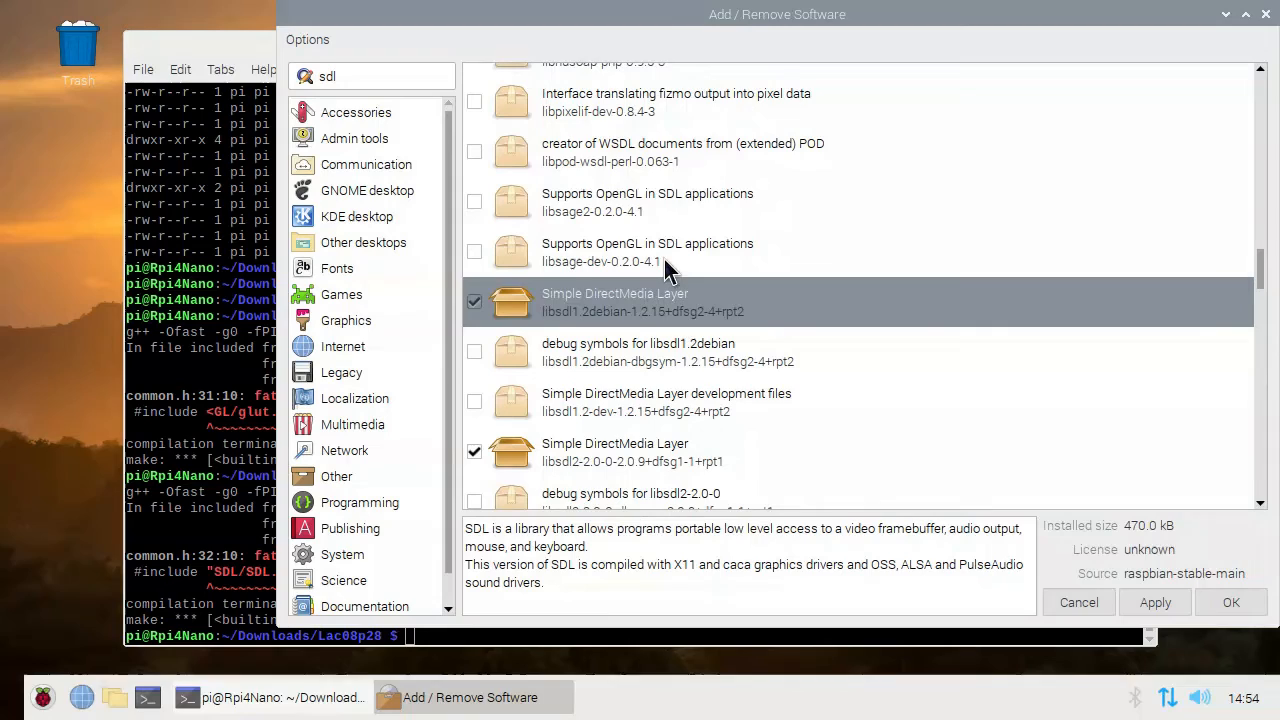
{"action": "mouse_move", "coordinate": [756, 364]}
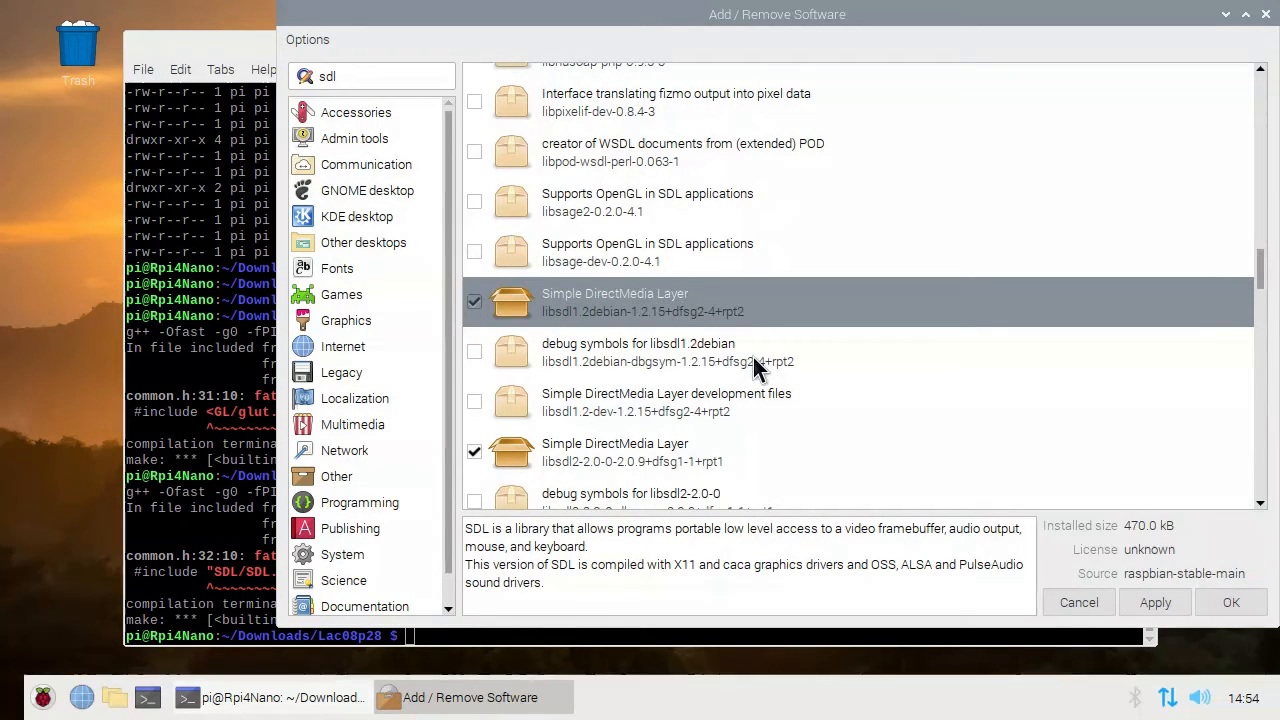
{"action": "mouse_move", "coordinate": [720, 384]}
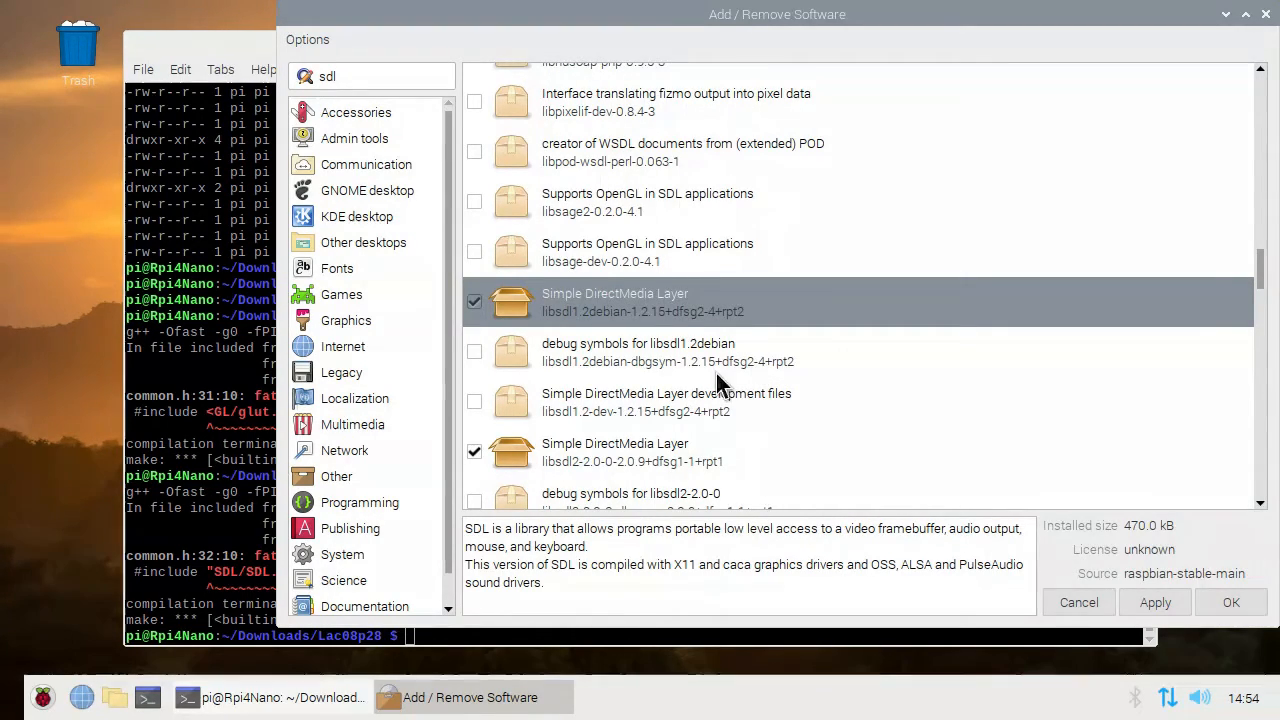
Step: Mark libsdl1.2-dev for installation, apply and confirm the change
{"action": "left_click", "coordinate": [664, 402]}
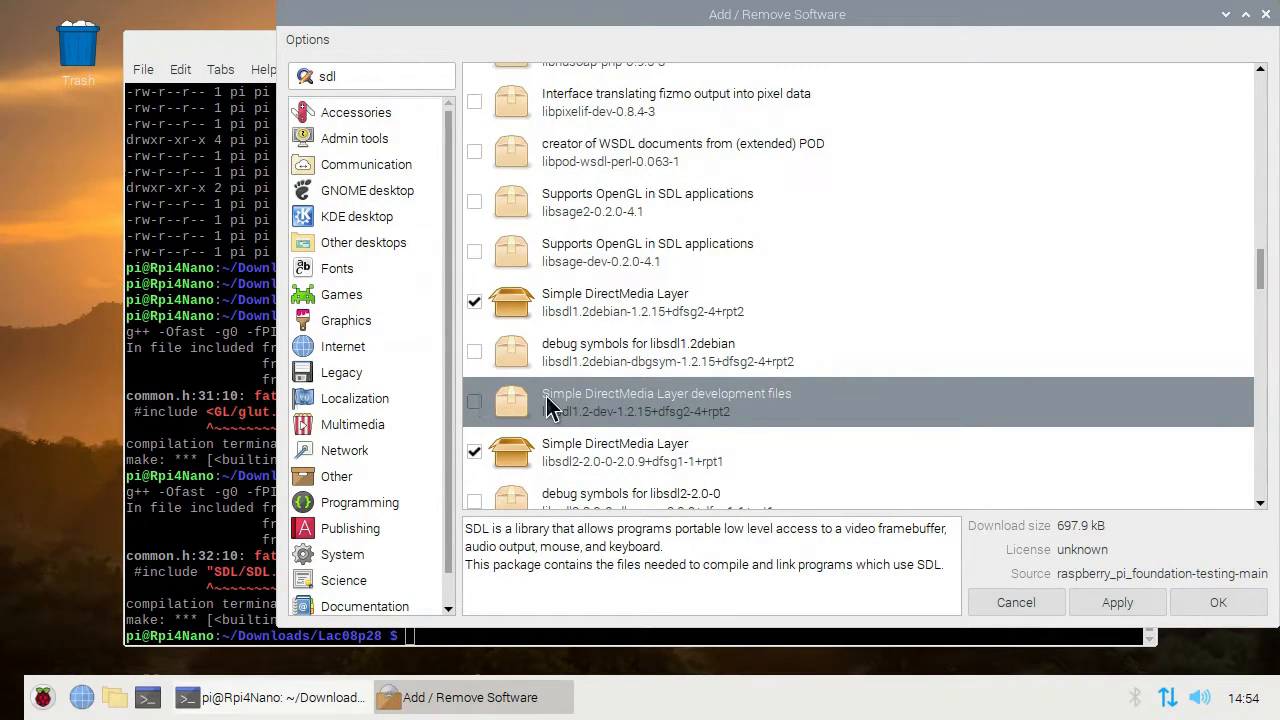
{"action": "left_click", "coordinate": [474, 400]}
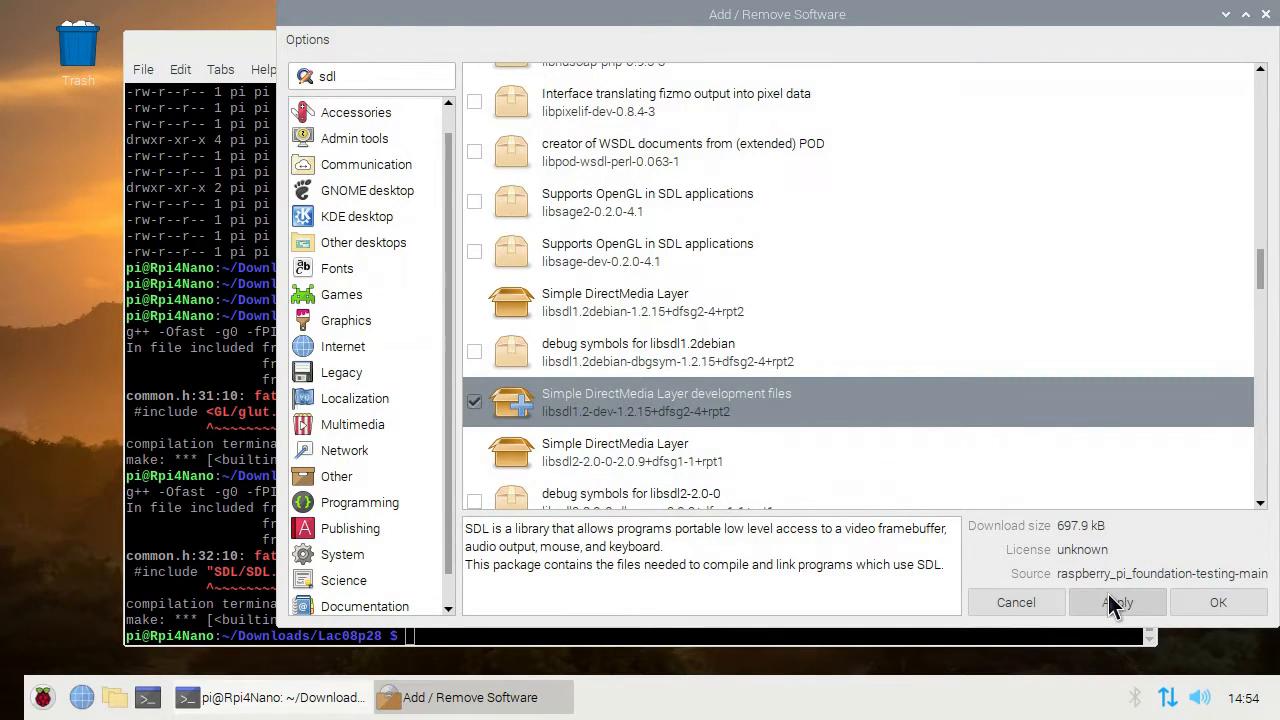
{"action": "left_click", "coordinate": [1116, 602]}
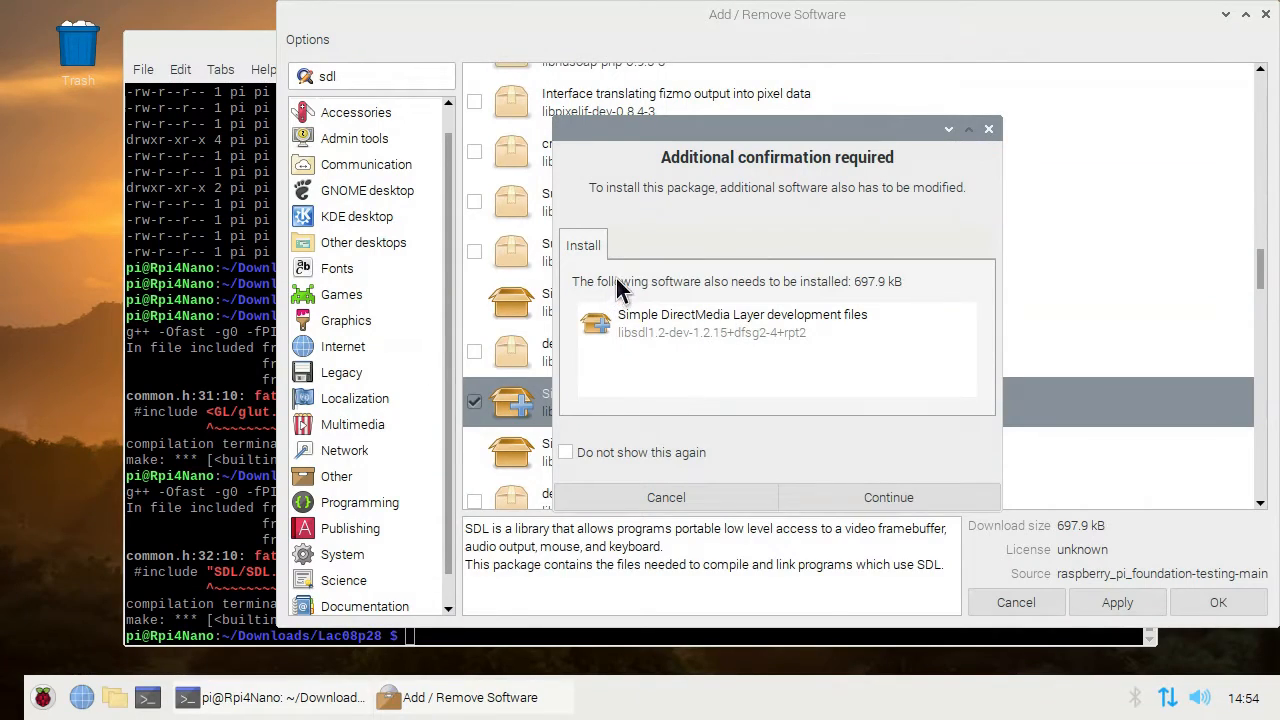
{"action": "left_click", "coordinate": [888, 496]}
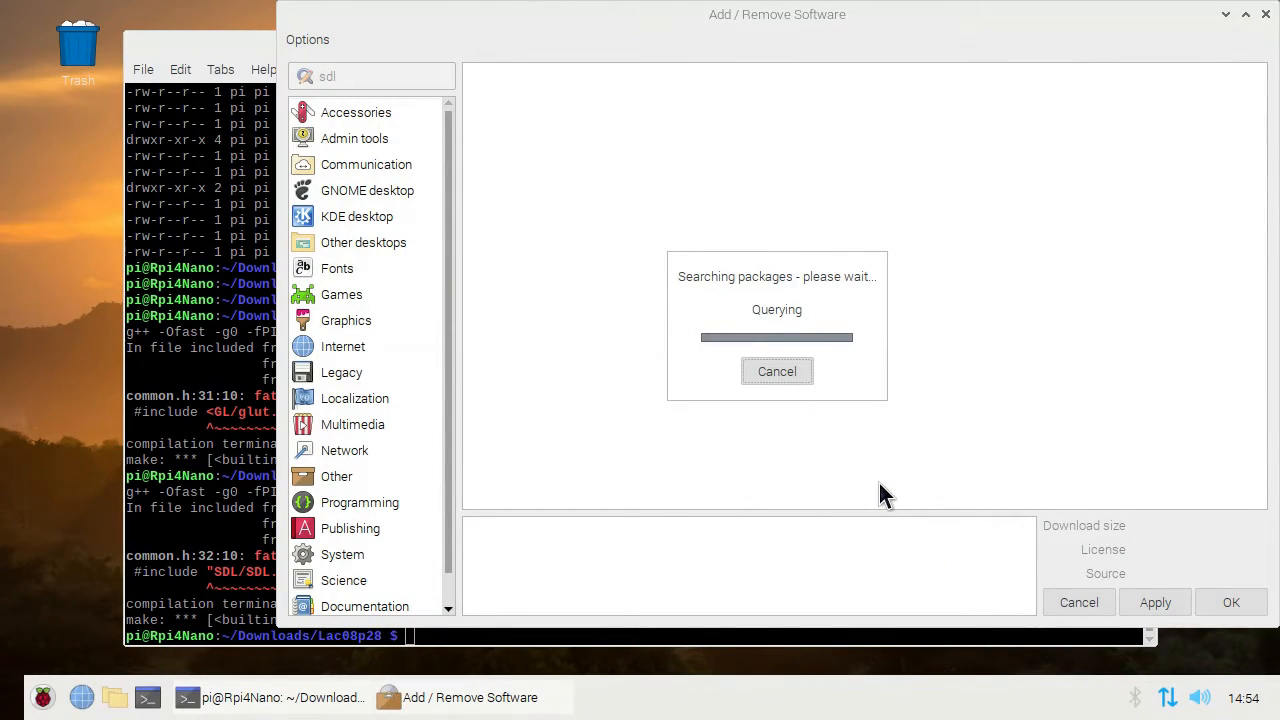
{"action": "mouse_move", "coordinate": [780, 340]}
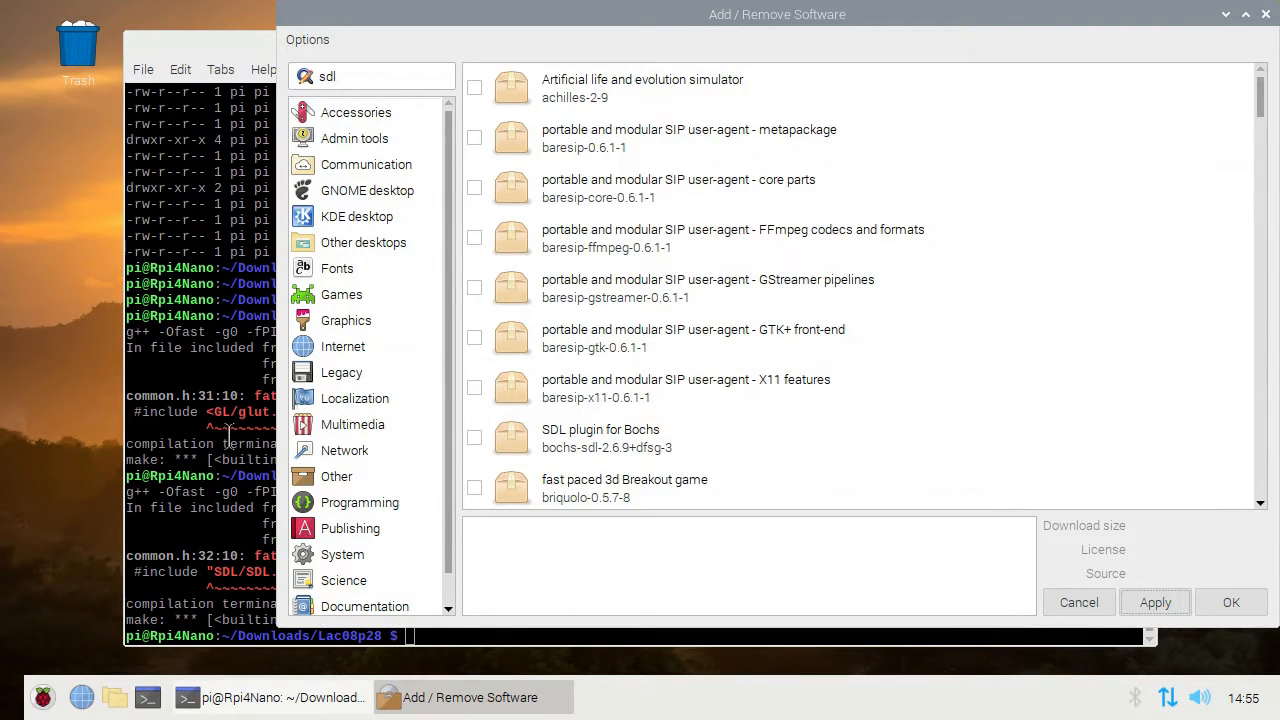
Step: Rerun make in the terminal; the build now stops on SDL/SDL_mixer.h
{"action": "left_click", "coordinate": [270, 696]}
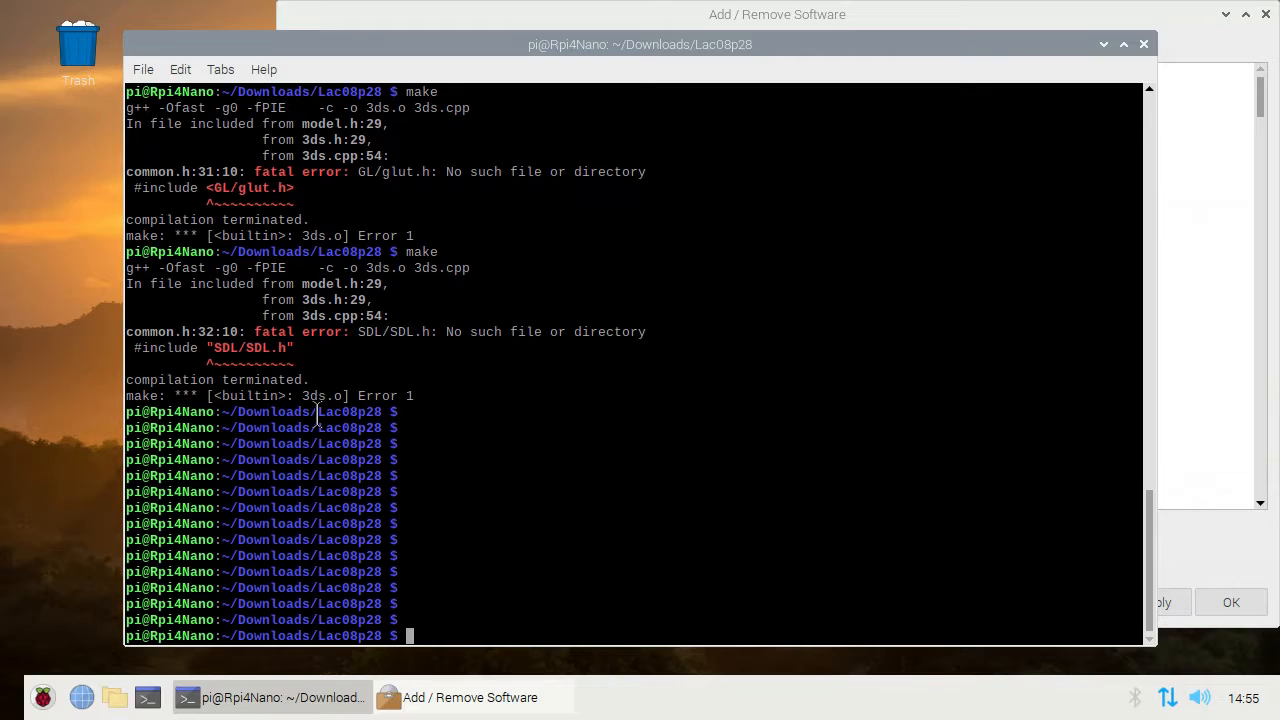
{"action": "type", "text": "make"}
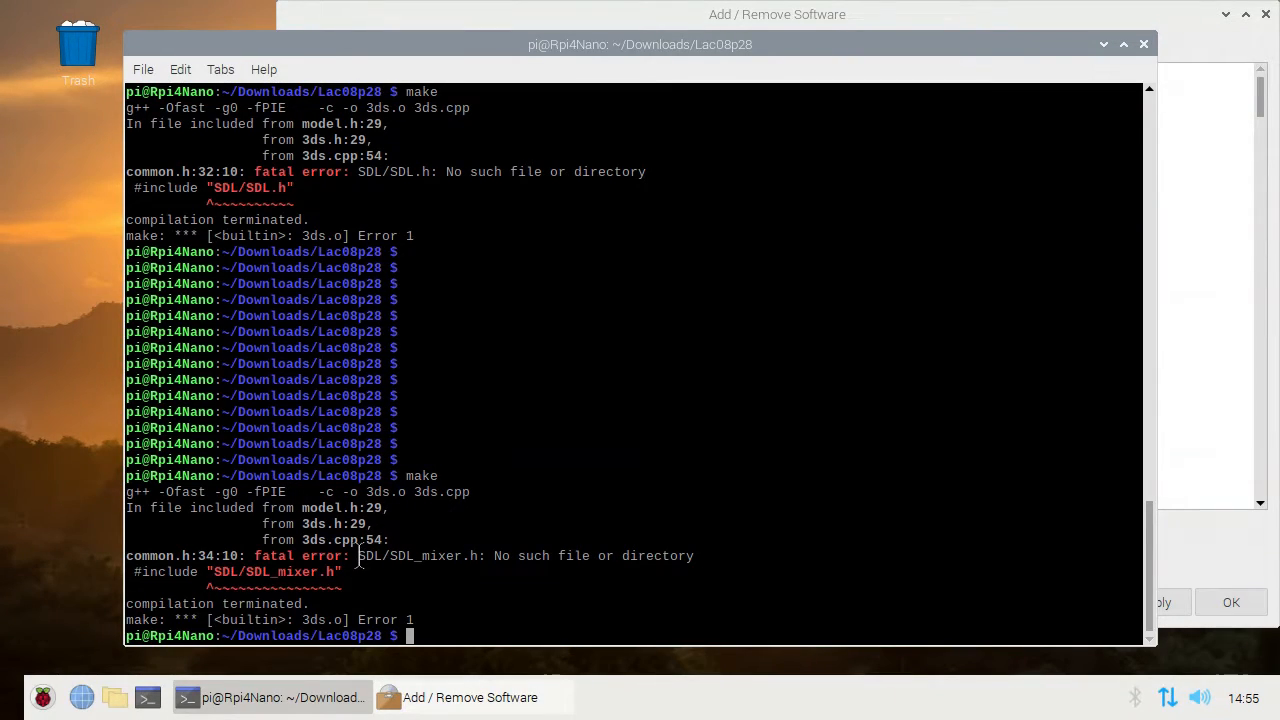
{"action": "mouse_move", "coordinate": [450, 528]}
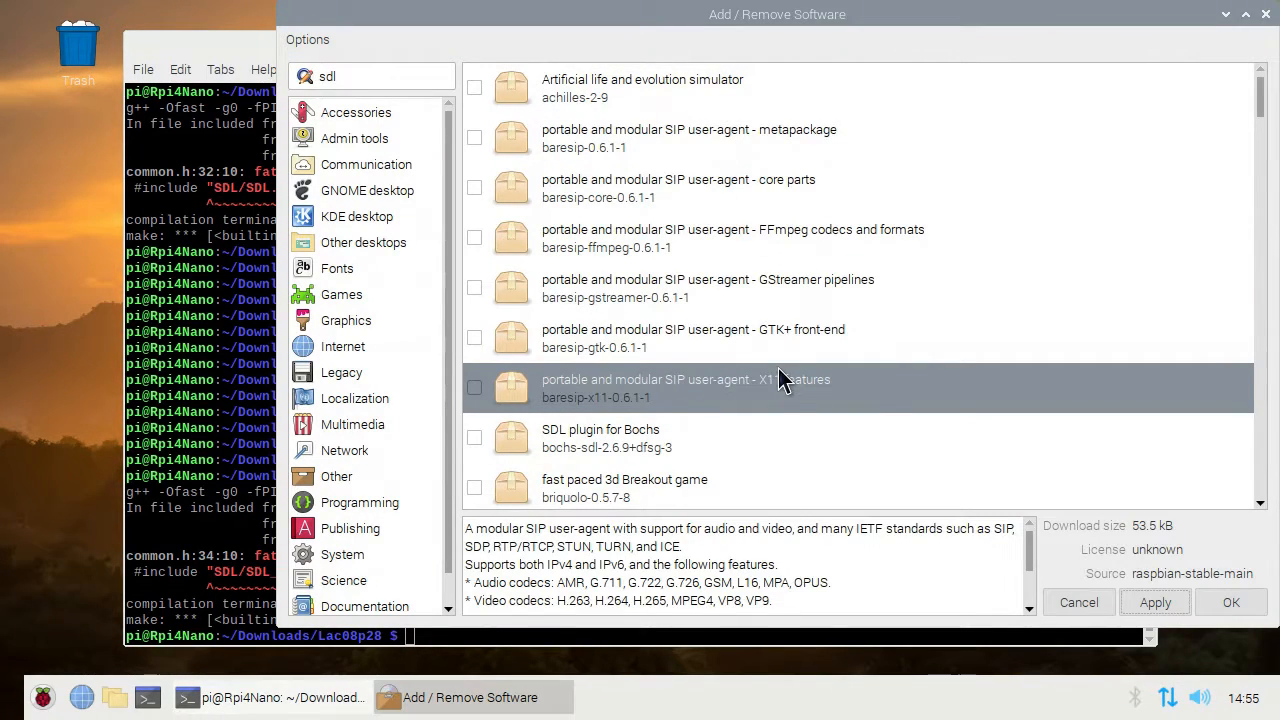
Step: Mark libsdl-mixer1.2-dev for installation, apply and confirm the change
{"action": "scroll", "scroll_direction": "down", "scroll_amount": 3}
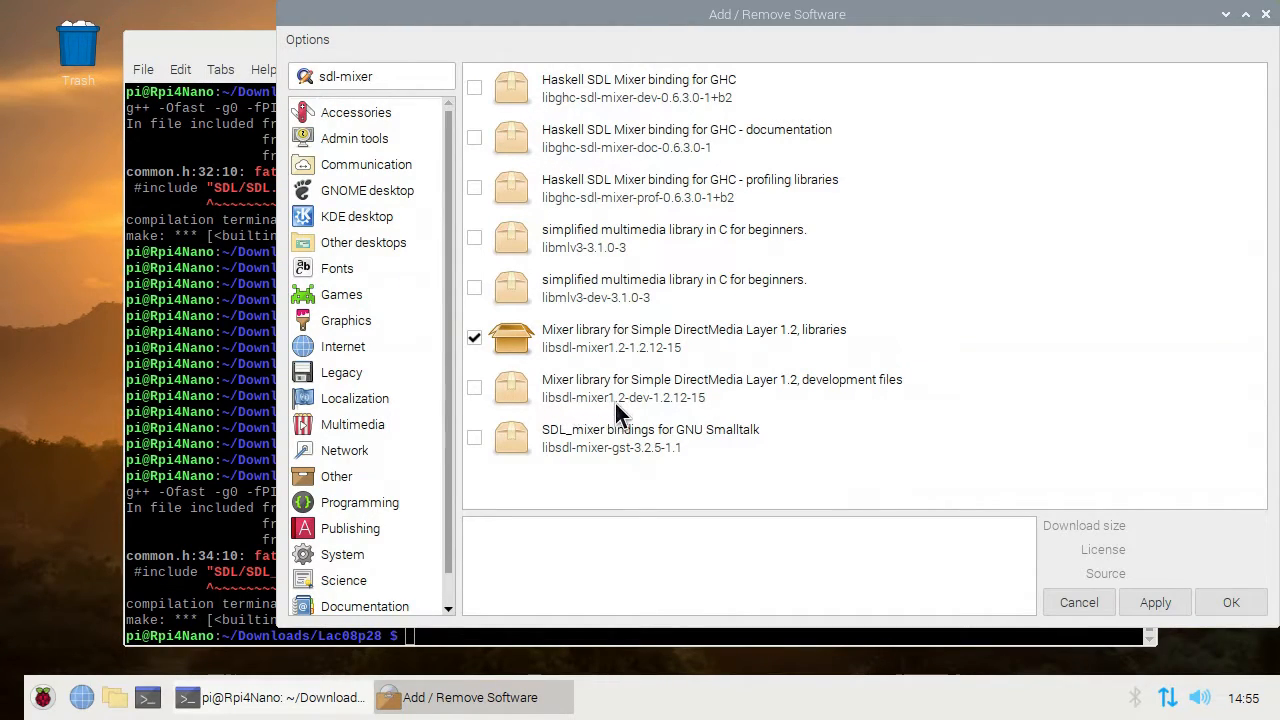
{"action": "mouse_move", "coordinate": [616, 344]}
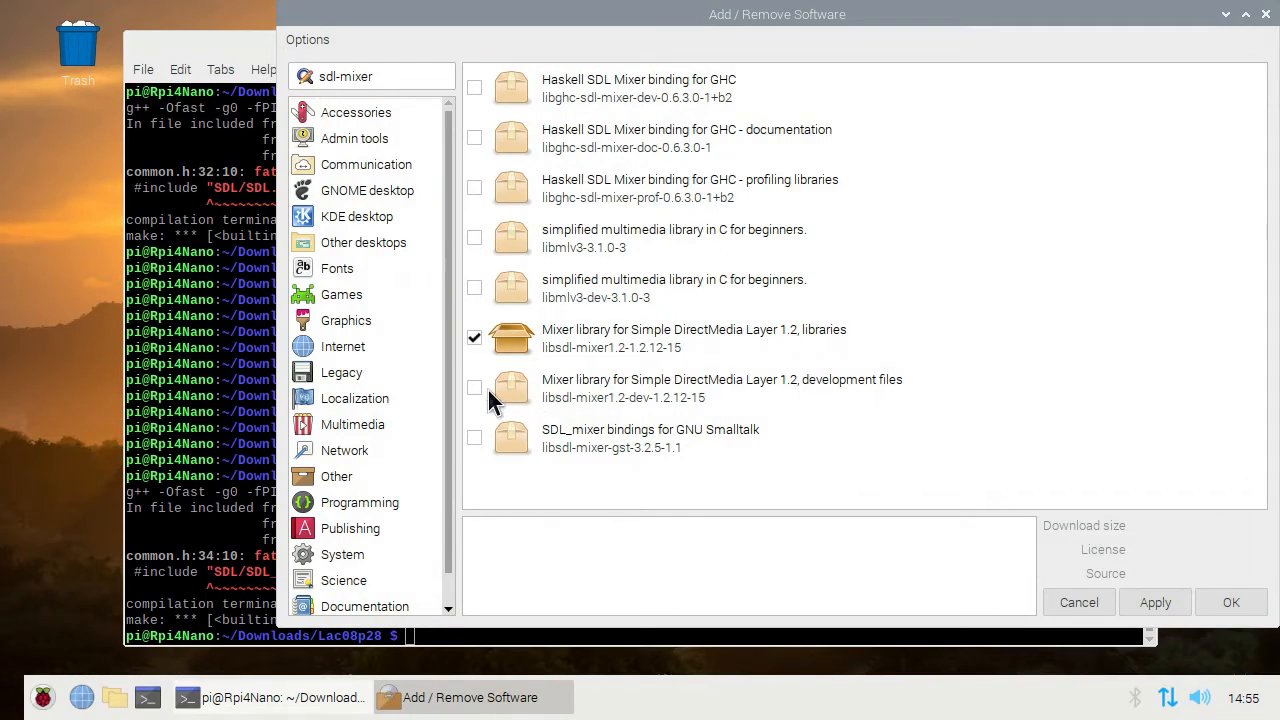
{"action": "left_click", "coordinate": [474, 388]}
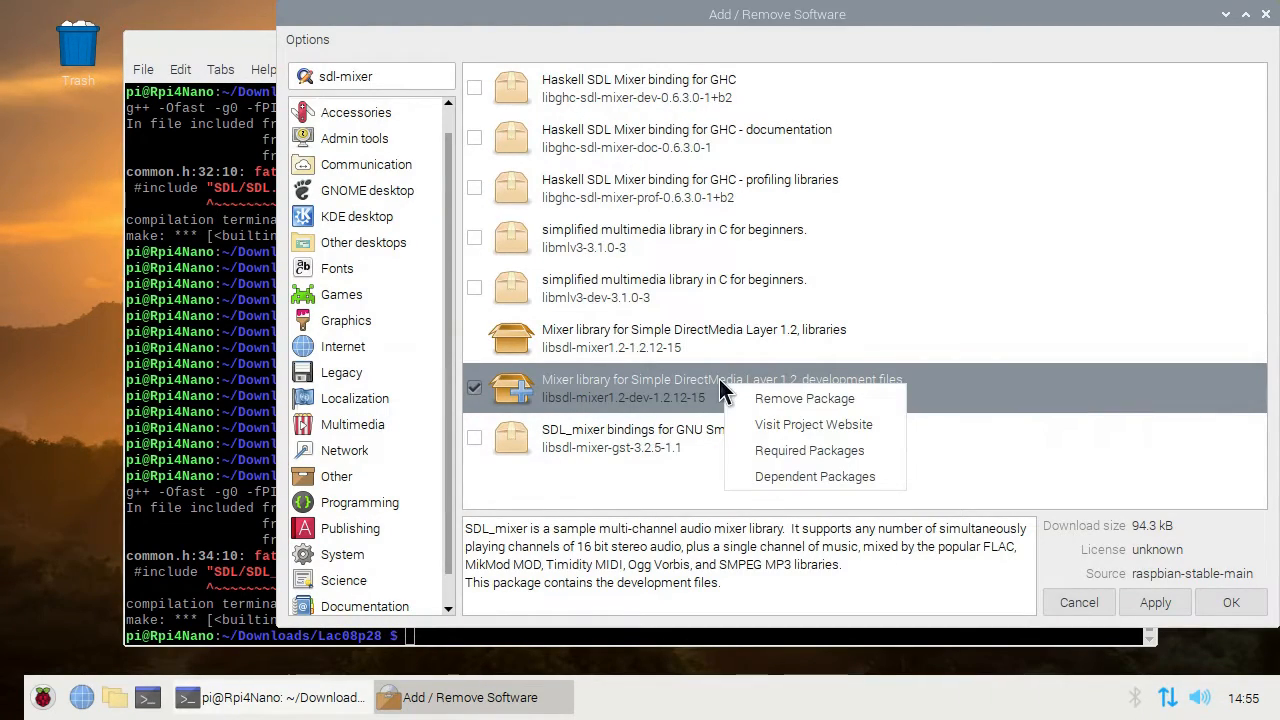
{"action": "left_click", "coordinate": [690, 388]}
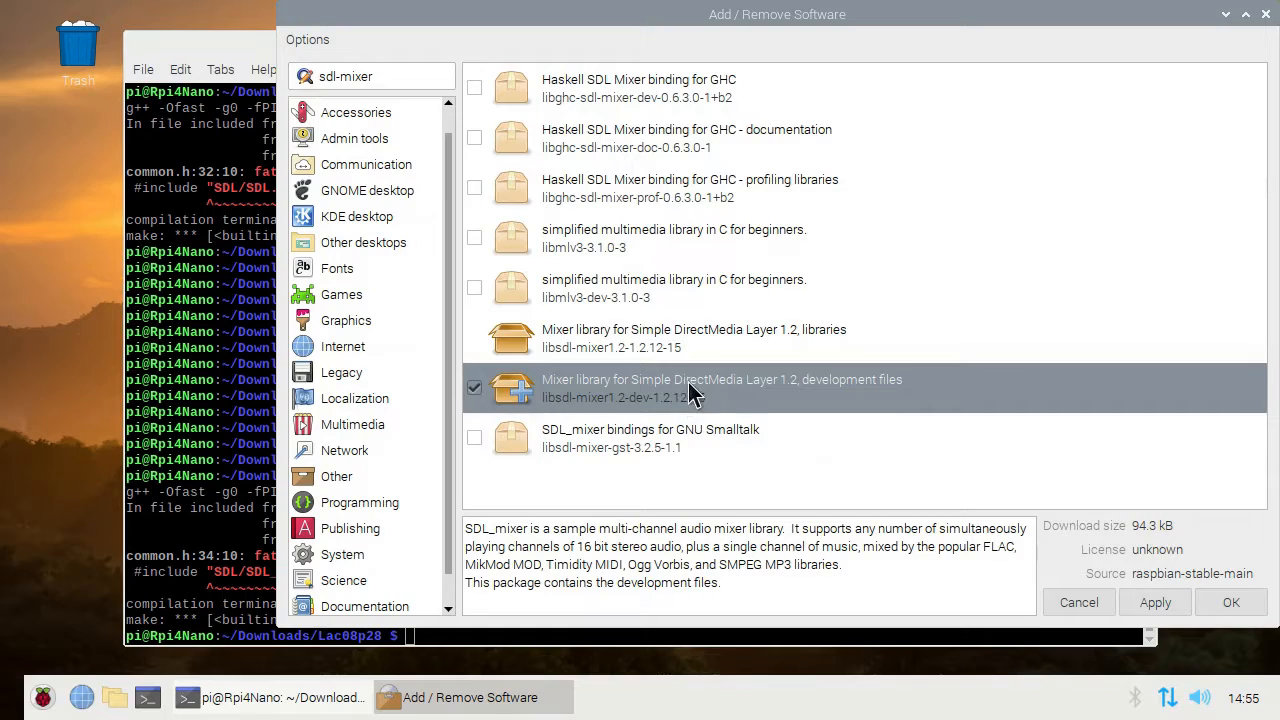
{"action": "mouse_move", "coordinate": [728, 402]}
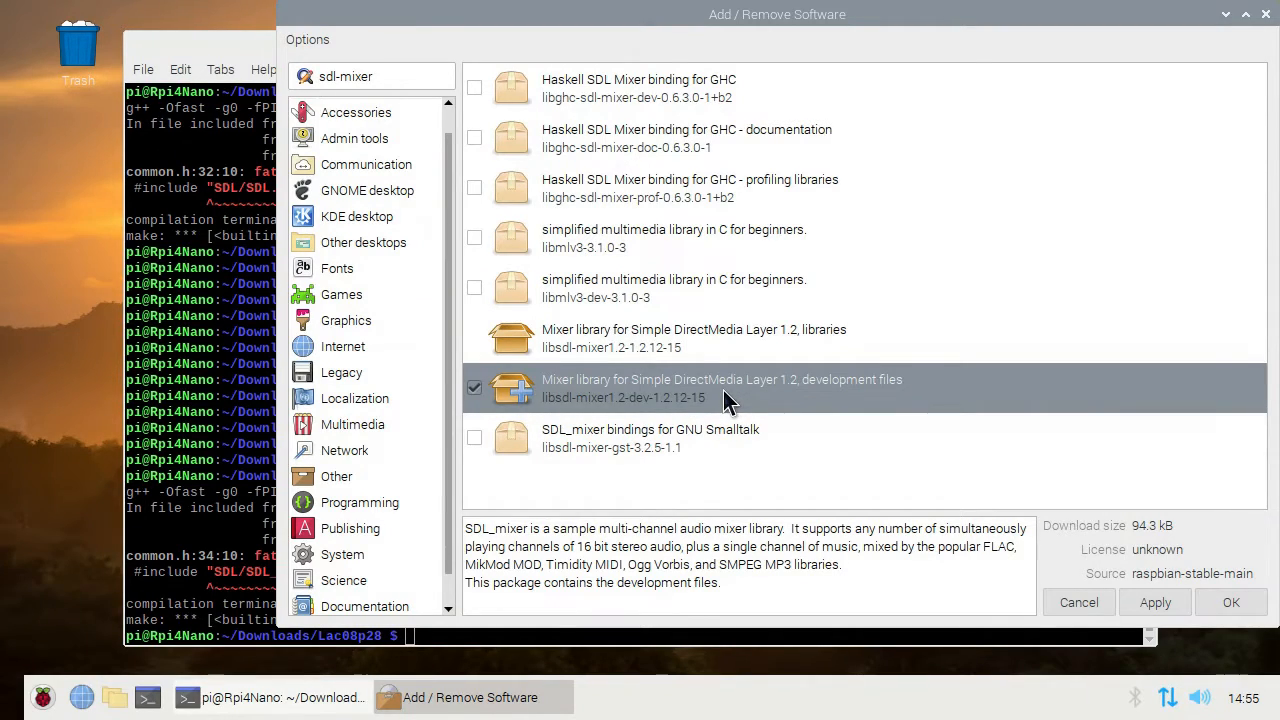
{"action": "mouse_move", "coordinate": [704, 344]}
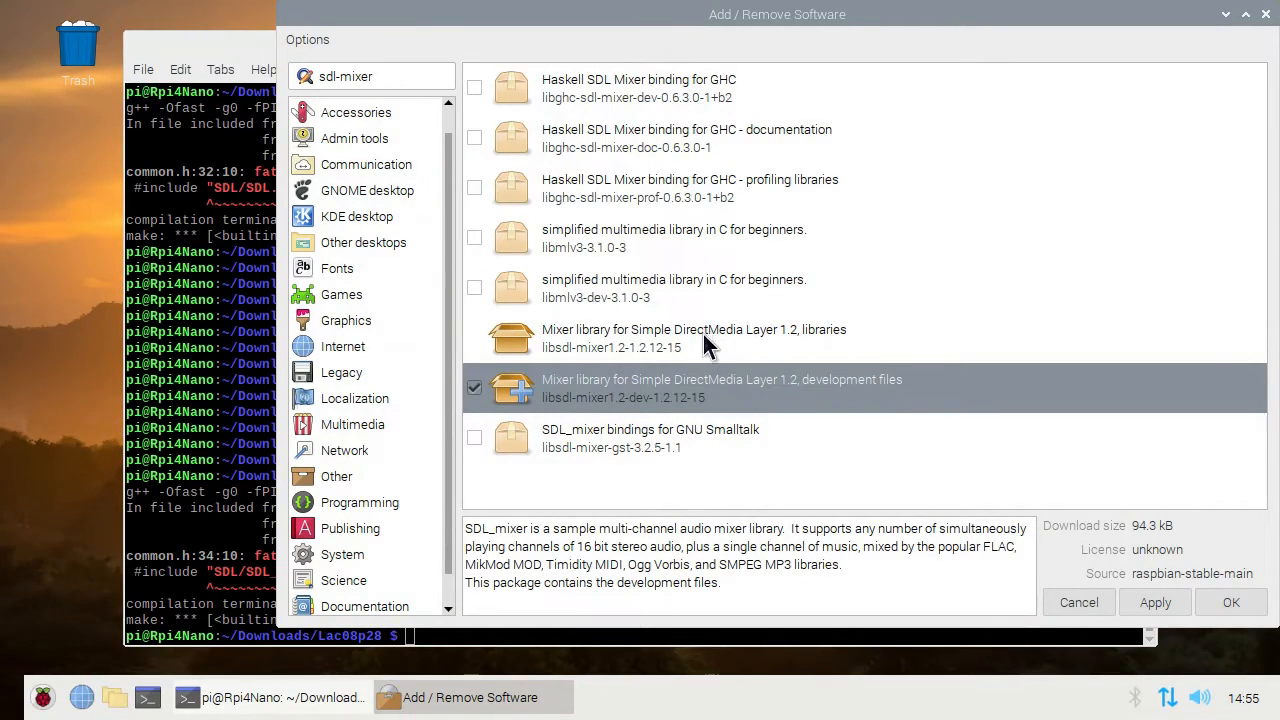
{"action": "mouse_move", "coordinate": [750, 400]}
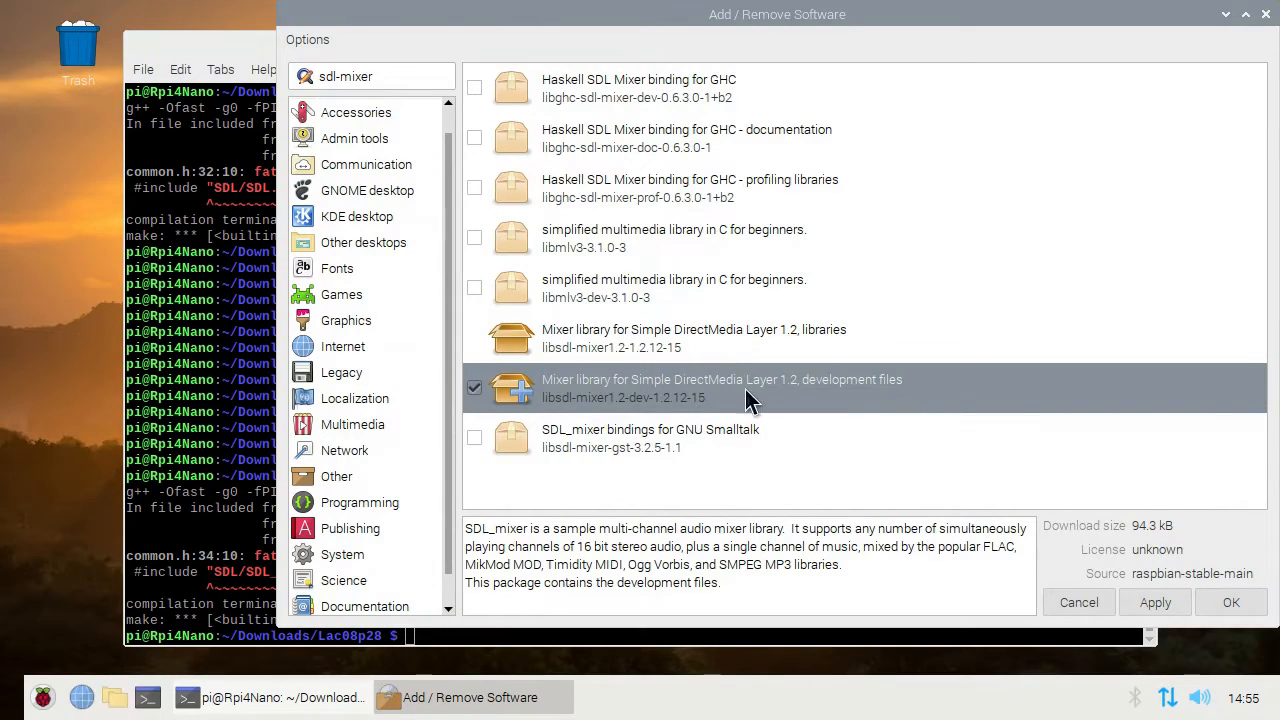
{"action": "mouse_move", "coordinate": [1064, 536]}
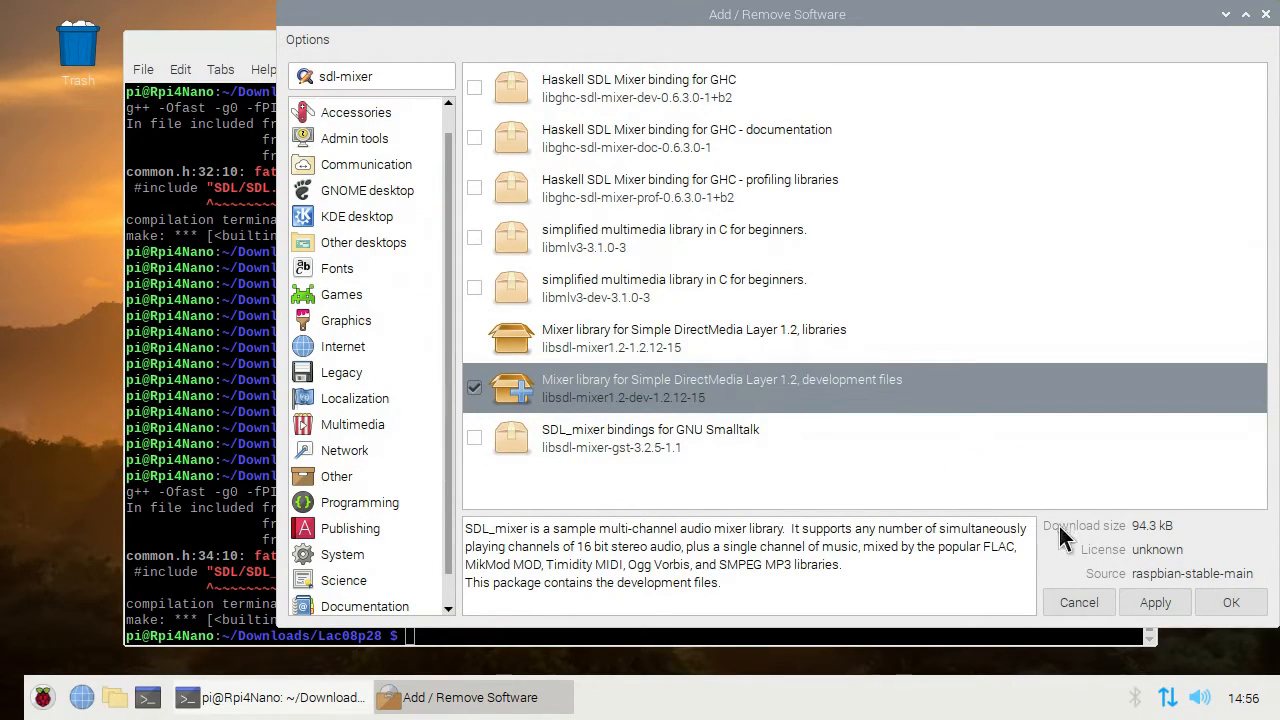
{"action": "left_click", "coordinate": [1156, 602]}
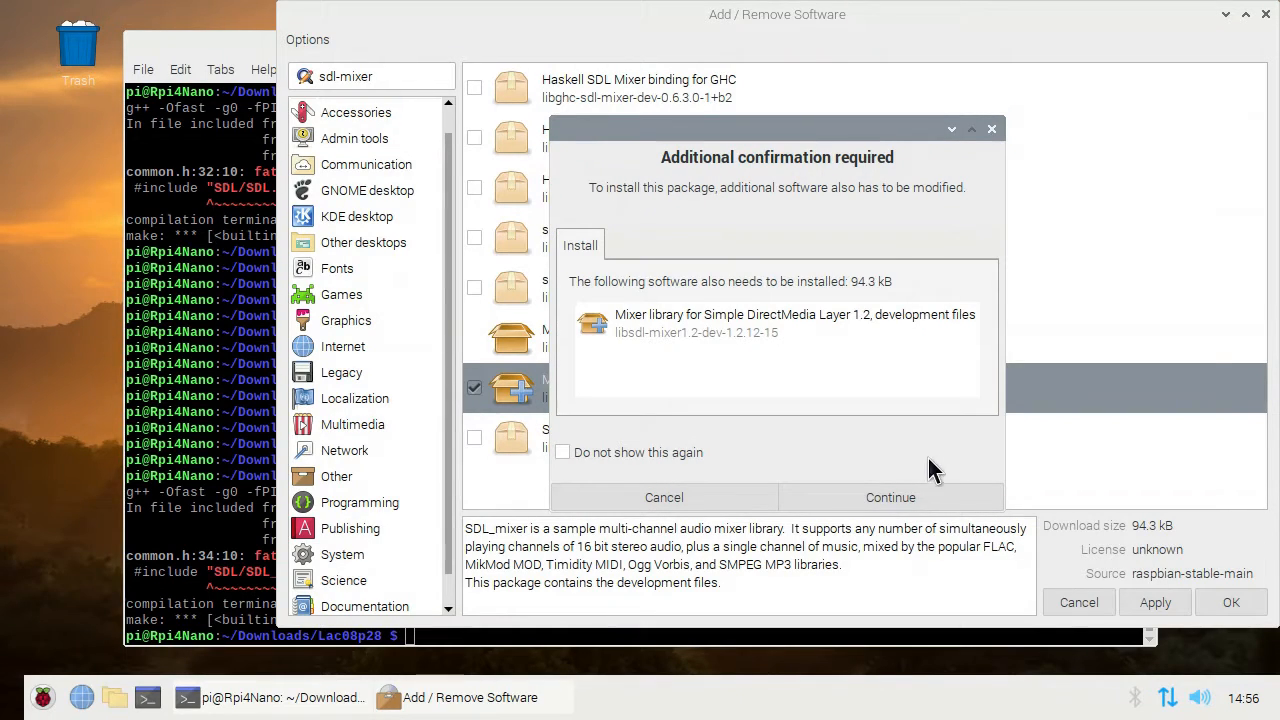
{"action": "left_click", "coordinate": [888, 496]}
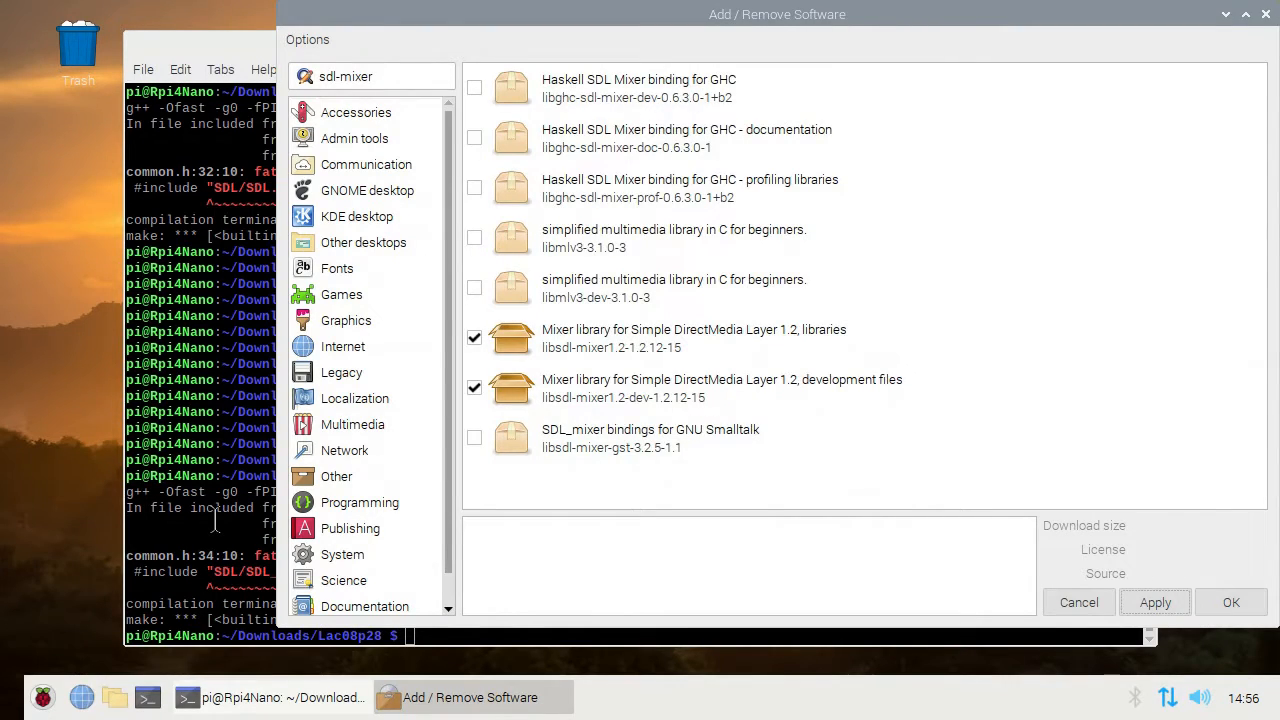
Step: Rerun make and follow the output until Lac08p28 links and copies to bin/Release
{"action": "left_click", "coordinate": [270, 696]}
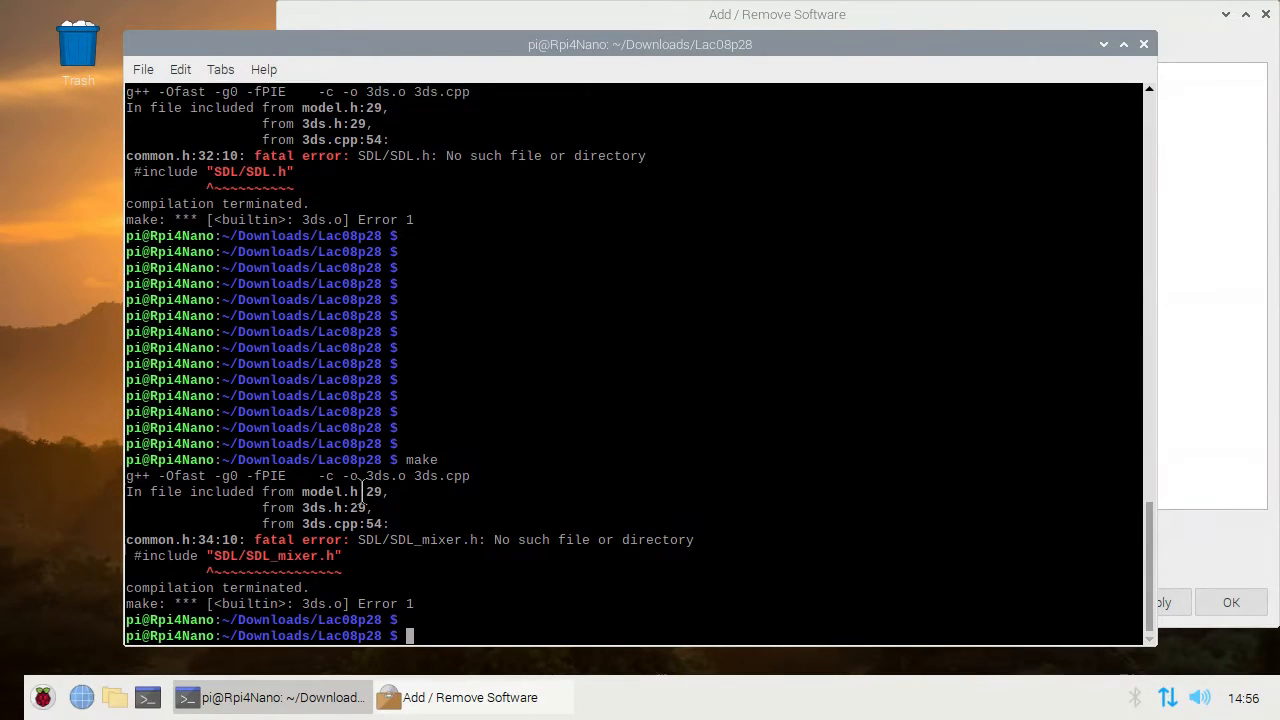
{"action": "type", "text": "make"}
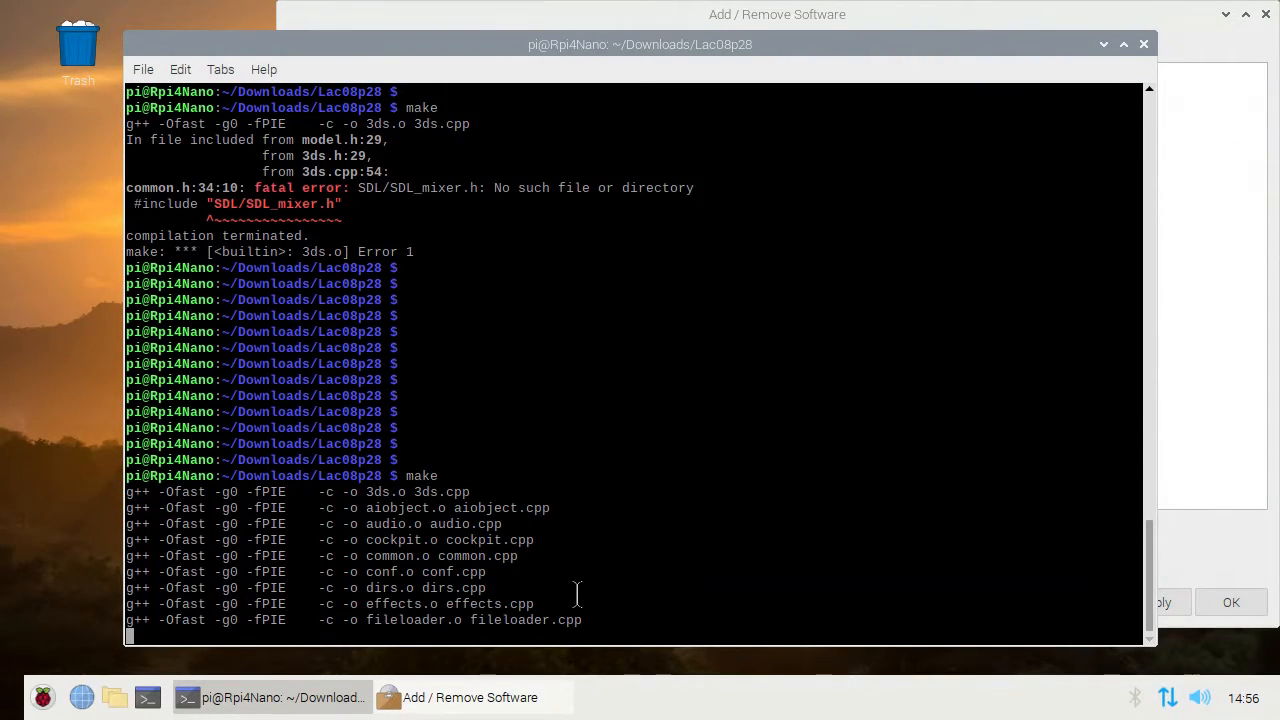
{"action": "scroll", "scroll_direction": "down", "scroll_amount": 3}
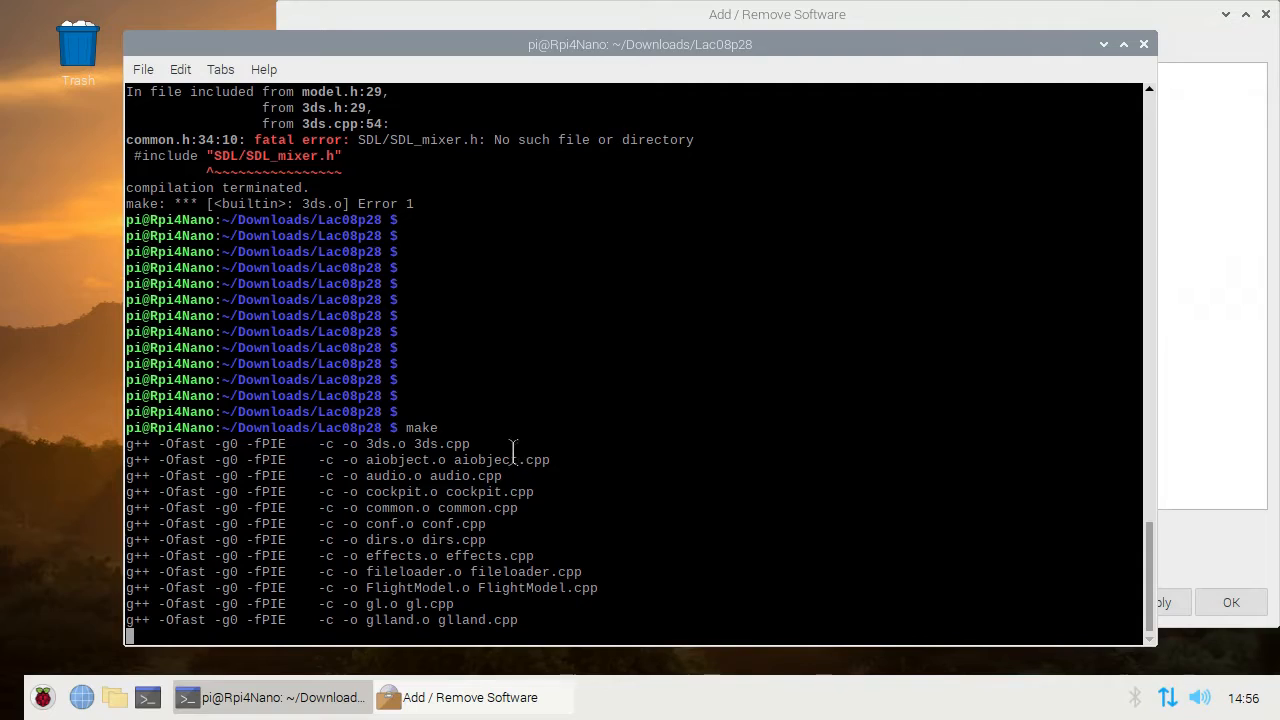
{"action": "scroll", "scroll_direction": "down", "scroll_amount": 3}
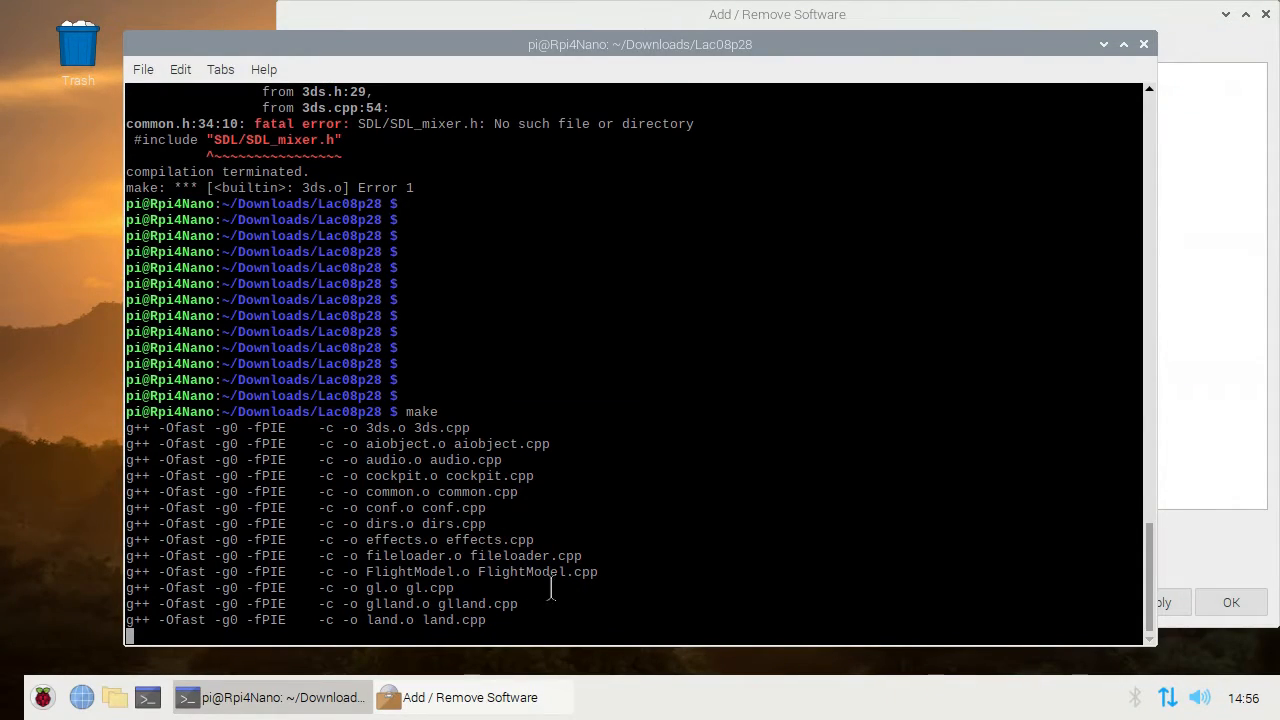
{"action": "mouse_move", "coordinate": [570, 604]}
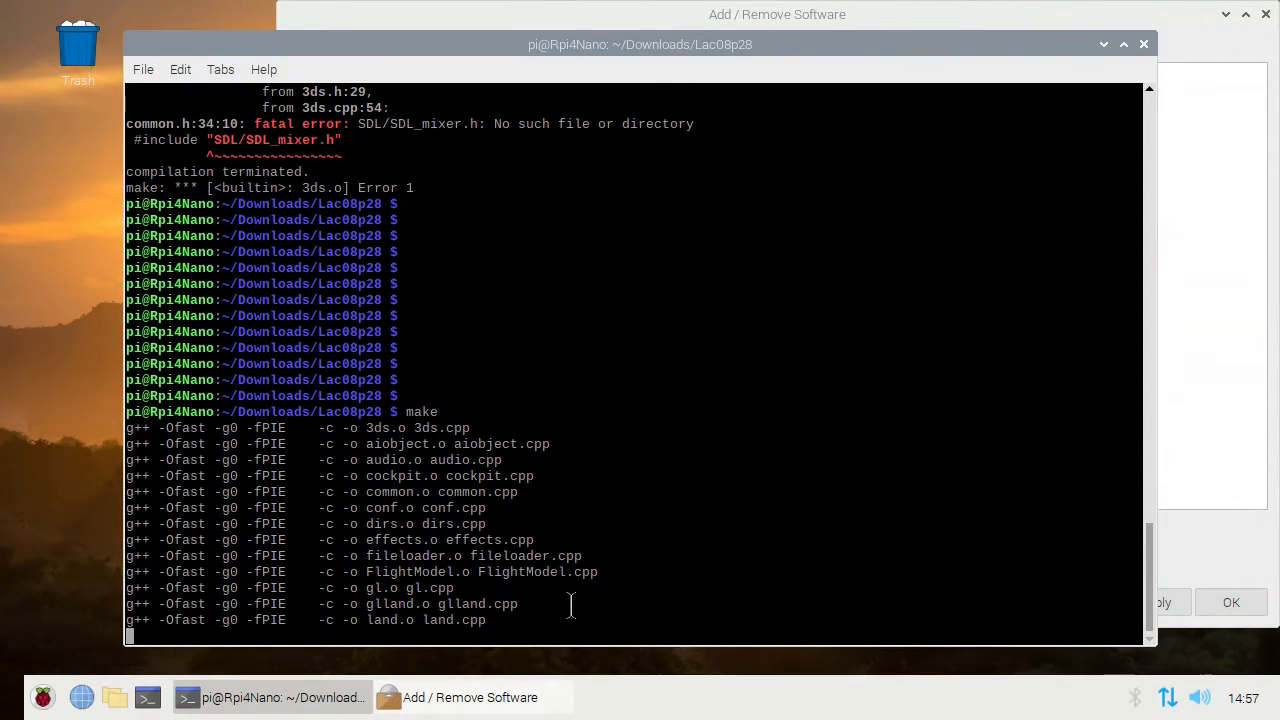
{"action": "scroll", "scroll_direction": "down", "scroll_amount": 3}
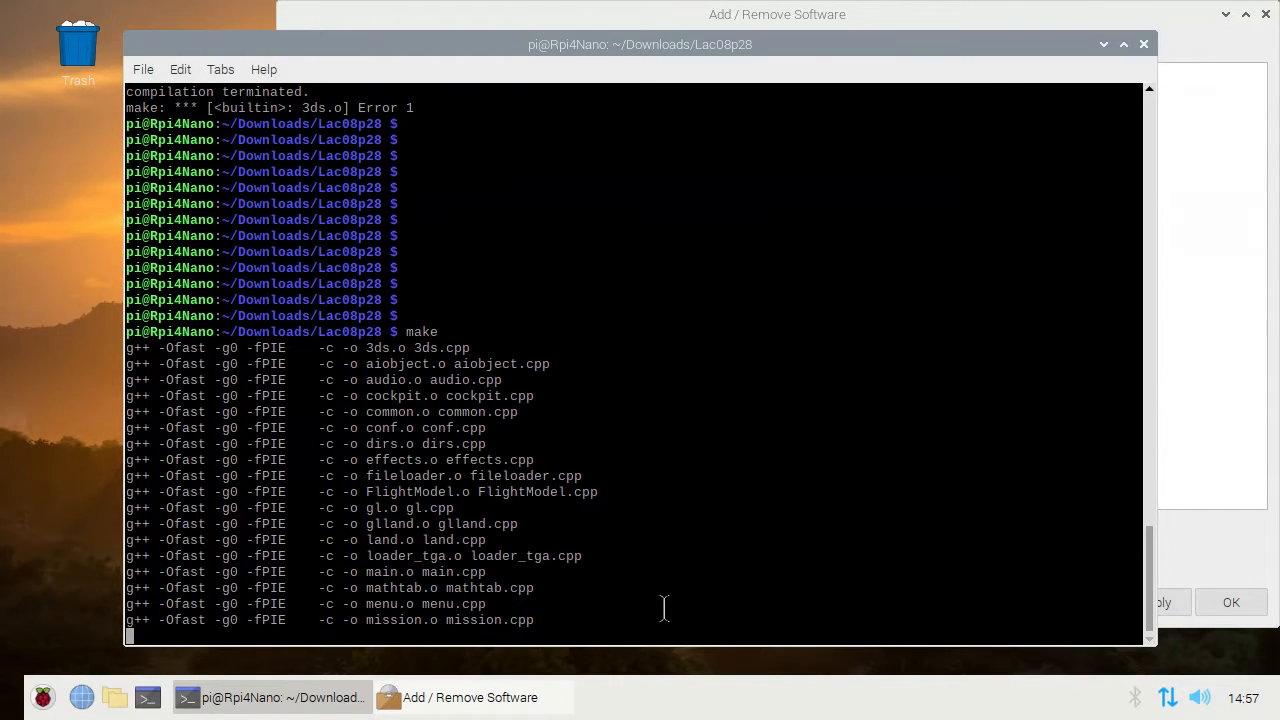
{"action": "mouse_move", "coordinate": [678, 596]}
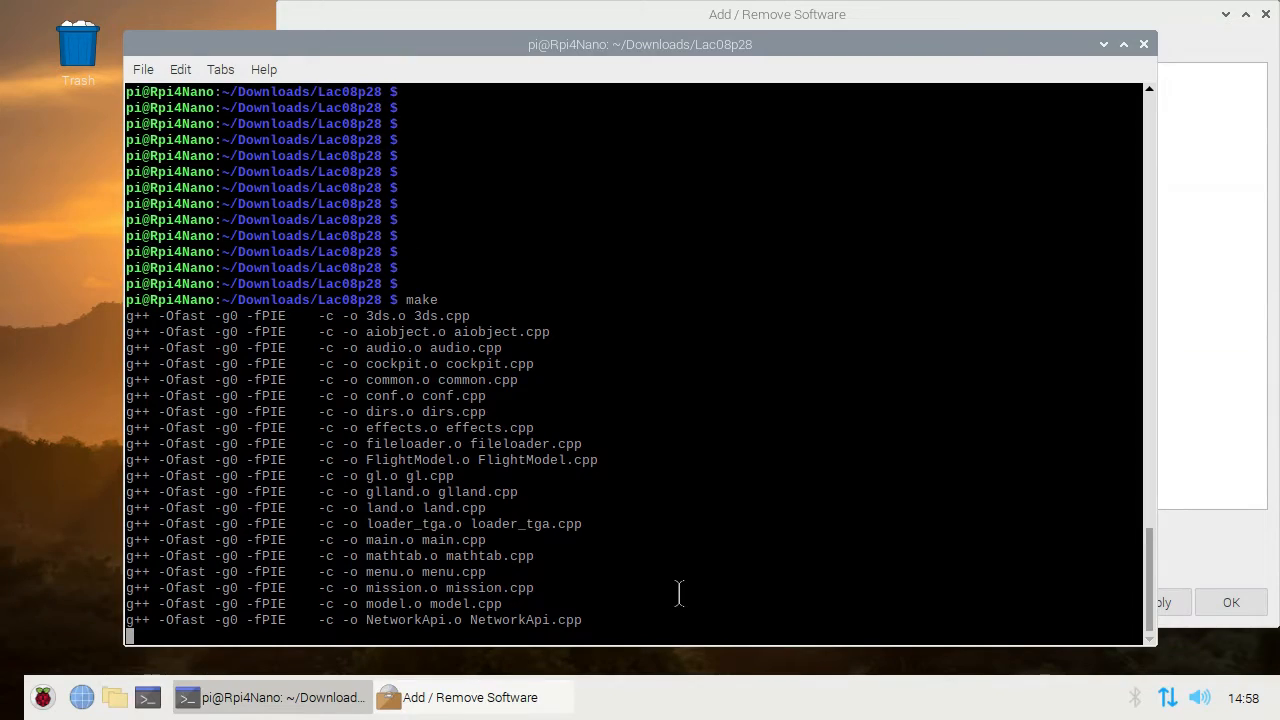
{"action": "scroll", "scroll_direction": "down", "scroll_amount": 3}
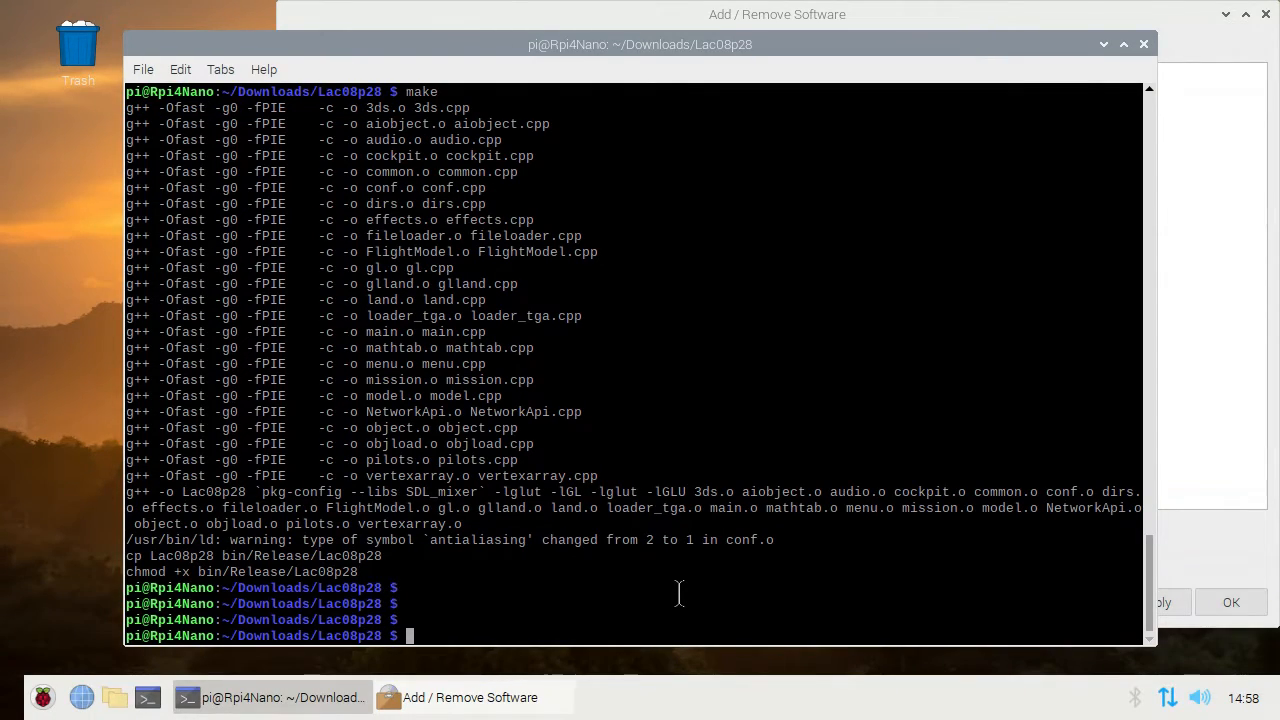
Step: List bin/Release to confirm the Lac08p28 executable, then return to the source folder
{"action": "type", "text": "cd bin"}
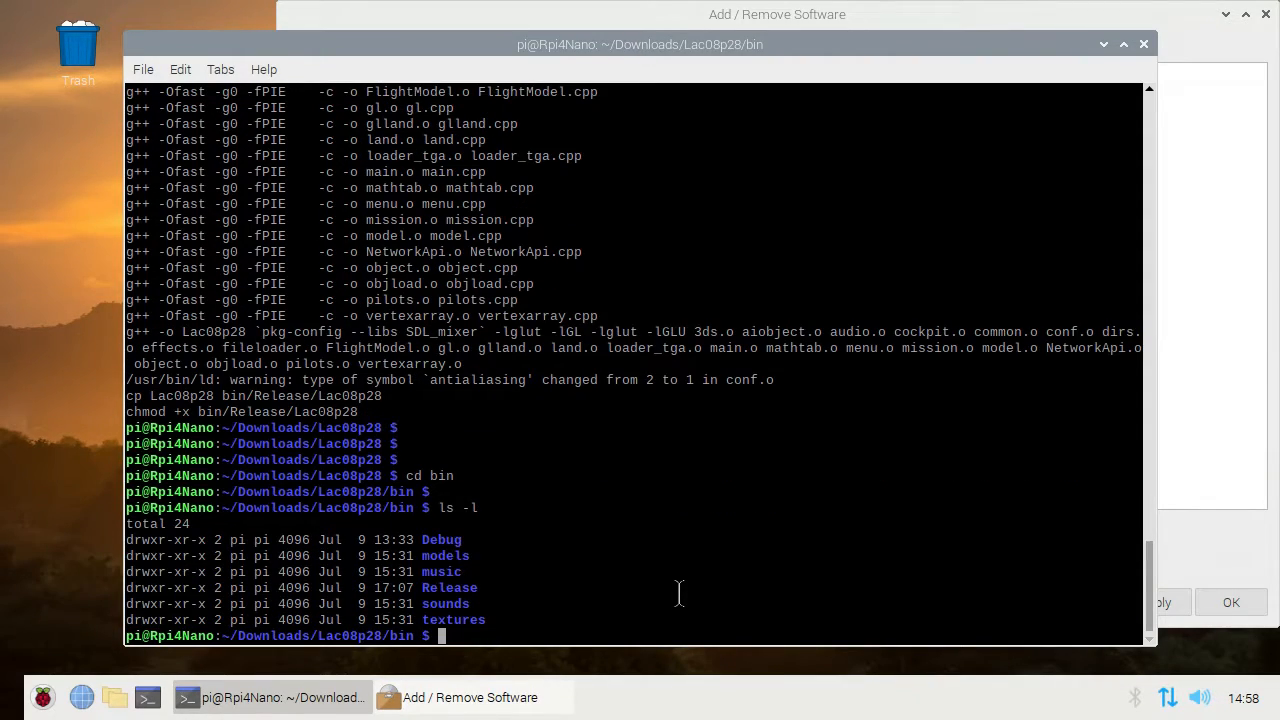
{"action": "type", "text": "cd Rel;e"}
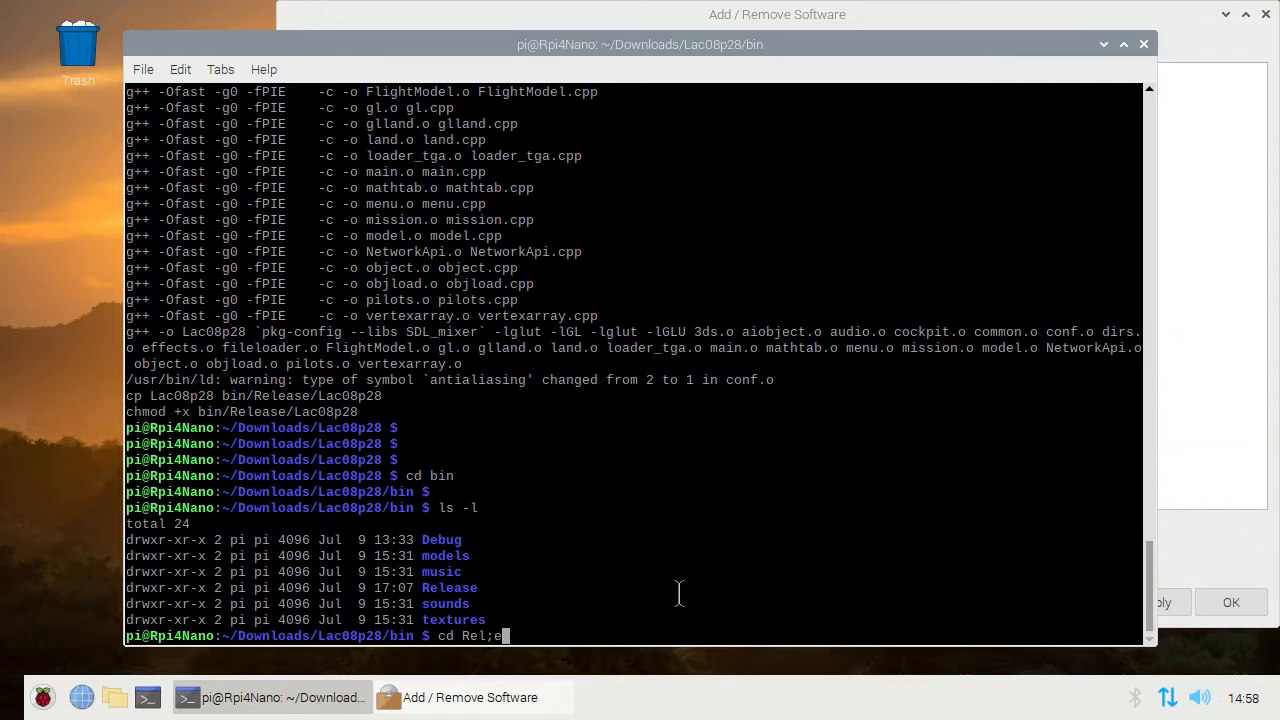
{"action": "type", "text": "Release"}
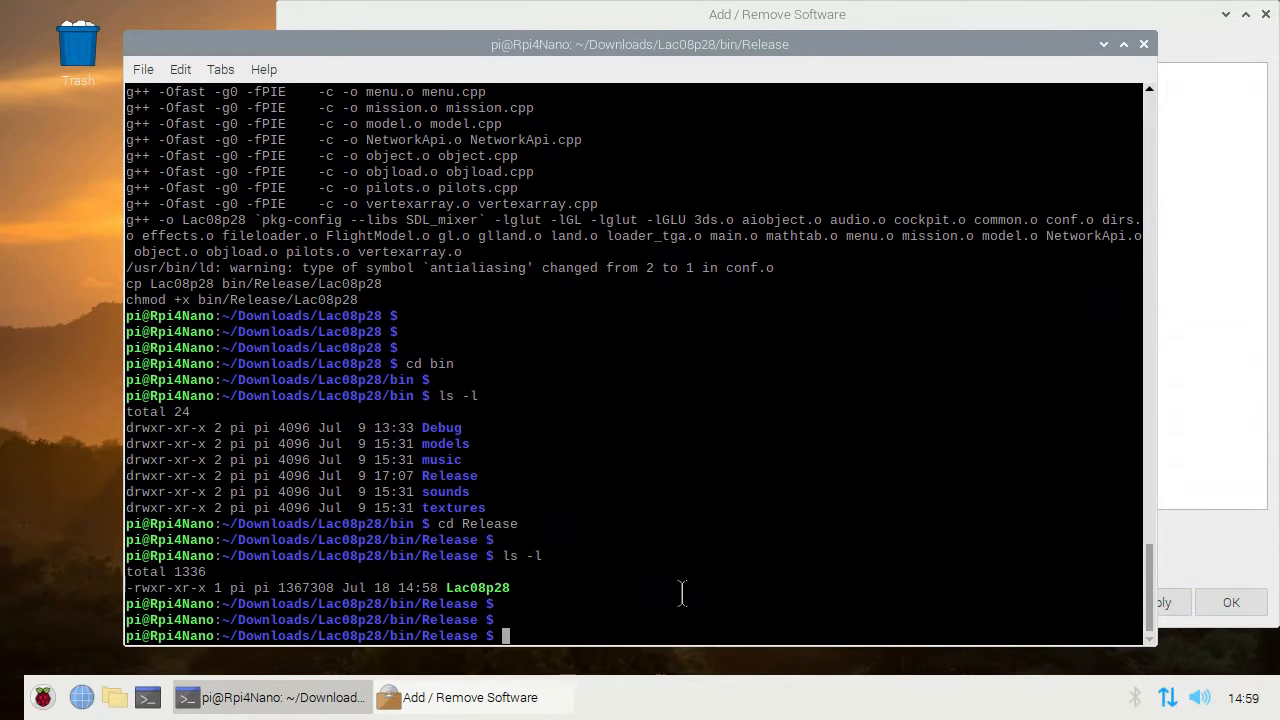
{"action": "double_click", "coordinate": [476, 588]}
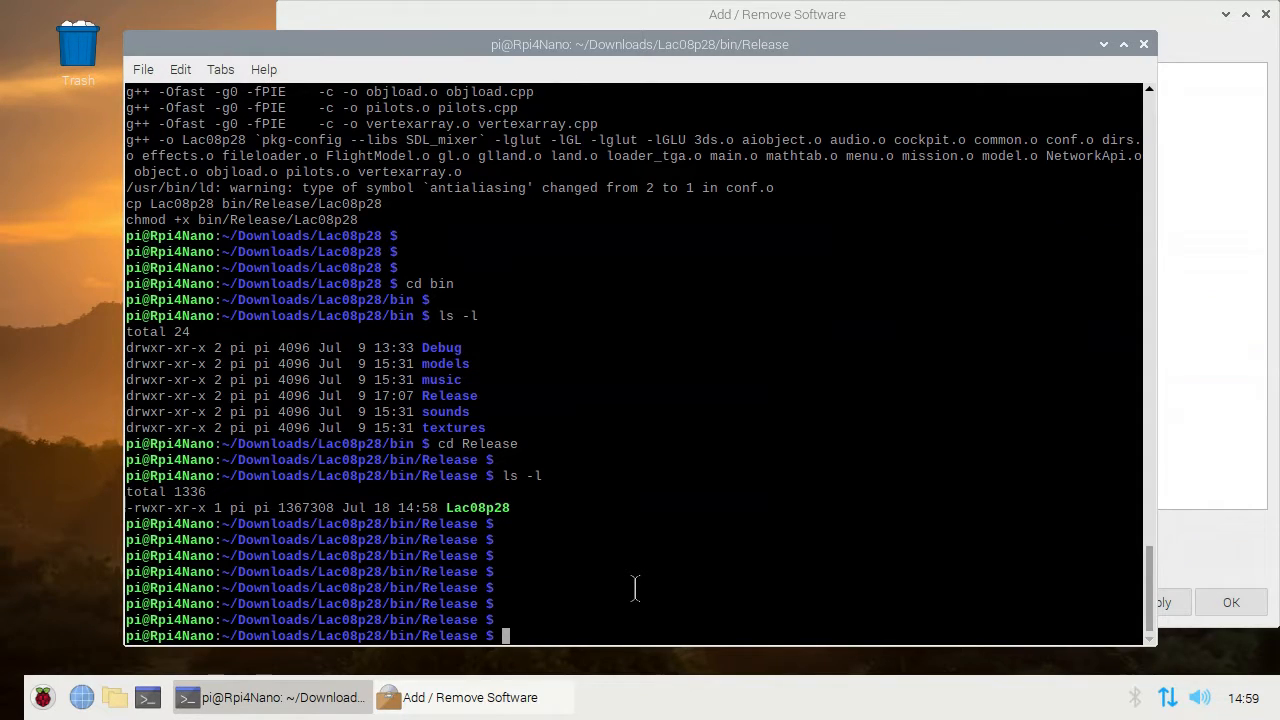
{"action": "type", "text": "cd .."}
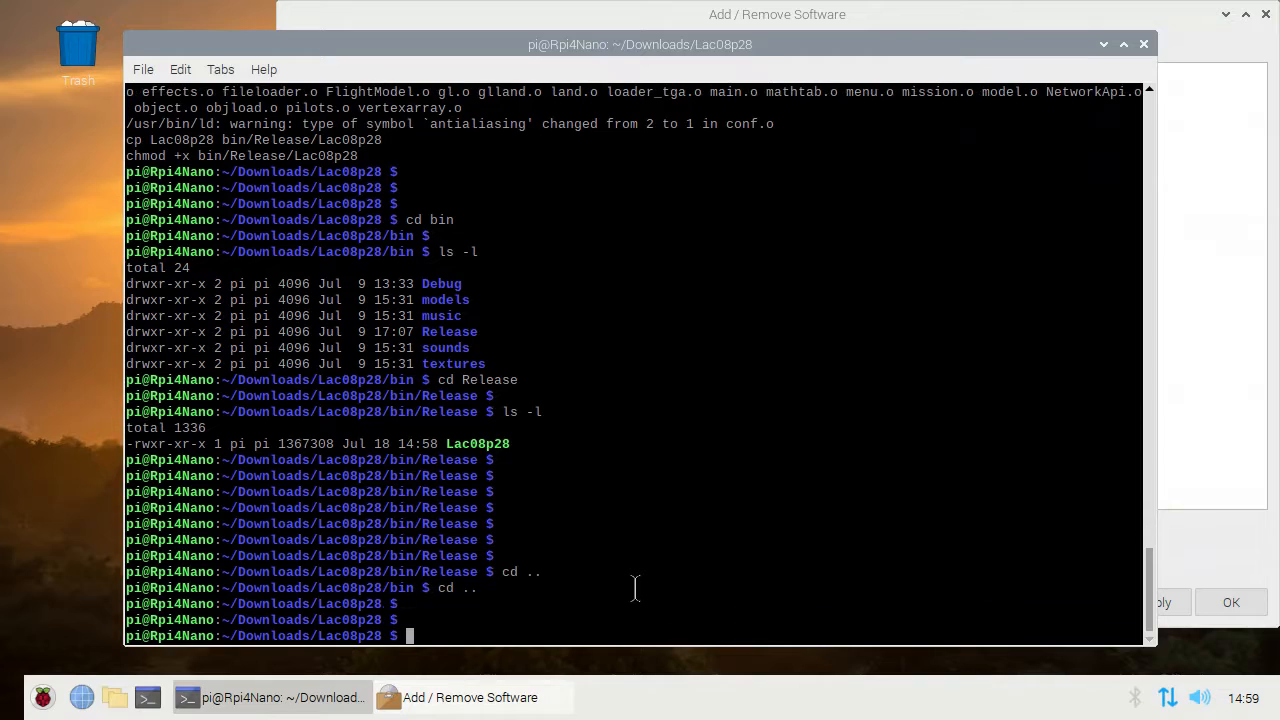
Step: Run ls, make clean and ./install.sh, answering y to both proceed prompts
{"action": "type", "text": "ls"}
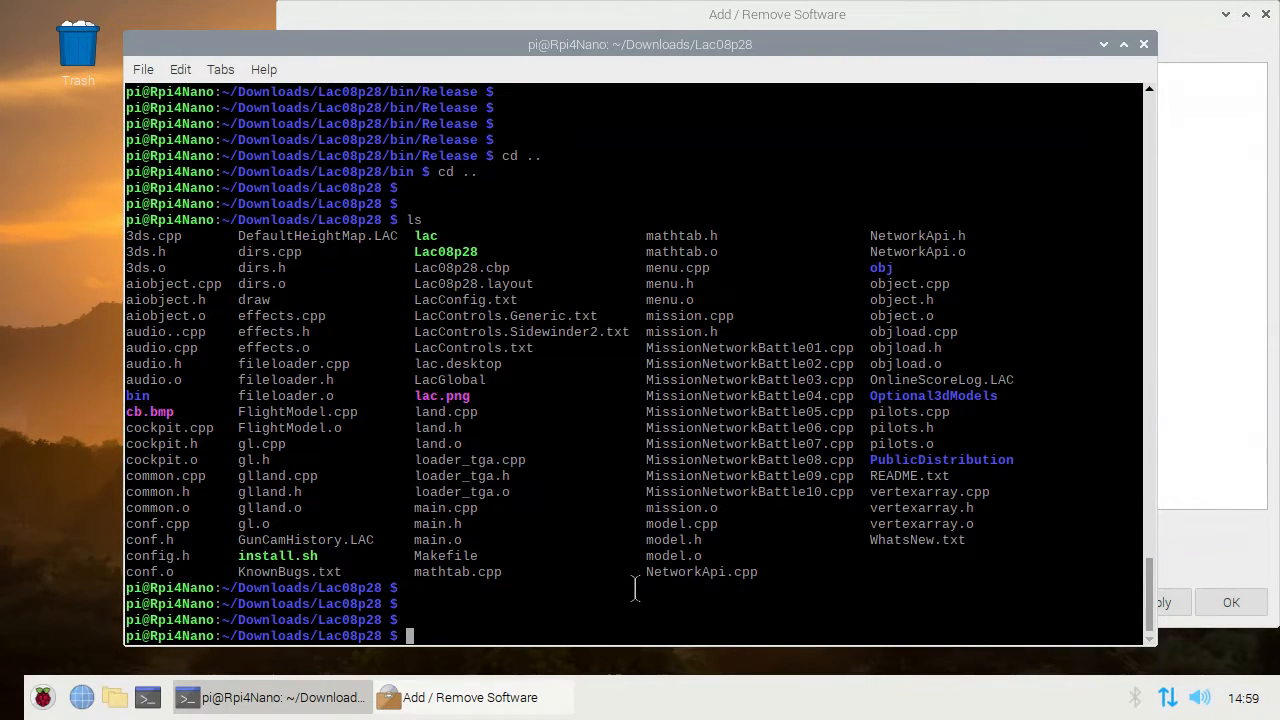
{"action": "type", "text": "make clean"}
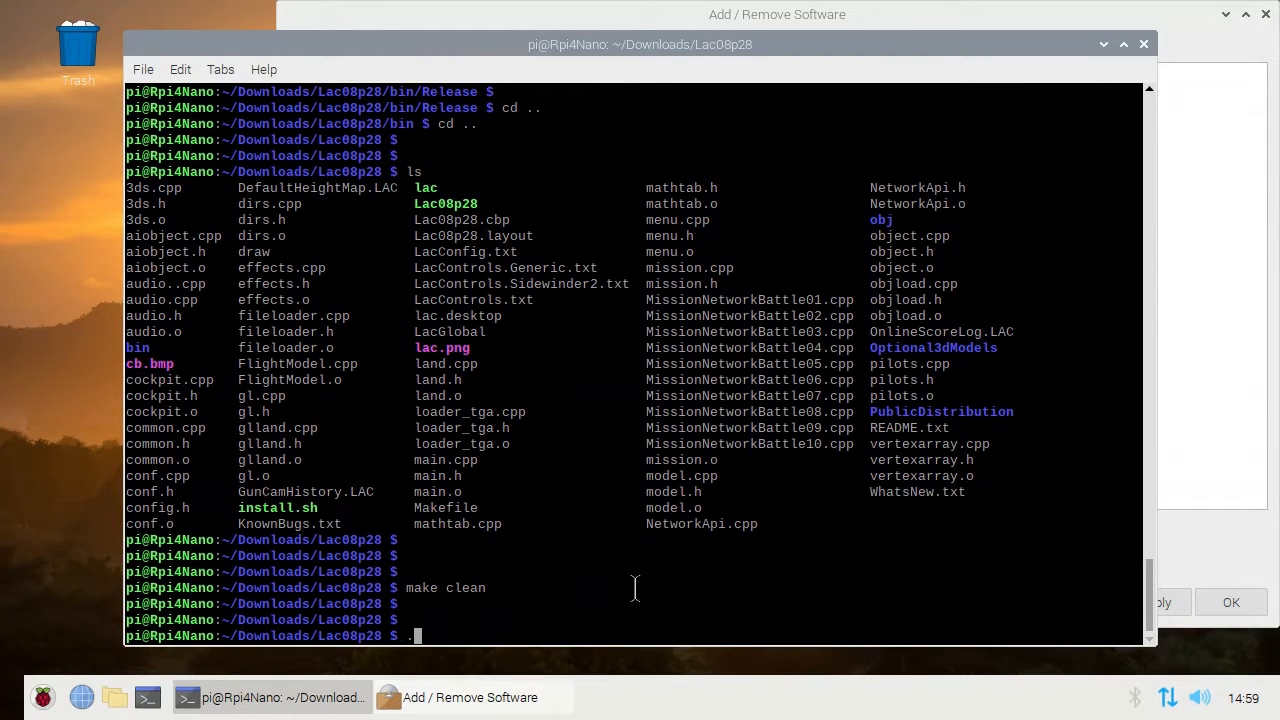
{"action": "type", "text": "./install.s"}
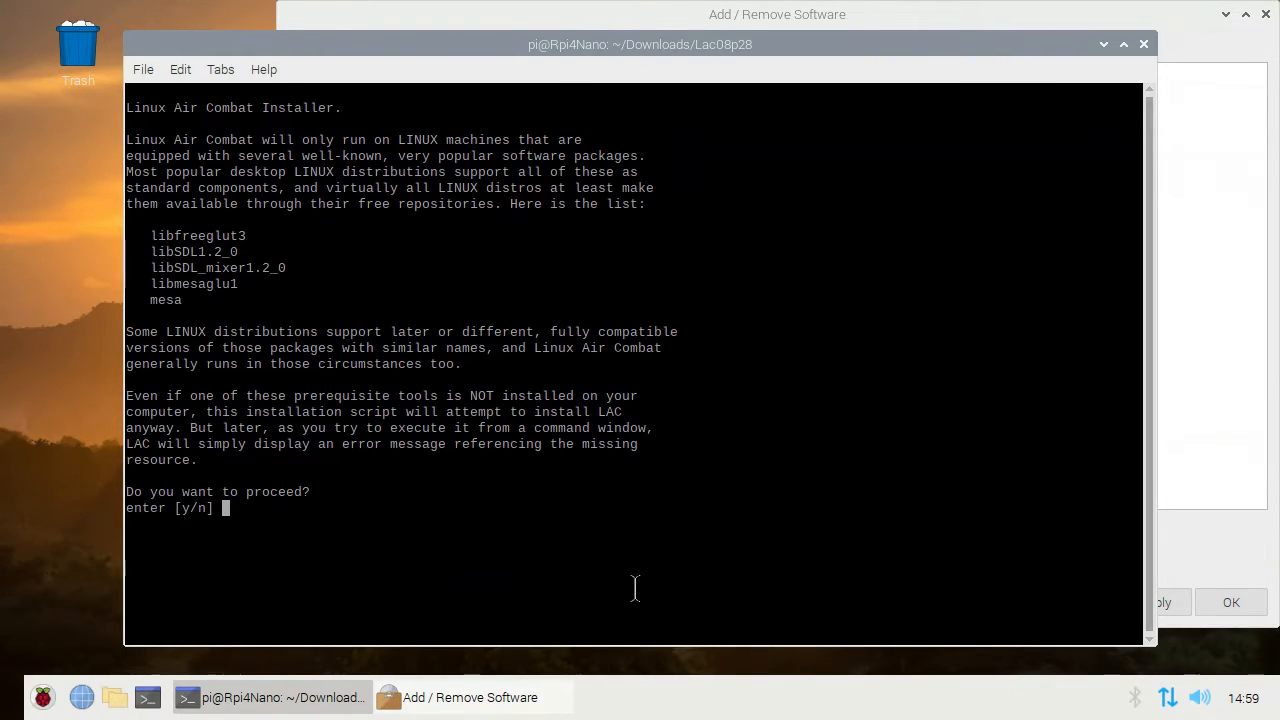
{"action": "type", "text": "y"}
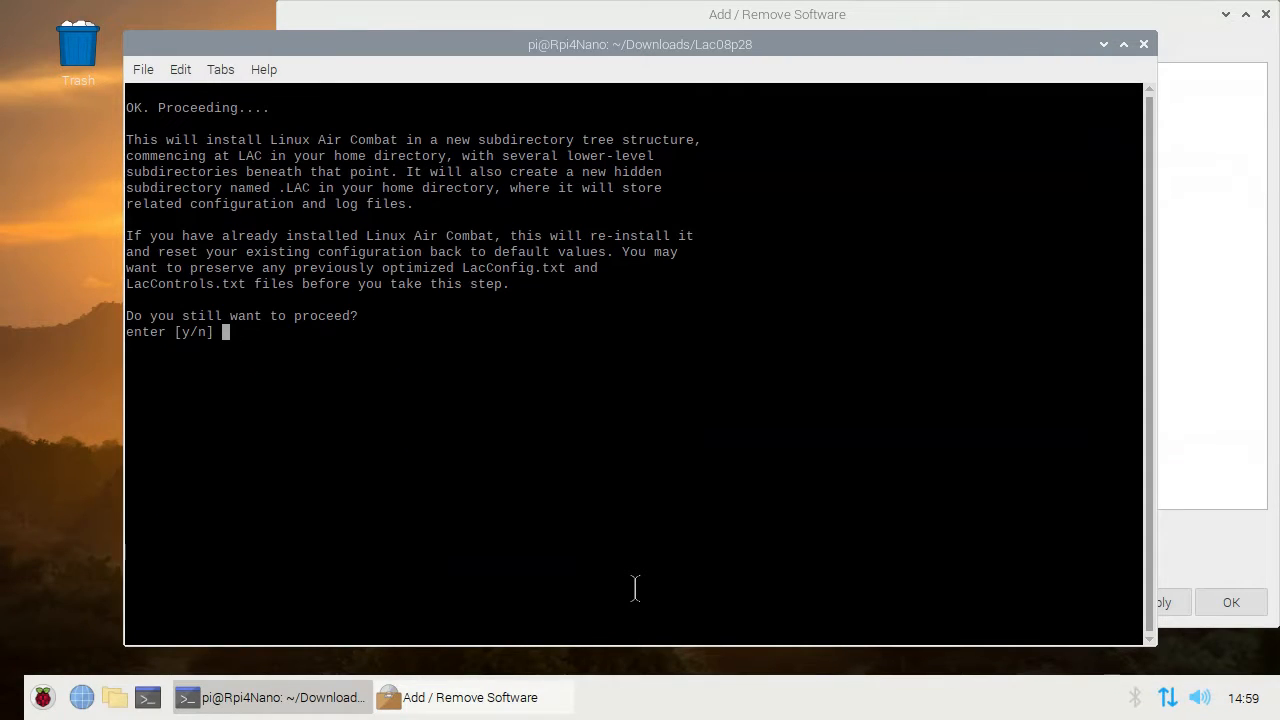
{"action": "type", "text": "y"}
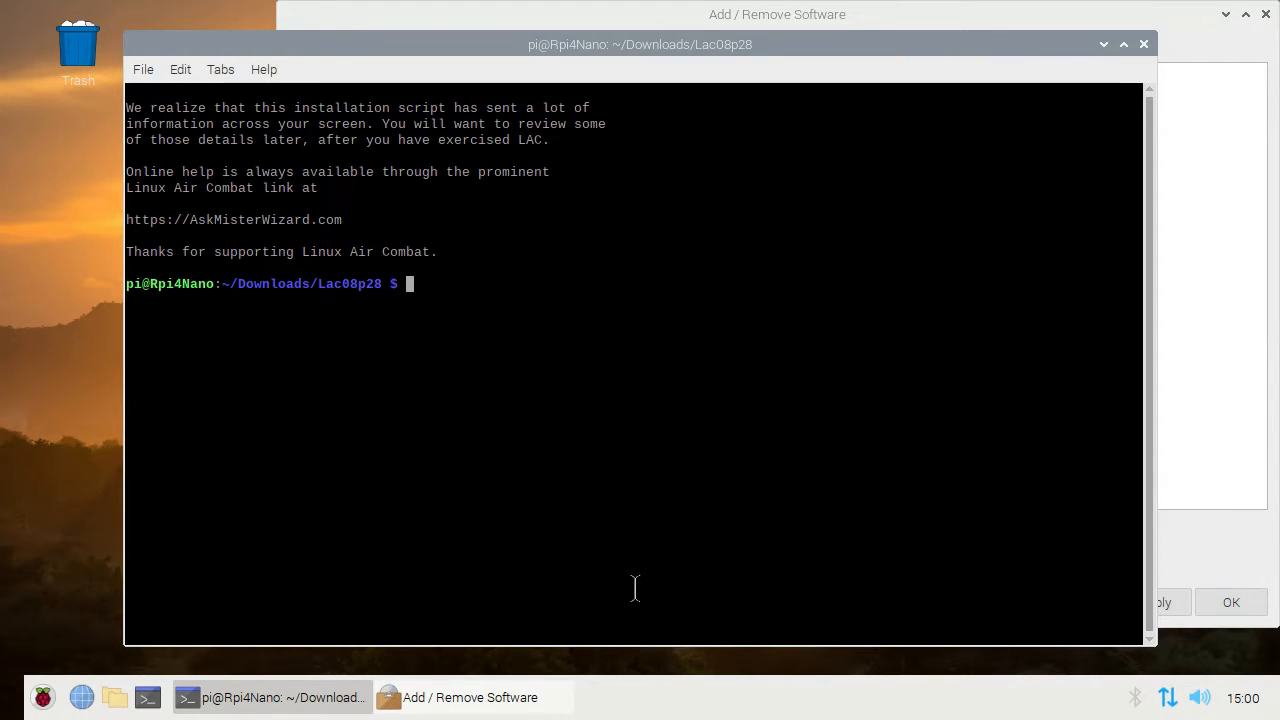
Step: Go to the home folder, list it to confirm the lac launcher, and run ./lac
{"action": "type", "text": "cd"}
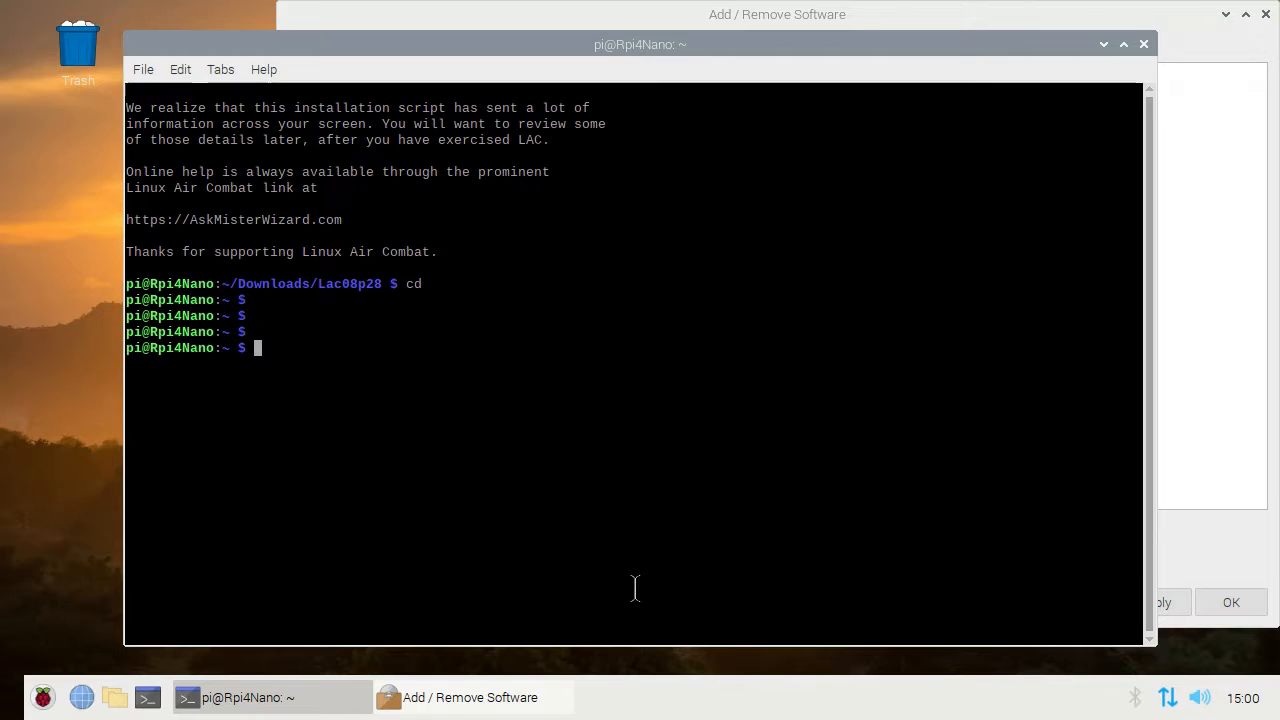
{"action": "type", "text": "ls"}
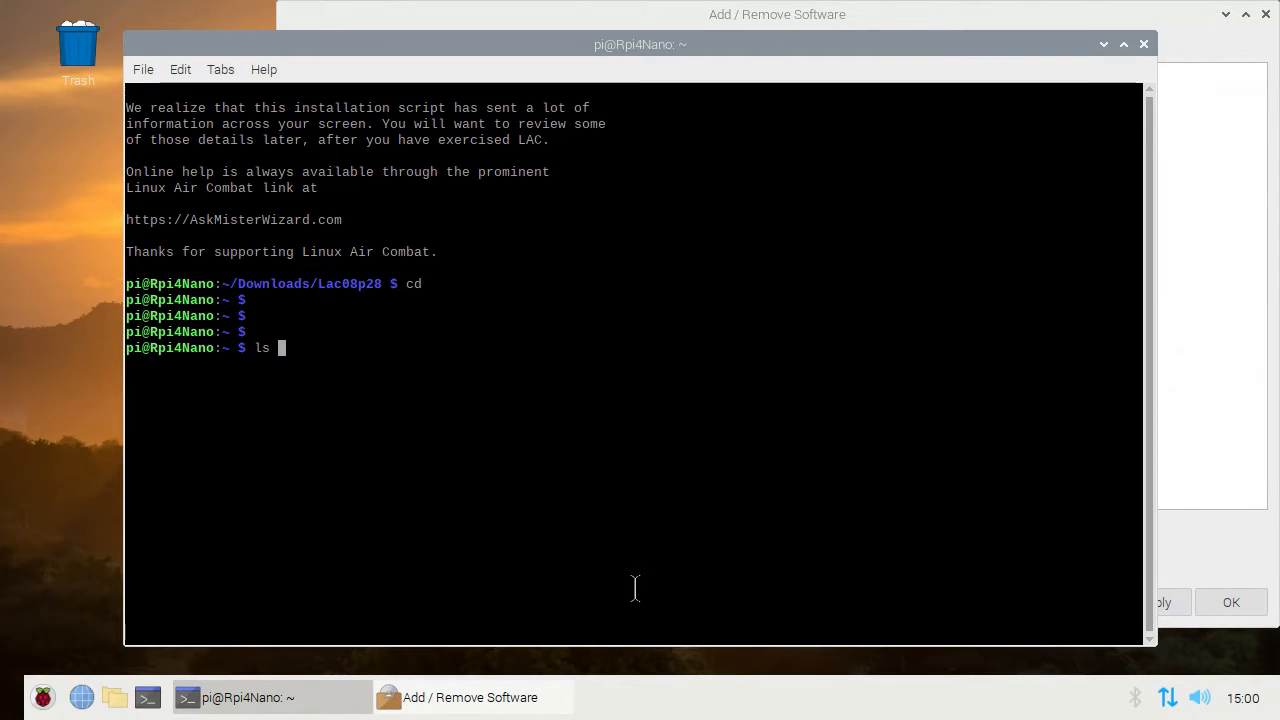
{"action": "type", "text": "-l"}
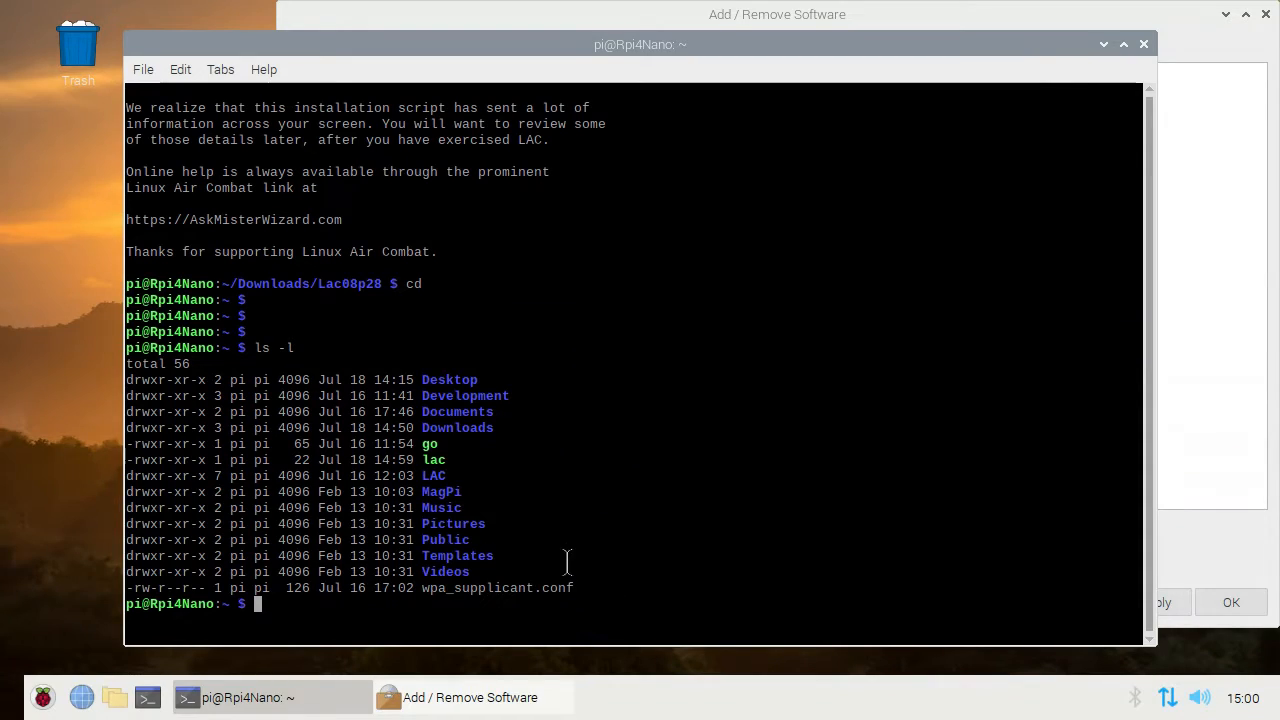
{"action": "double_click", "coordinate": [428, 458]}
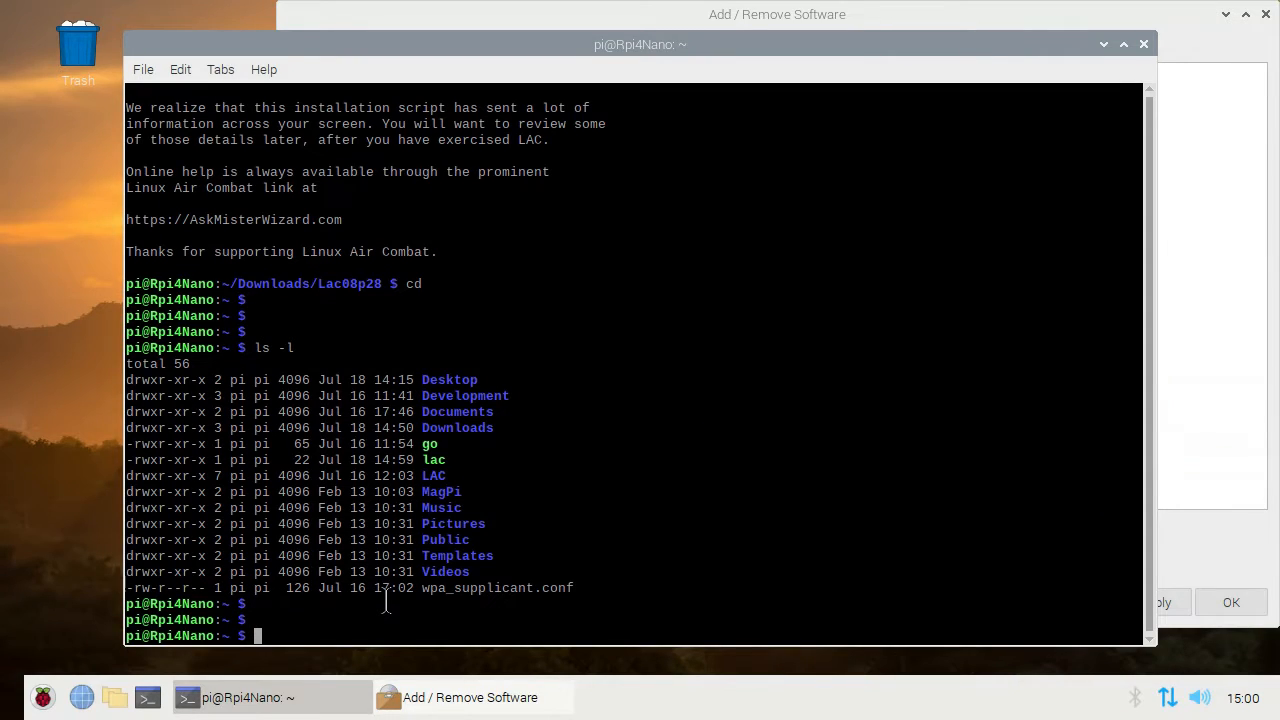
{"action": "type", "text": "./lac"}
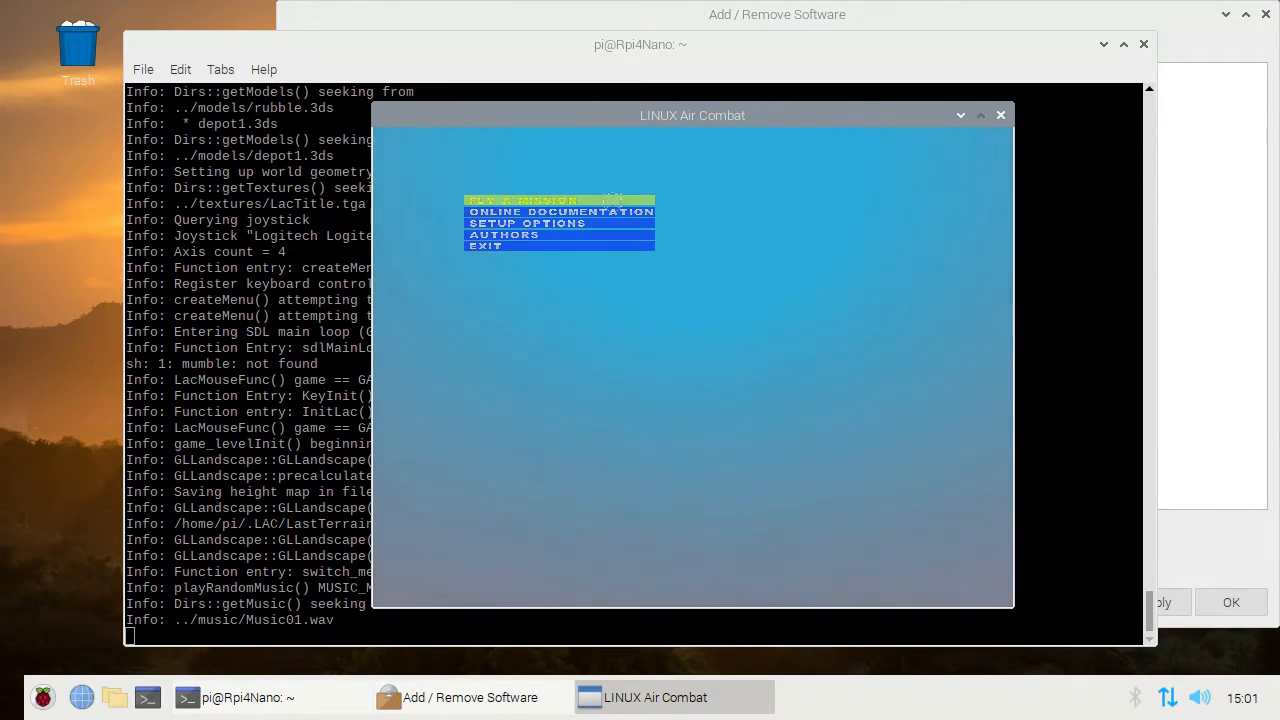
Step: Choose Fly a Mission, select Tutorial: Free Flight and start the mission
{"action": "left_click", "coordinate": [522, 200]}
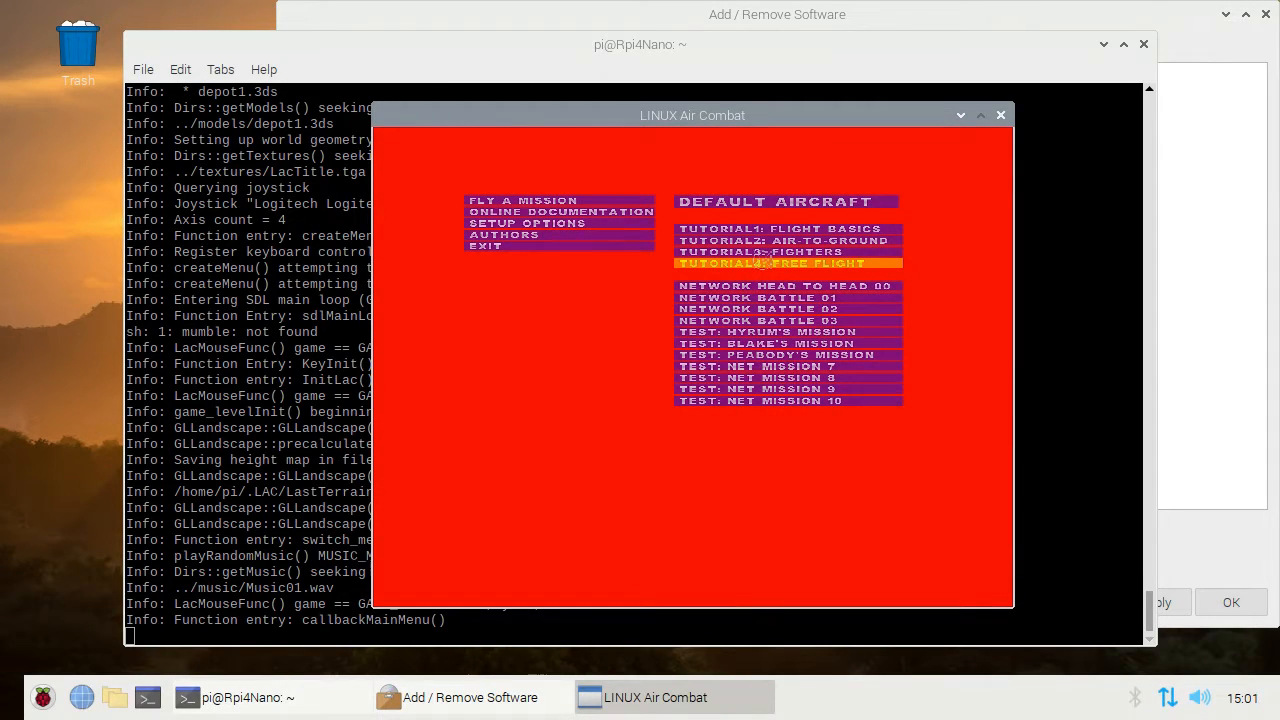
{"action": "left_click", "coordinate": [768, 264]}
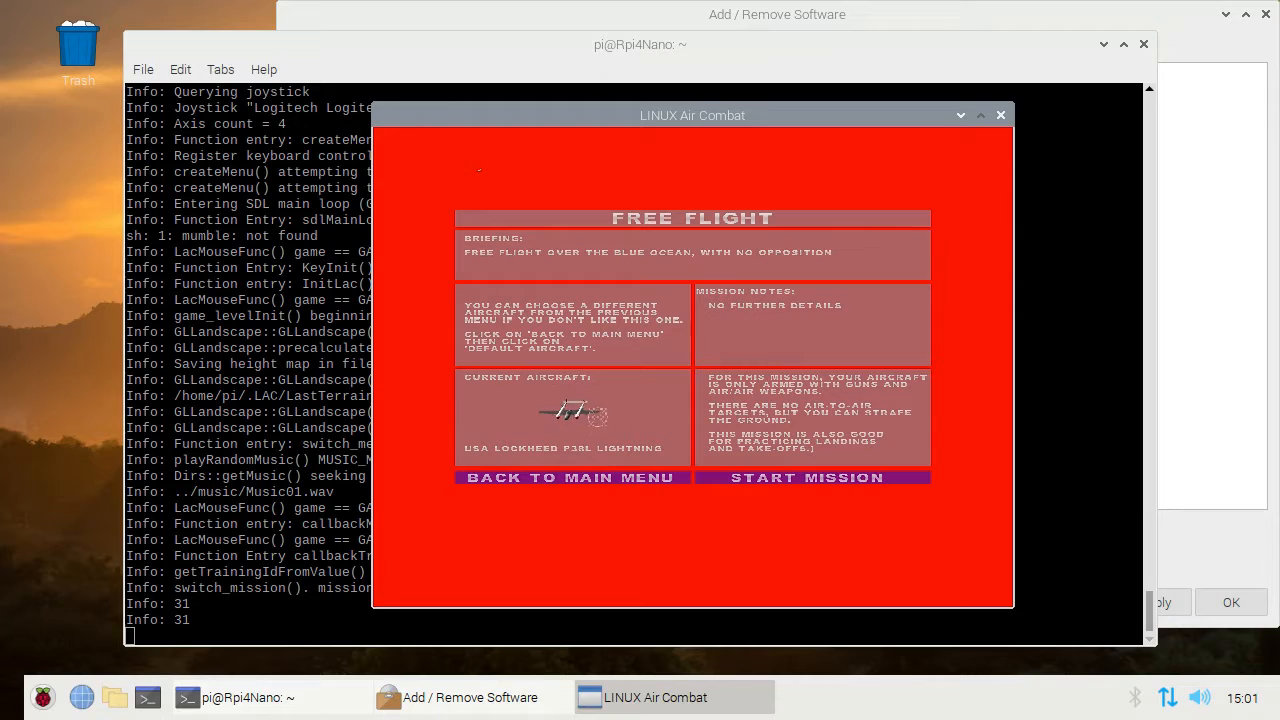
{"action": "left_click", "coordinate": [806, 476]}
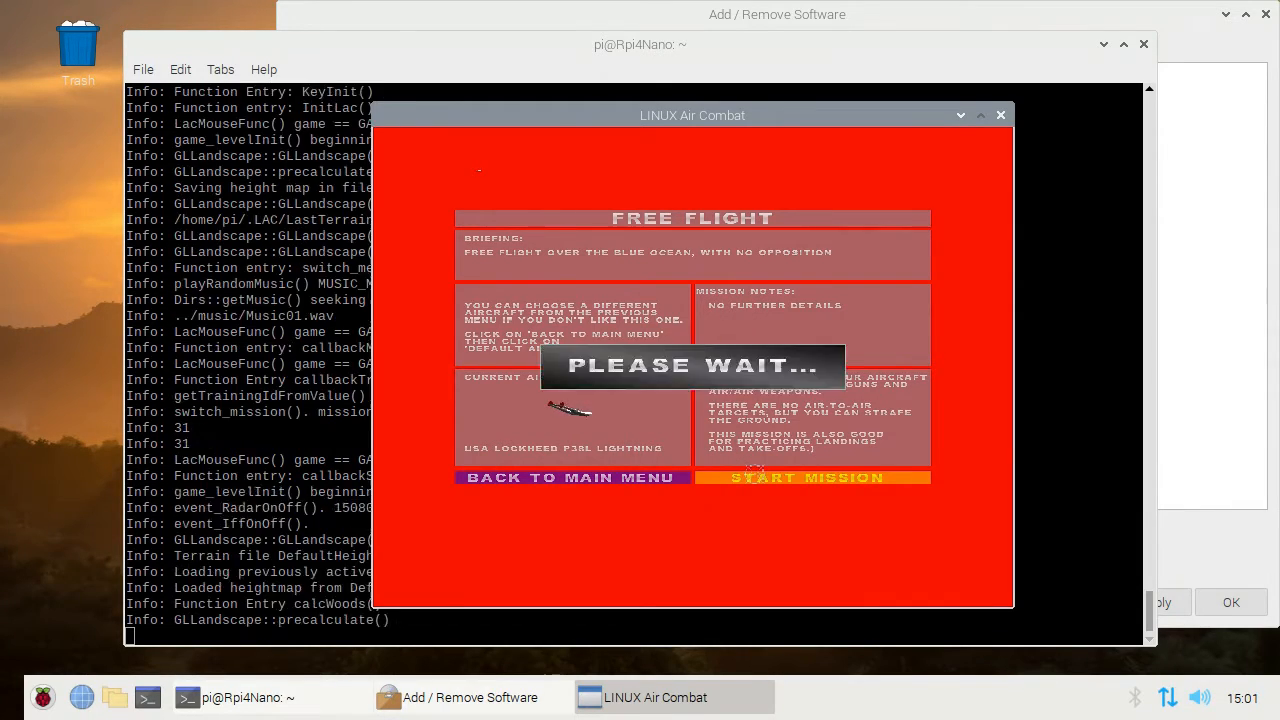
{"action": "left_click", "coordinate": [806, 476]}
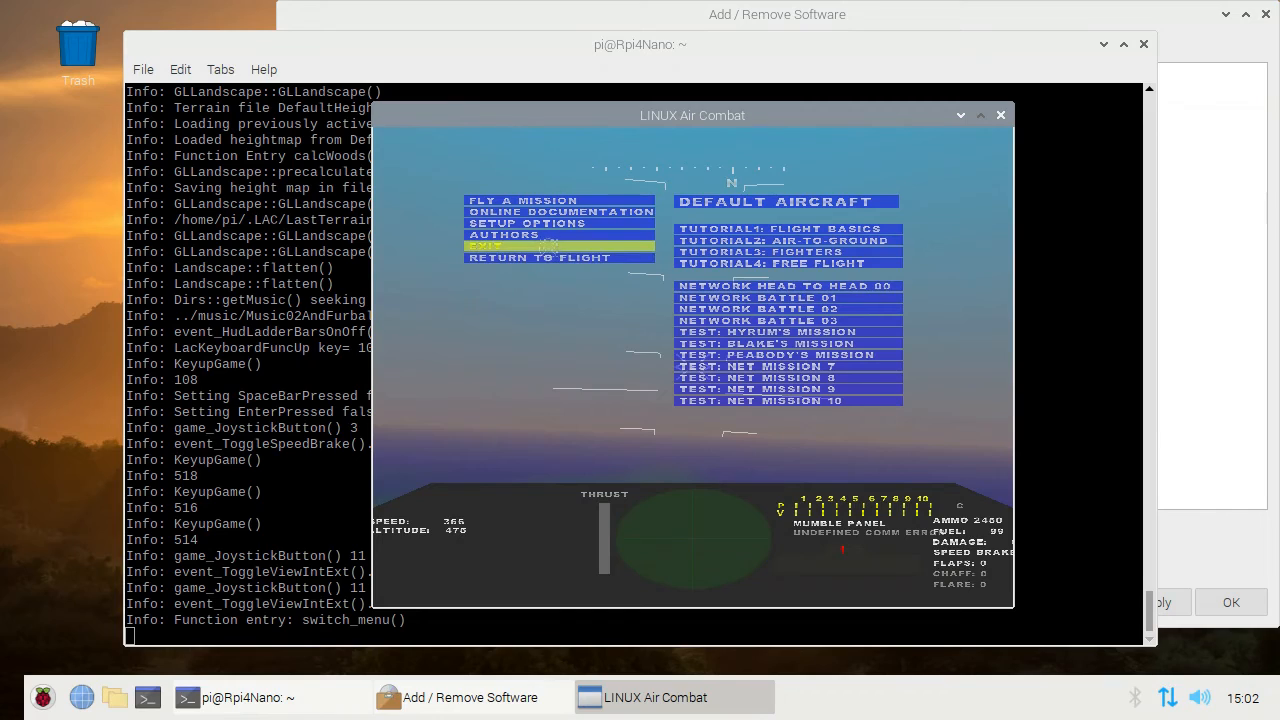
Step: Exit the game, confirm Really Quit?, and return to a fresh shell prompt
{"action": "left_click", "coordinate": [484, 246]}
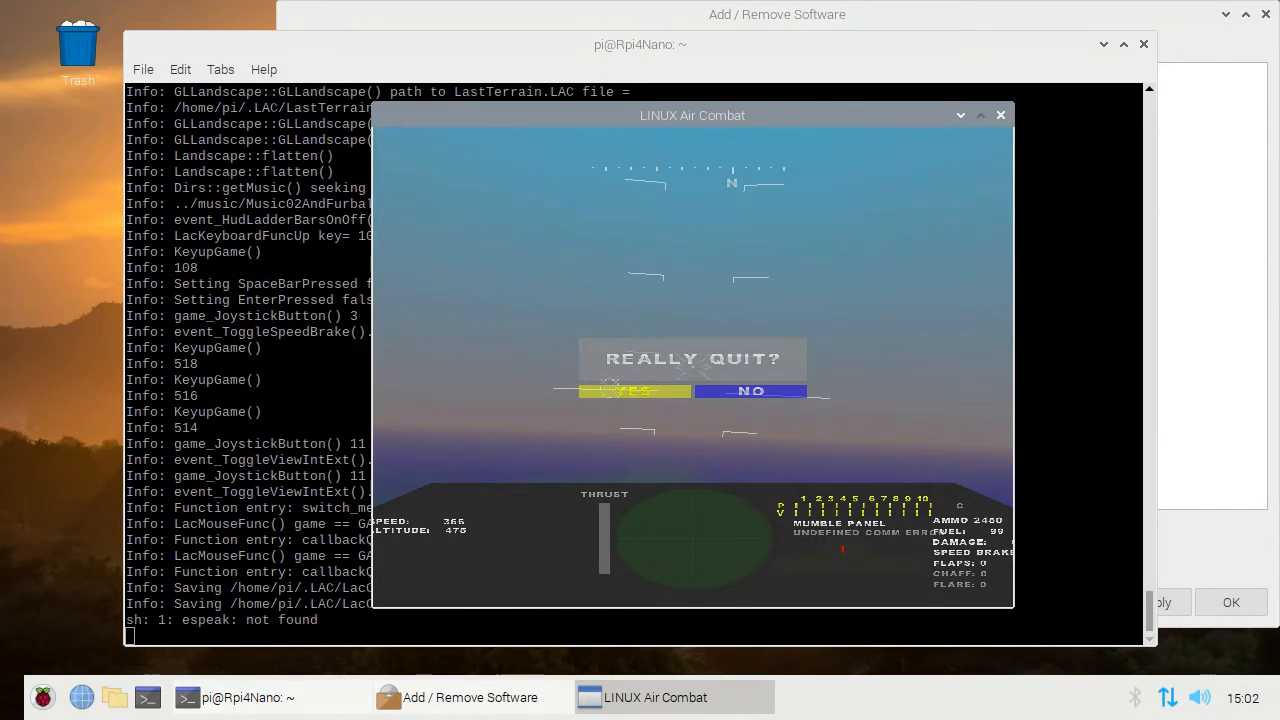
{"action": "left_click", "coordinate": [624, 390]}
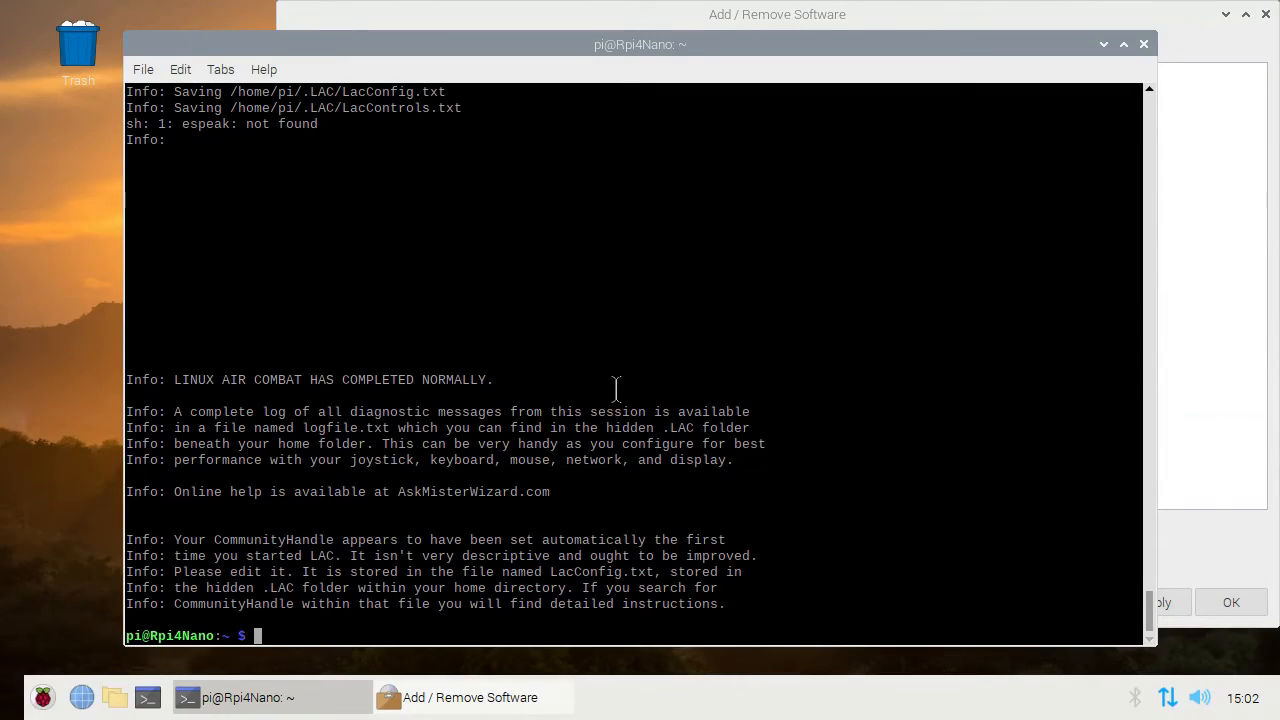
{"action": "key", "text": "Return"}
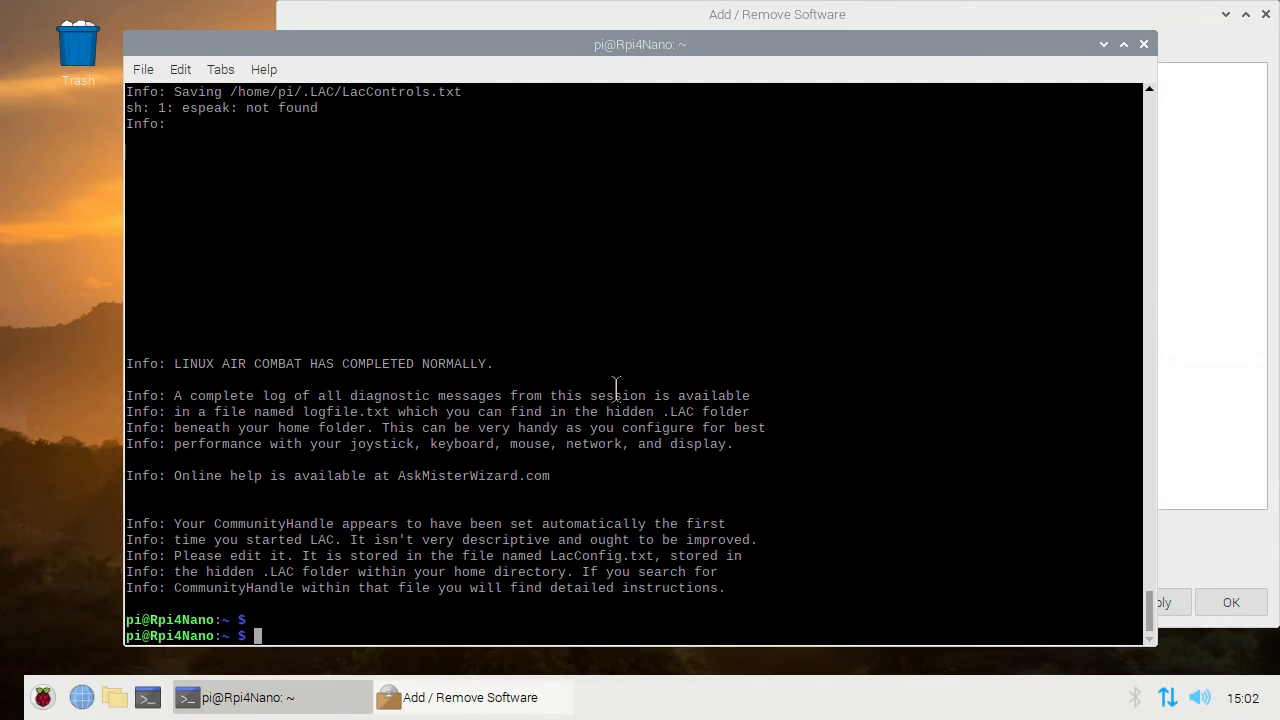